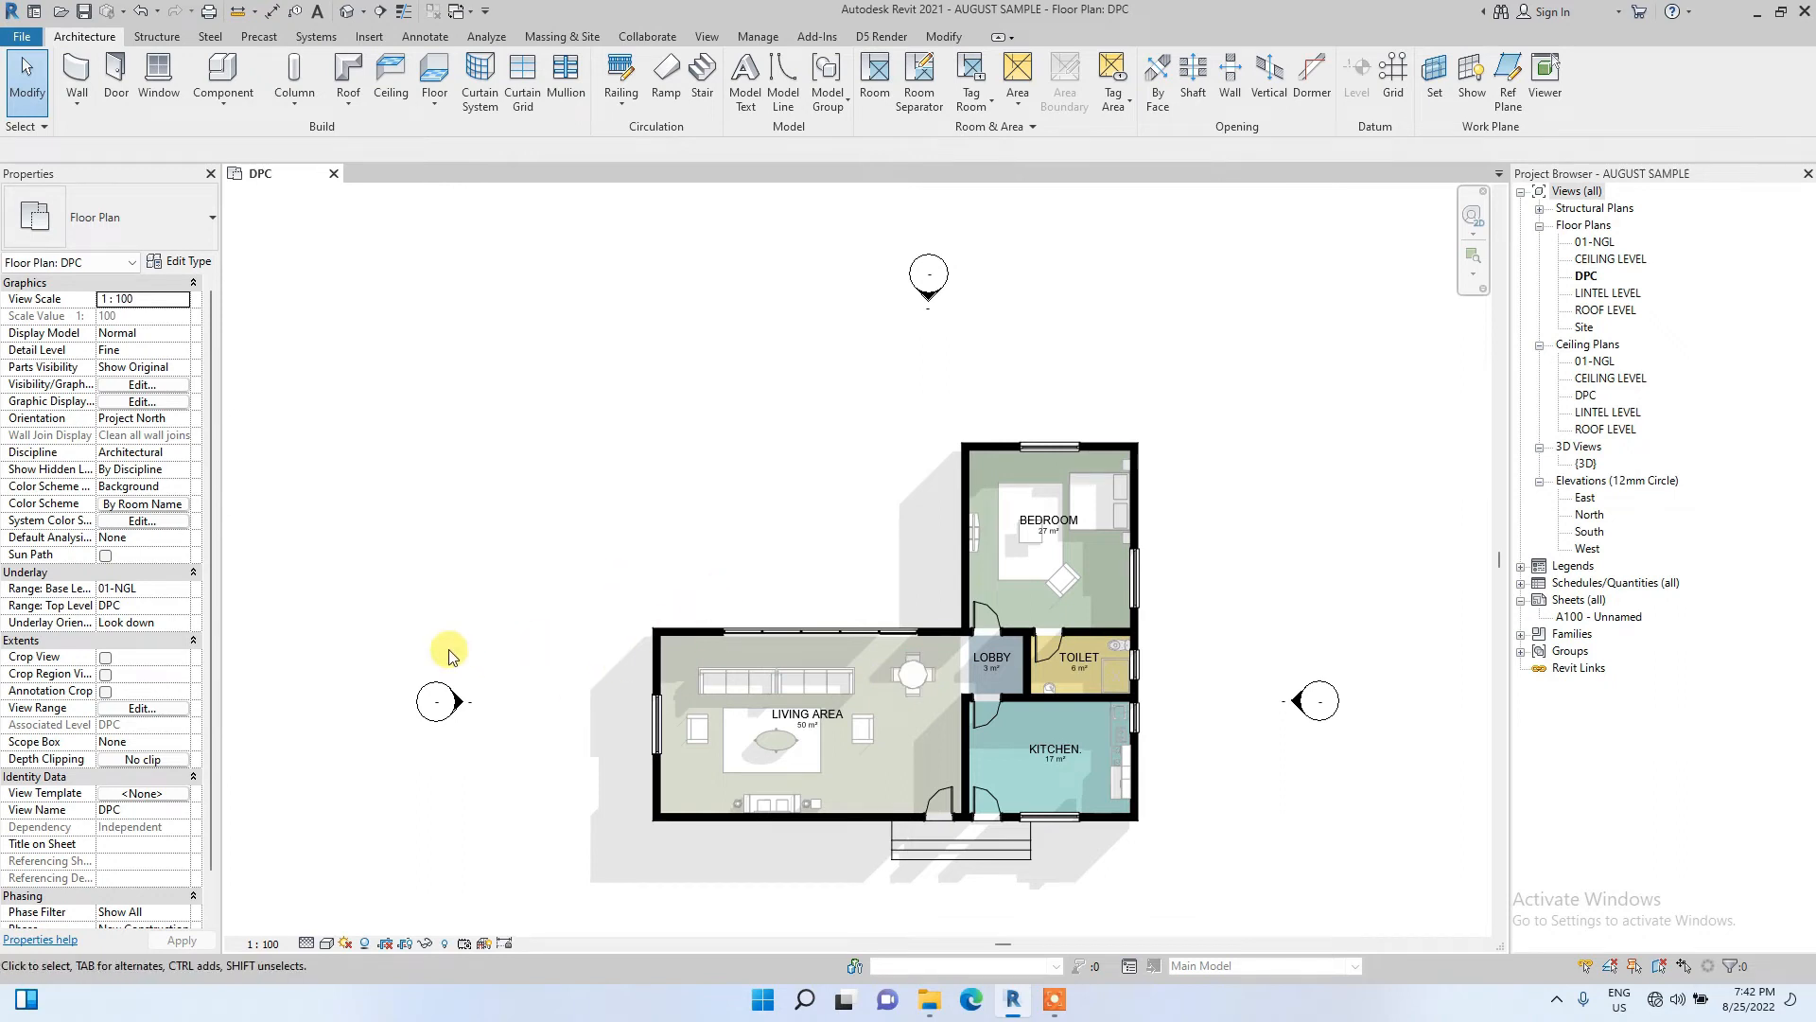
{"action": "mouse_move", "coordinate": [590, 541]}
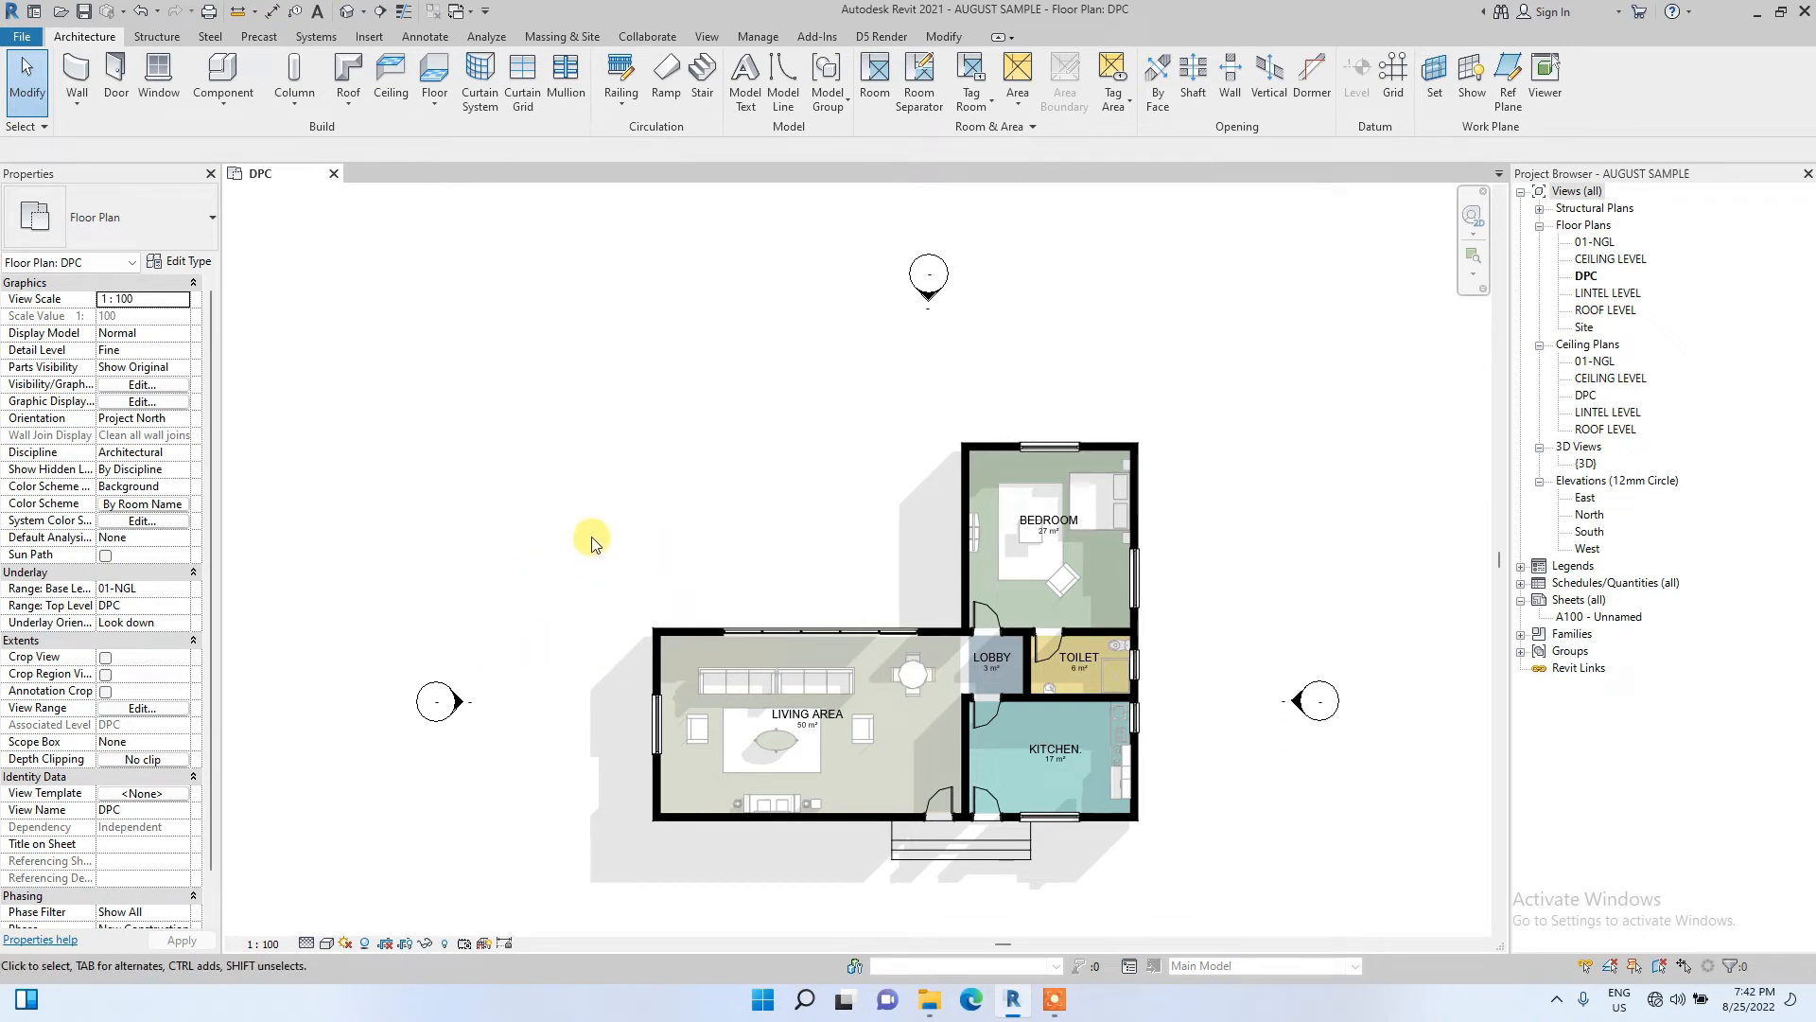
{"action": "mouse_move", "coordinate": [665, 544]}
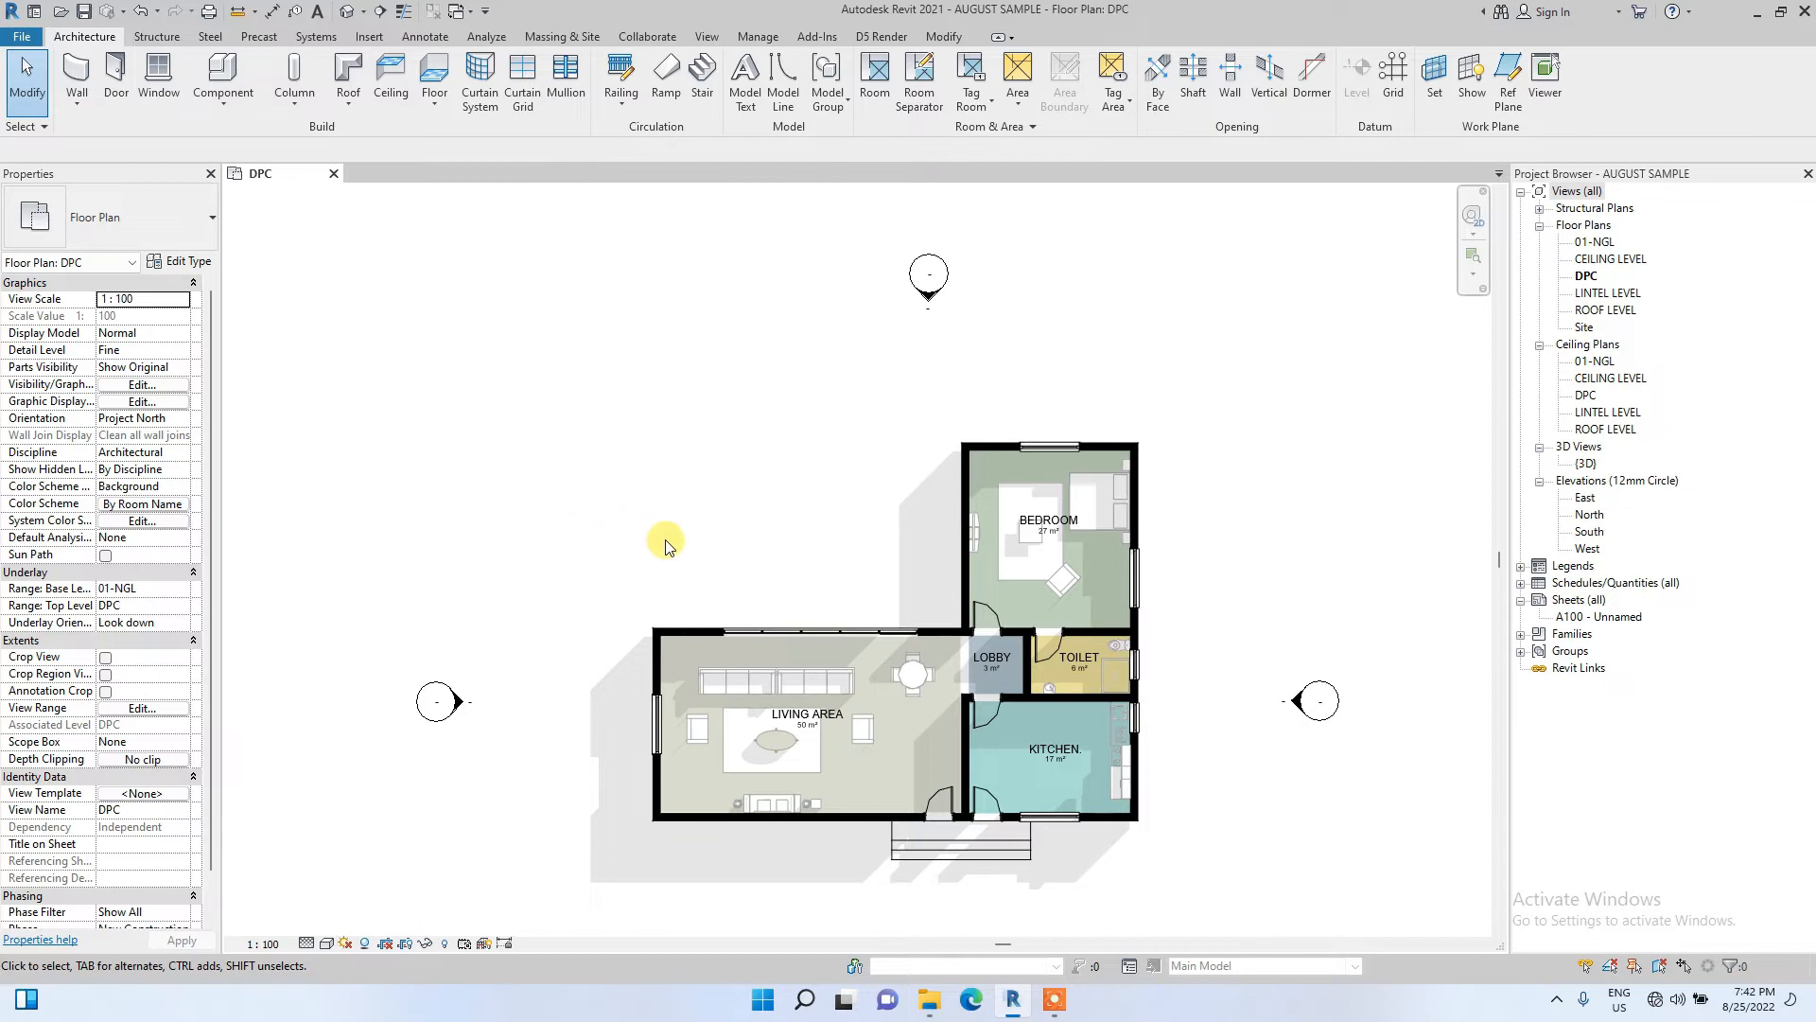
{"action": "mouse_move", "coordinate": [698, 550]}
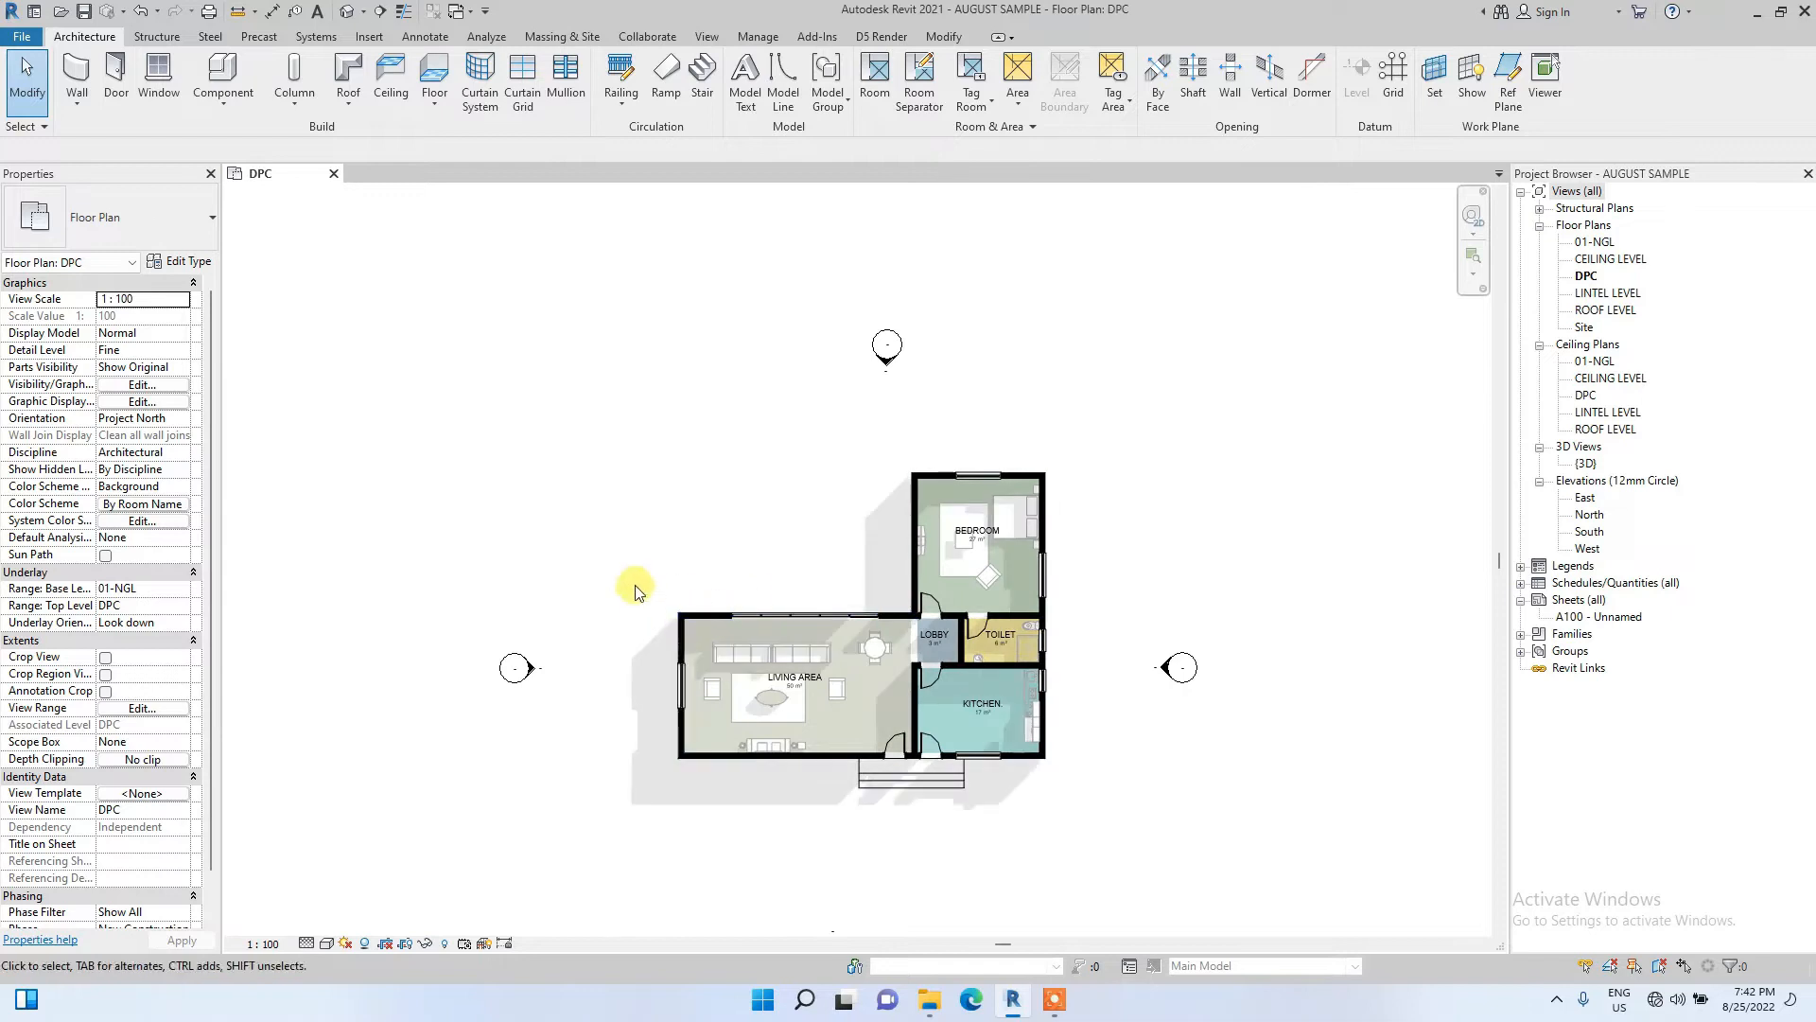
{"action": "mouse_move", "coordinate": [633, 536]}
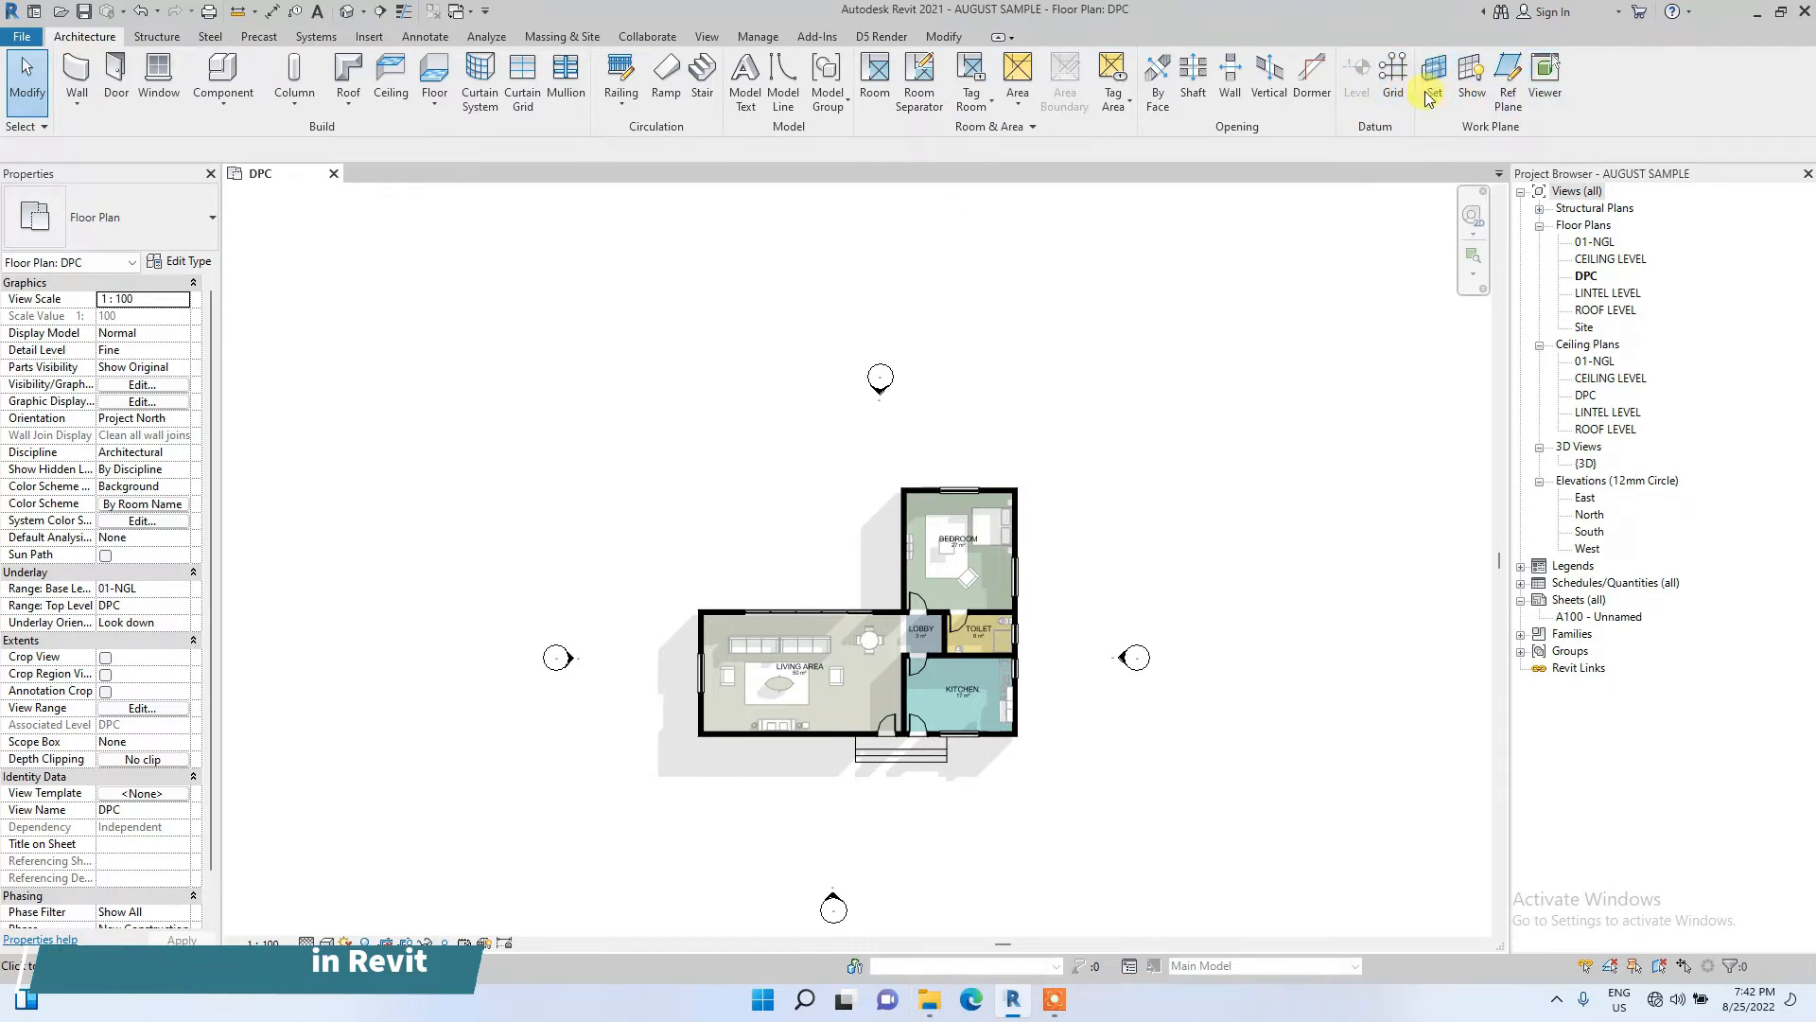
{"action": "mouse_move", "coordinate": [1393, 81]}
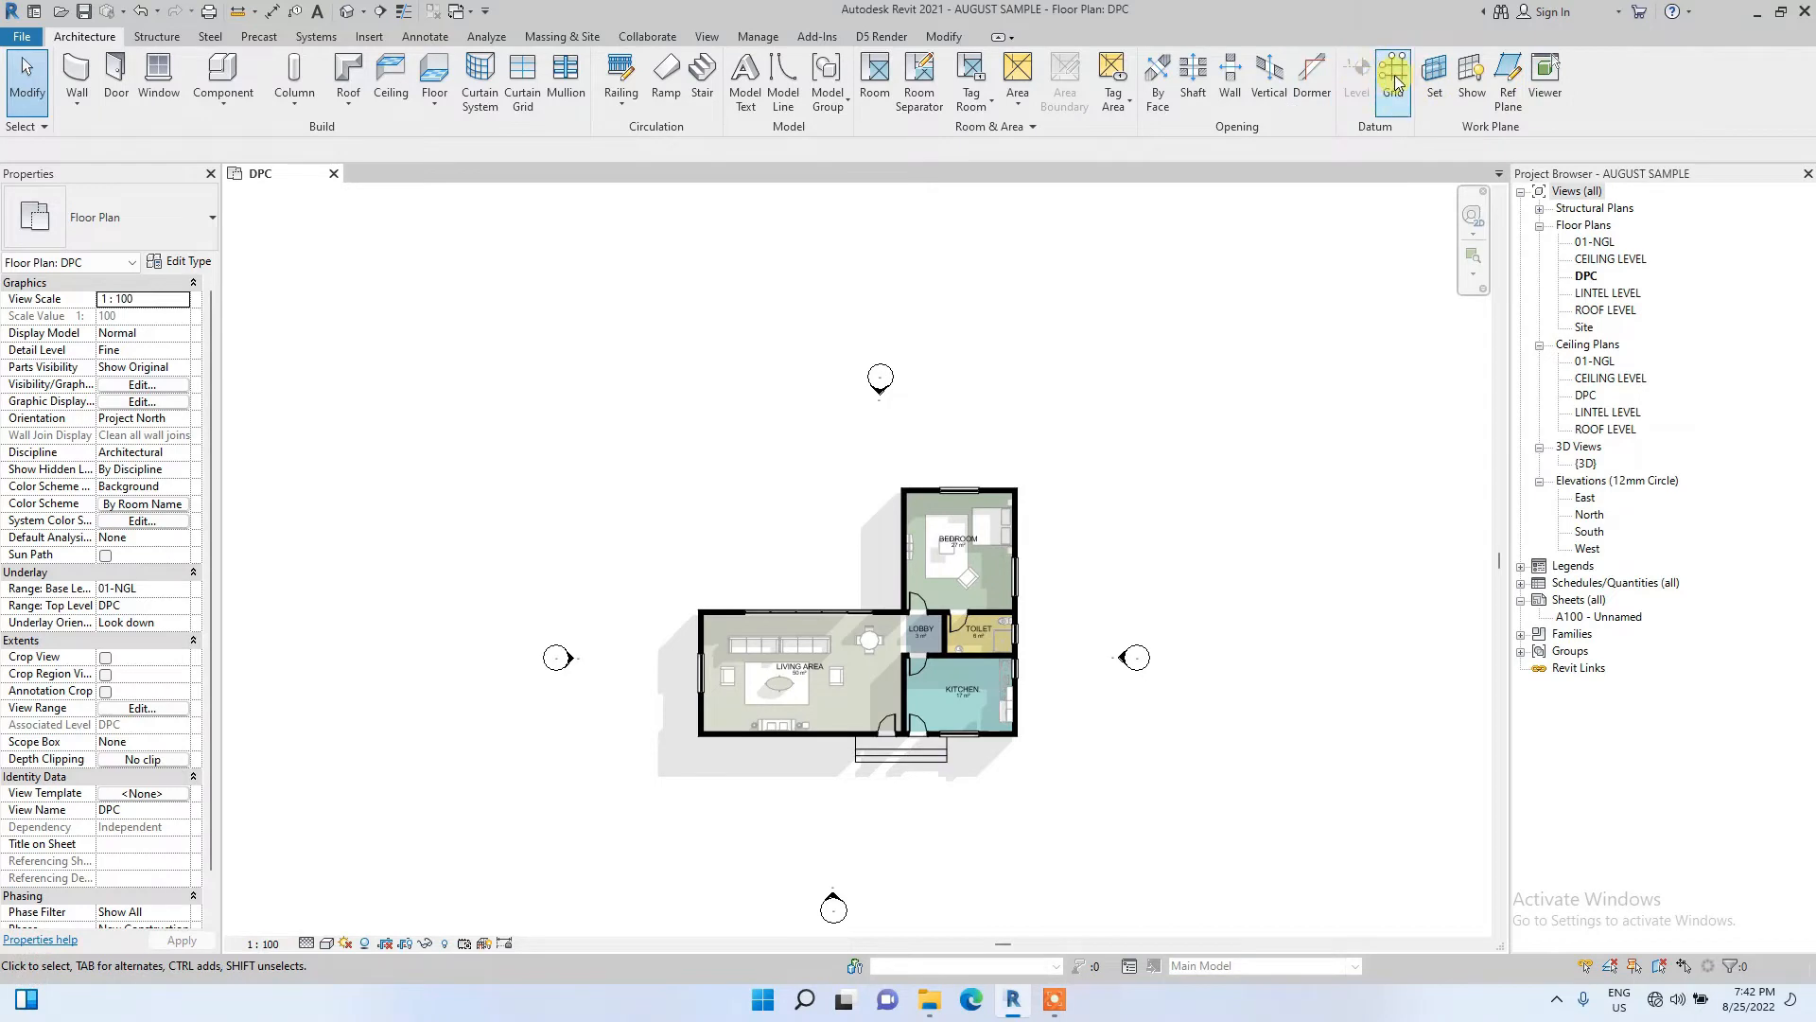
Draw horizontal grids 1–4 and a vertical grid at the left wall, renaming it A.
{"action": "left_click", "coordinate": [1391, 76]}
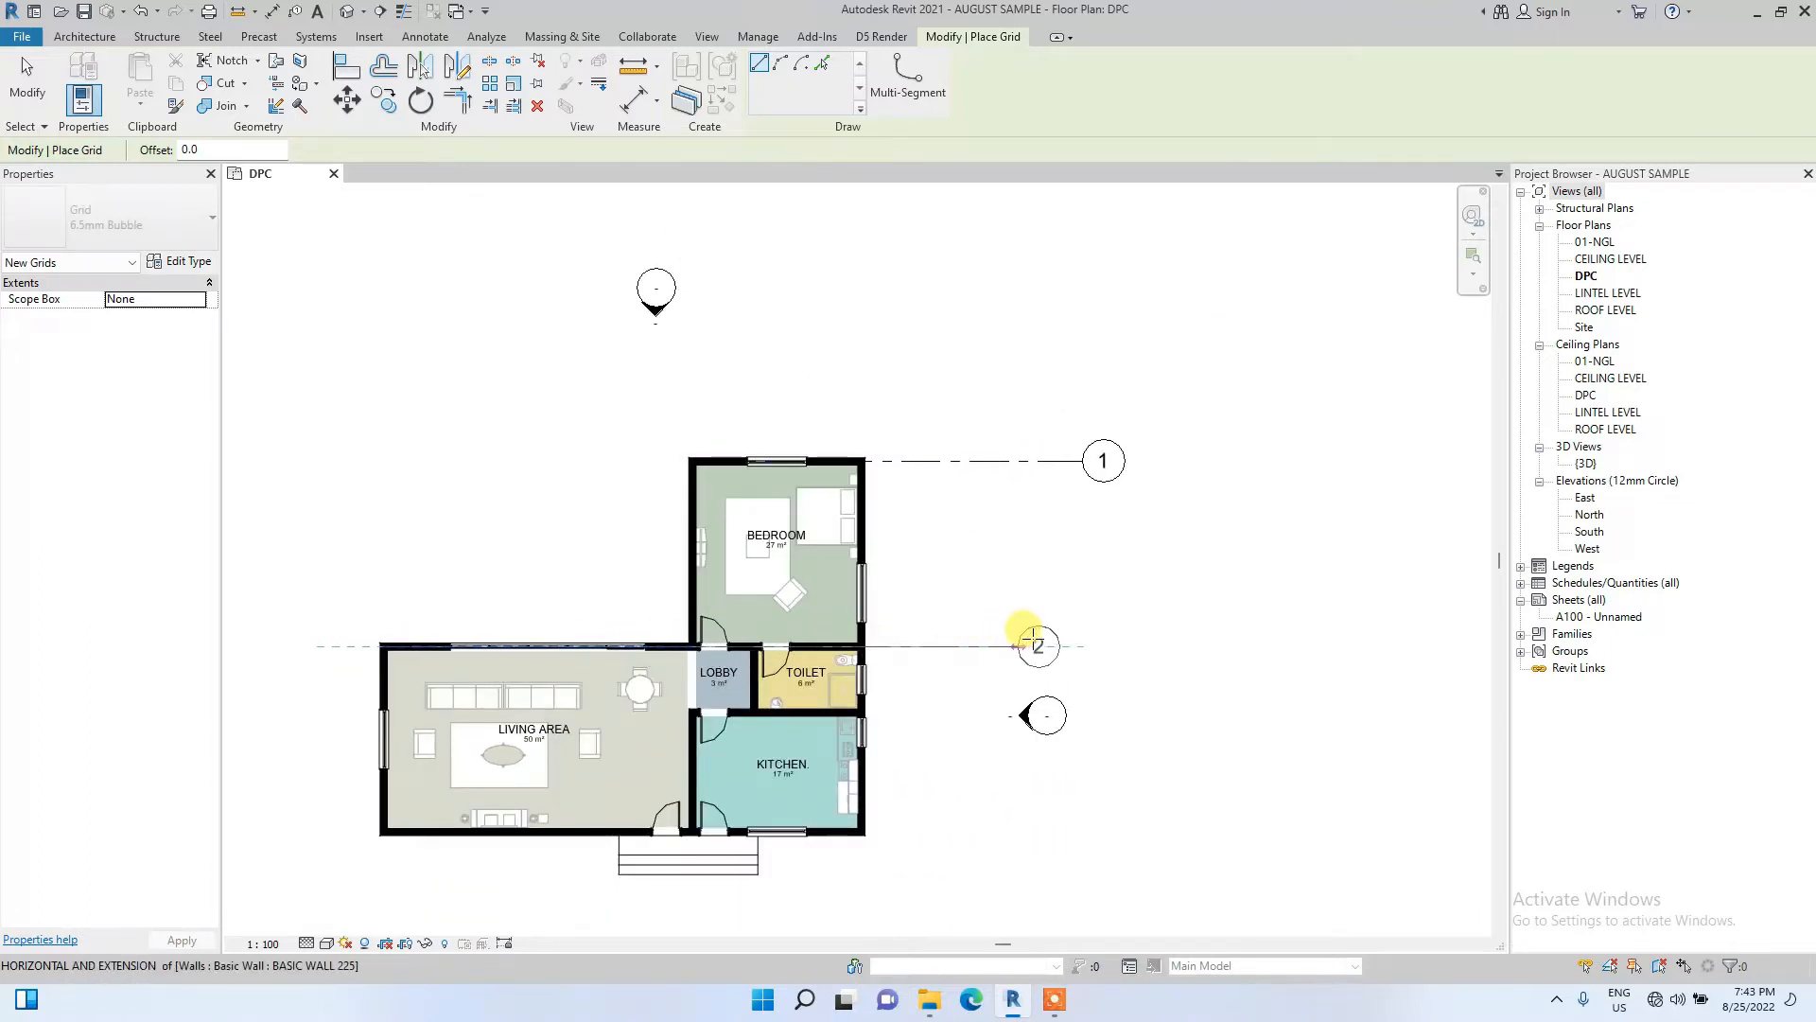
{"action": "mouse_move", "coordinate": [1080, 636]}
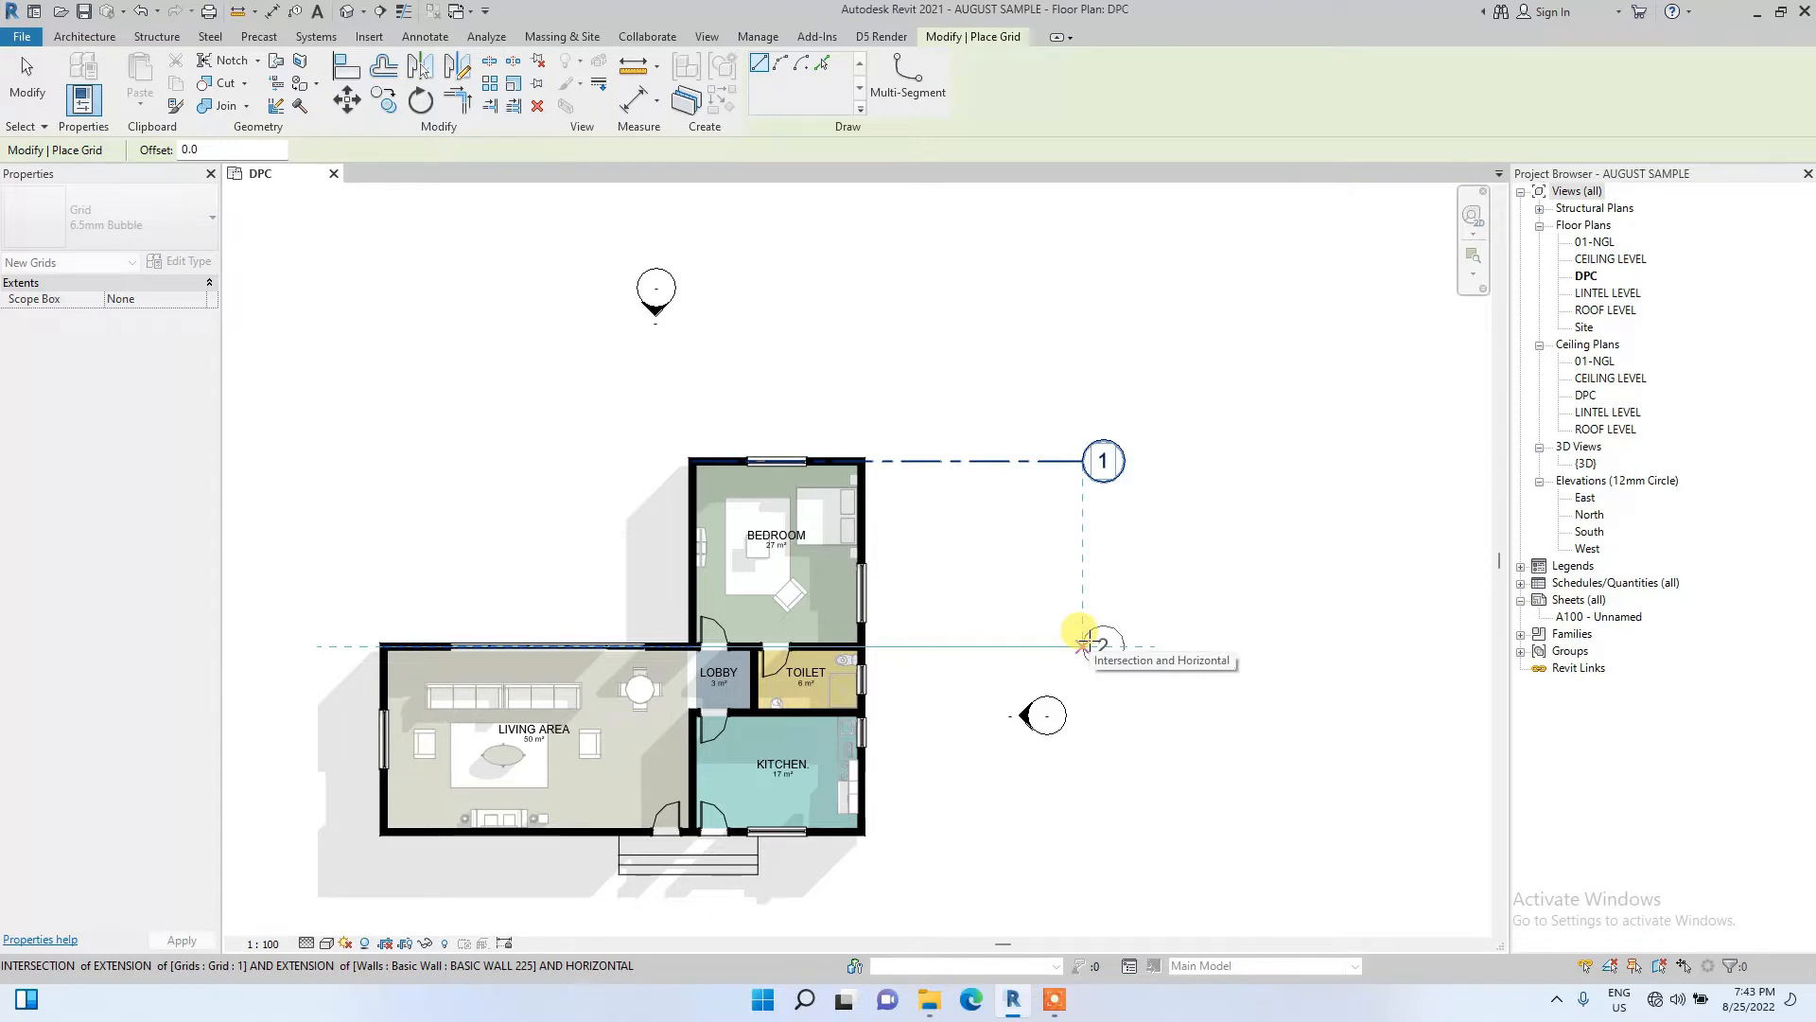
{"action": "left_click", "coordinate": [1089, 646]}
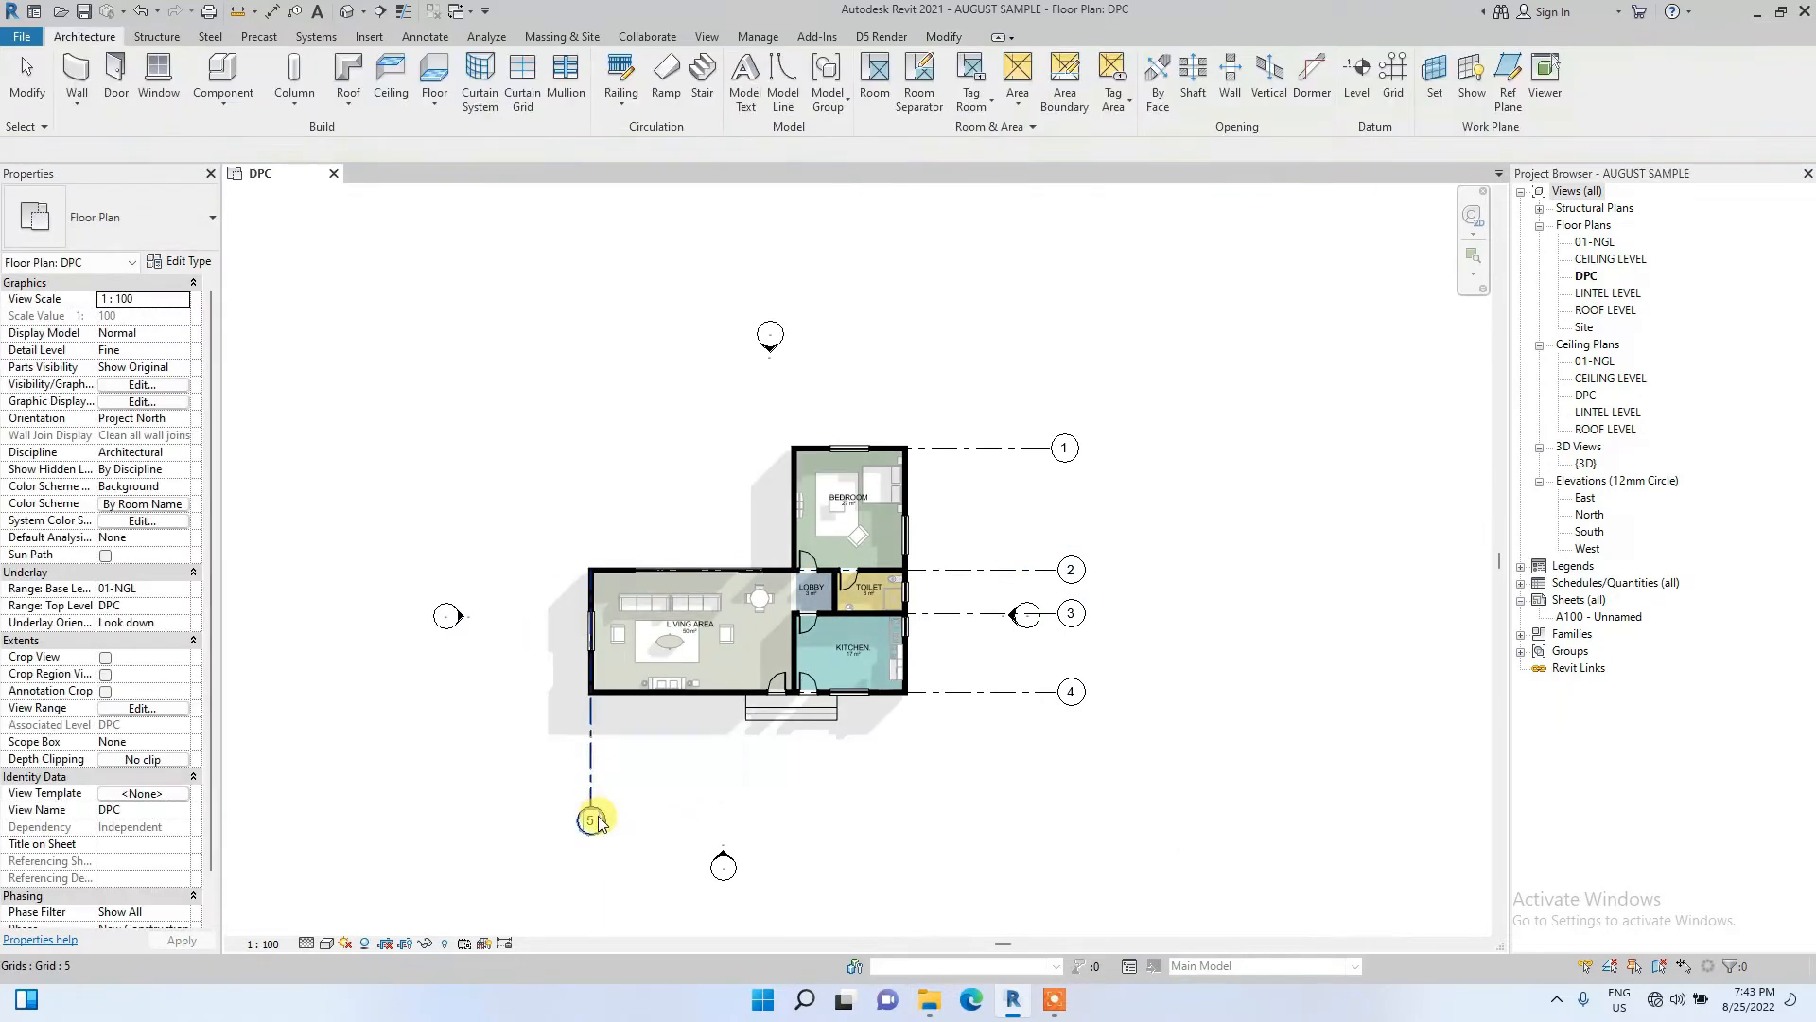
{"action": "left_click", "coordinate": [590, 819]}
{"action": "type", "text": "A"}
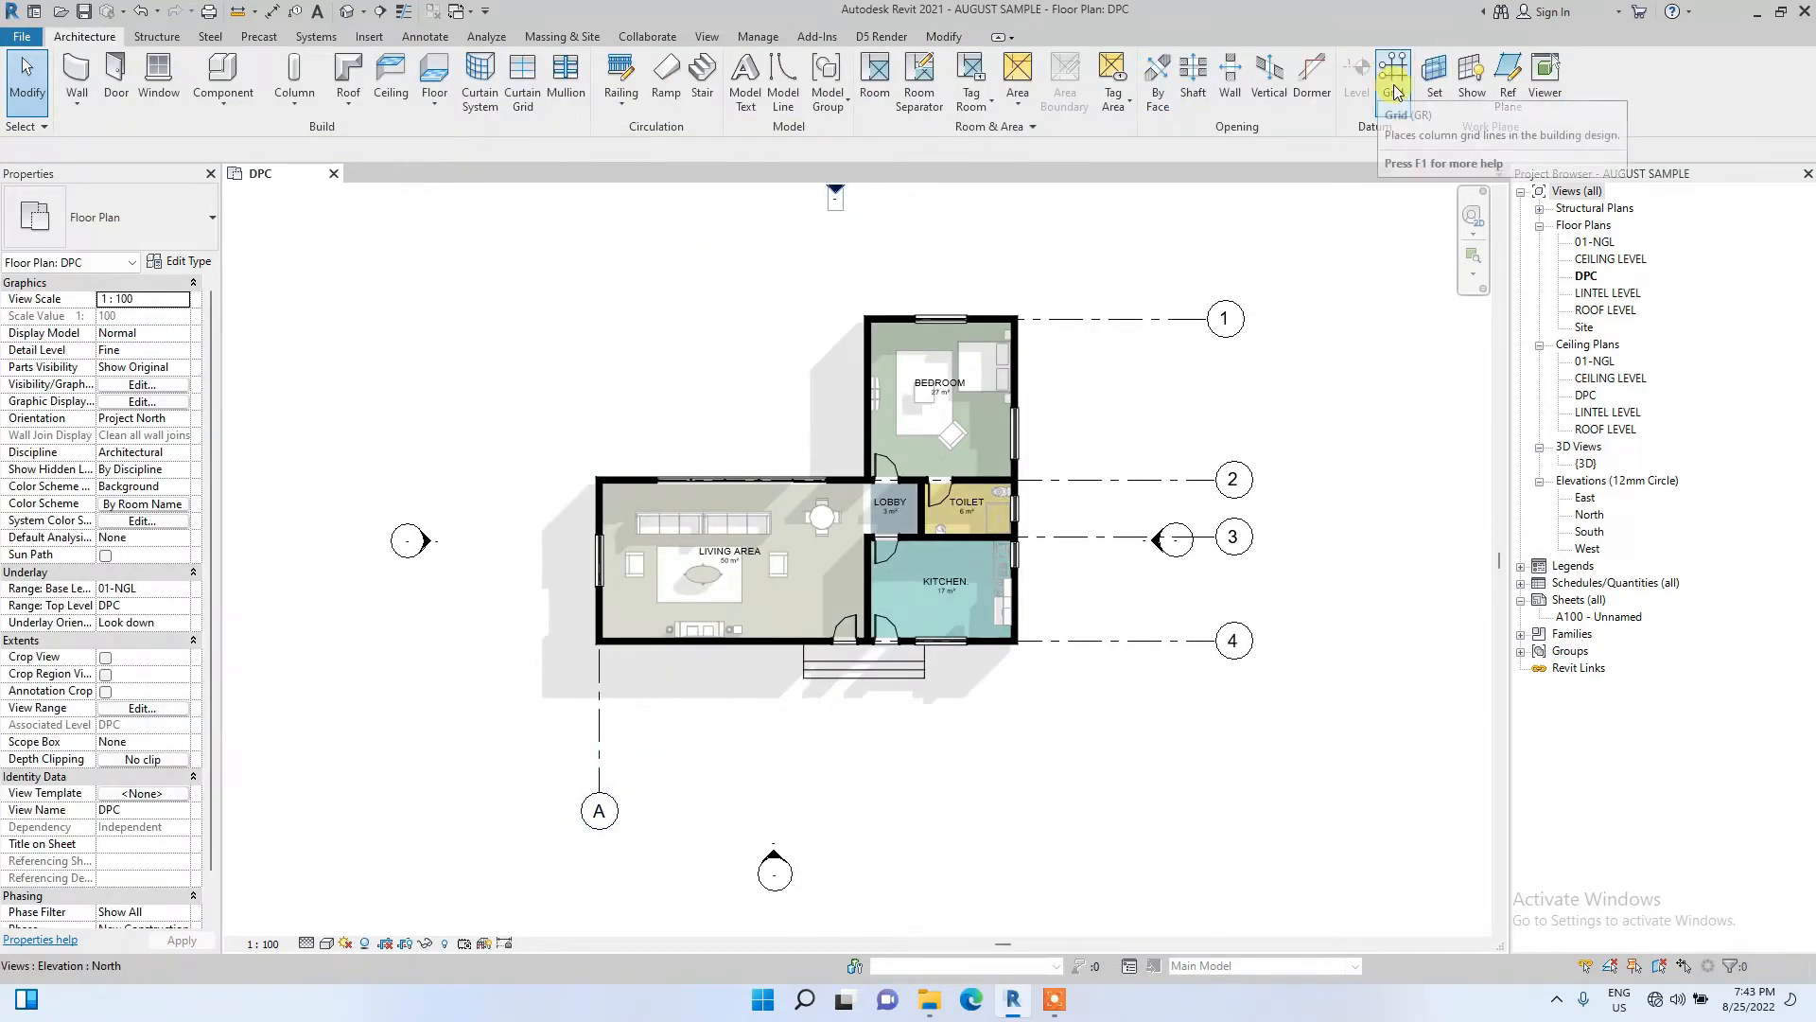
Draw vertical grids B and C along the interior walls and the right wall.
{"action": "left_click", "coordinate": [1393, 76]}
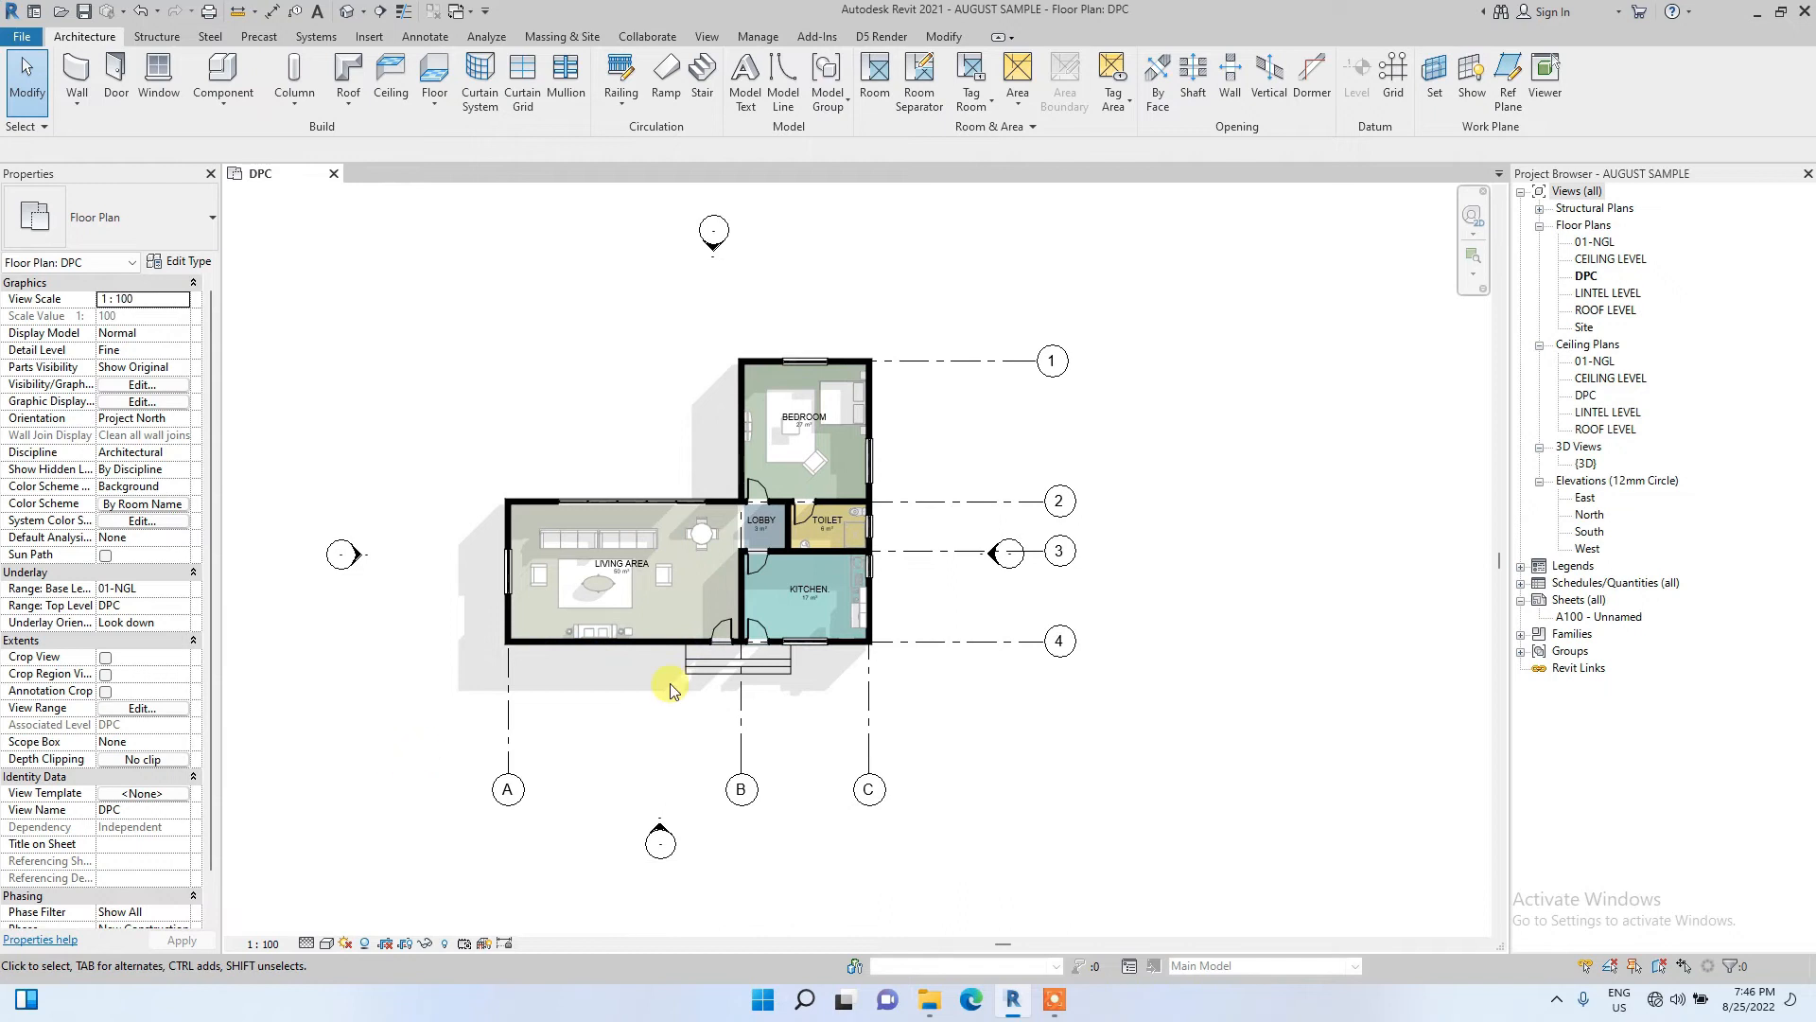
{"action": "mouse_move", "coordinate": [477, 727]}
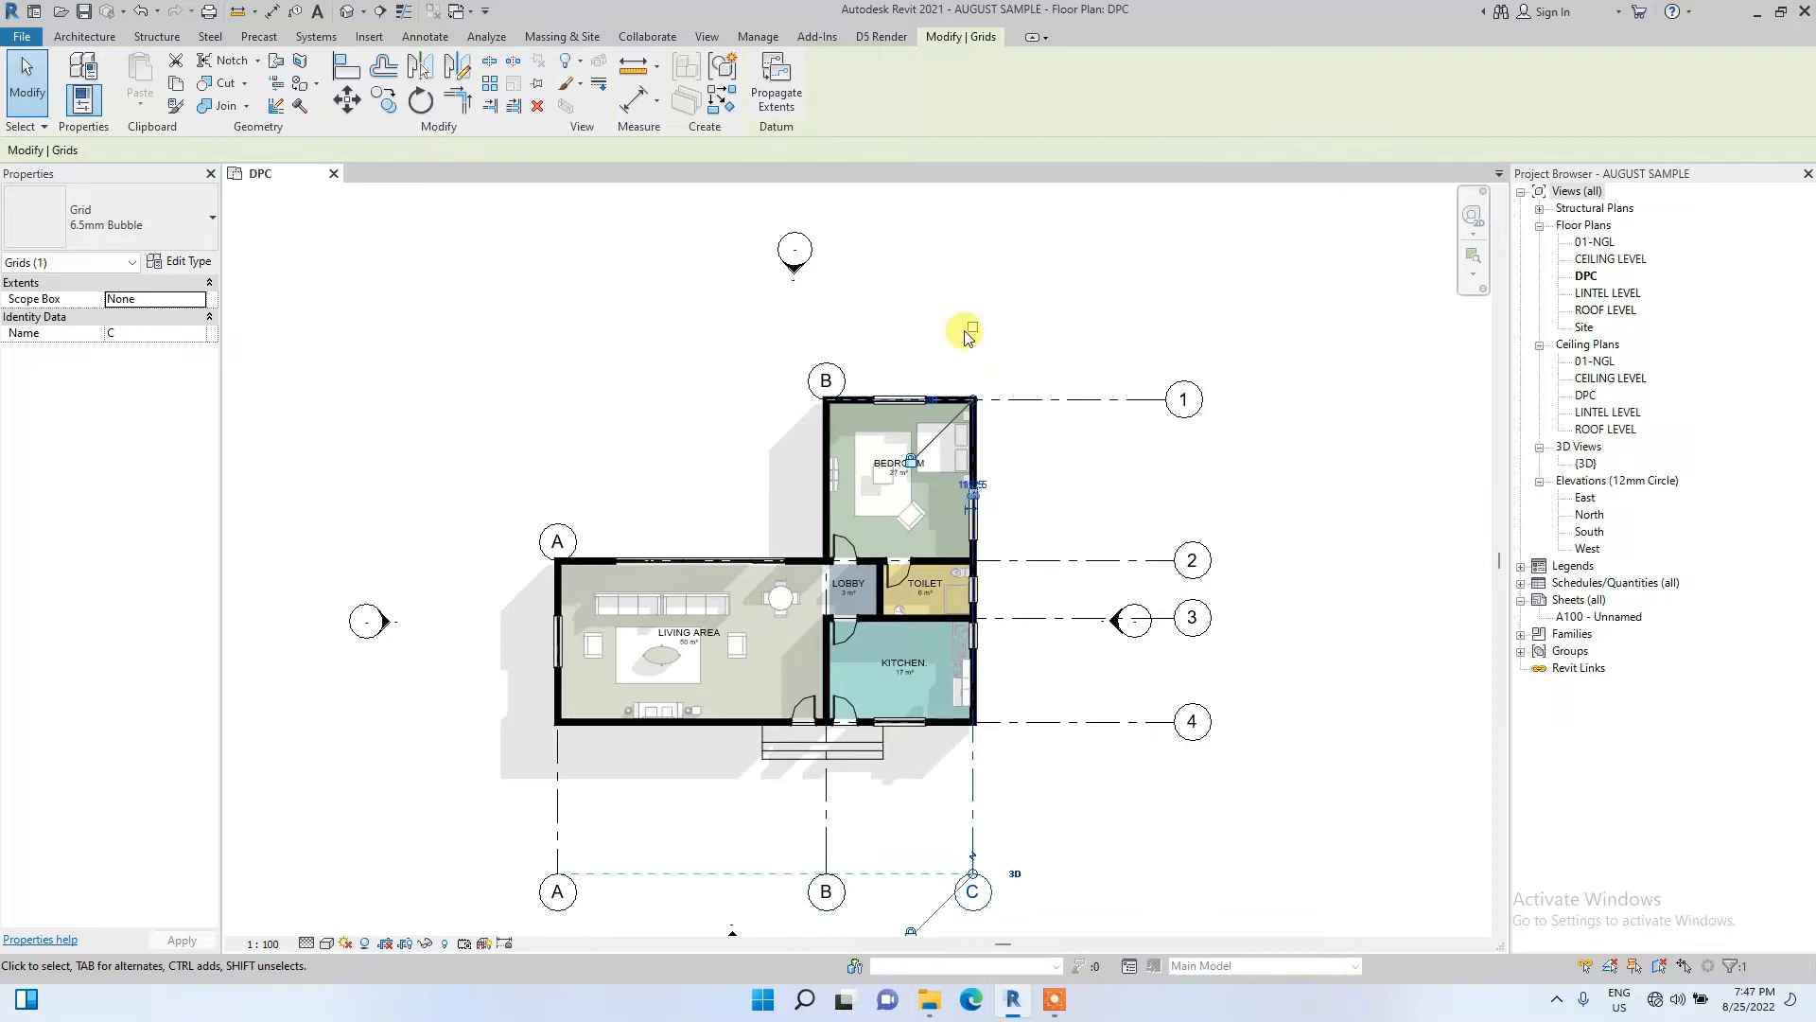
Show grid C's top bubble and select grid A to align its top end.
{"action": "left_click", "coordinate": [927, 585]}
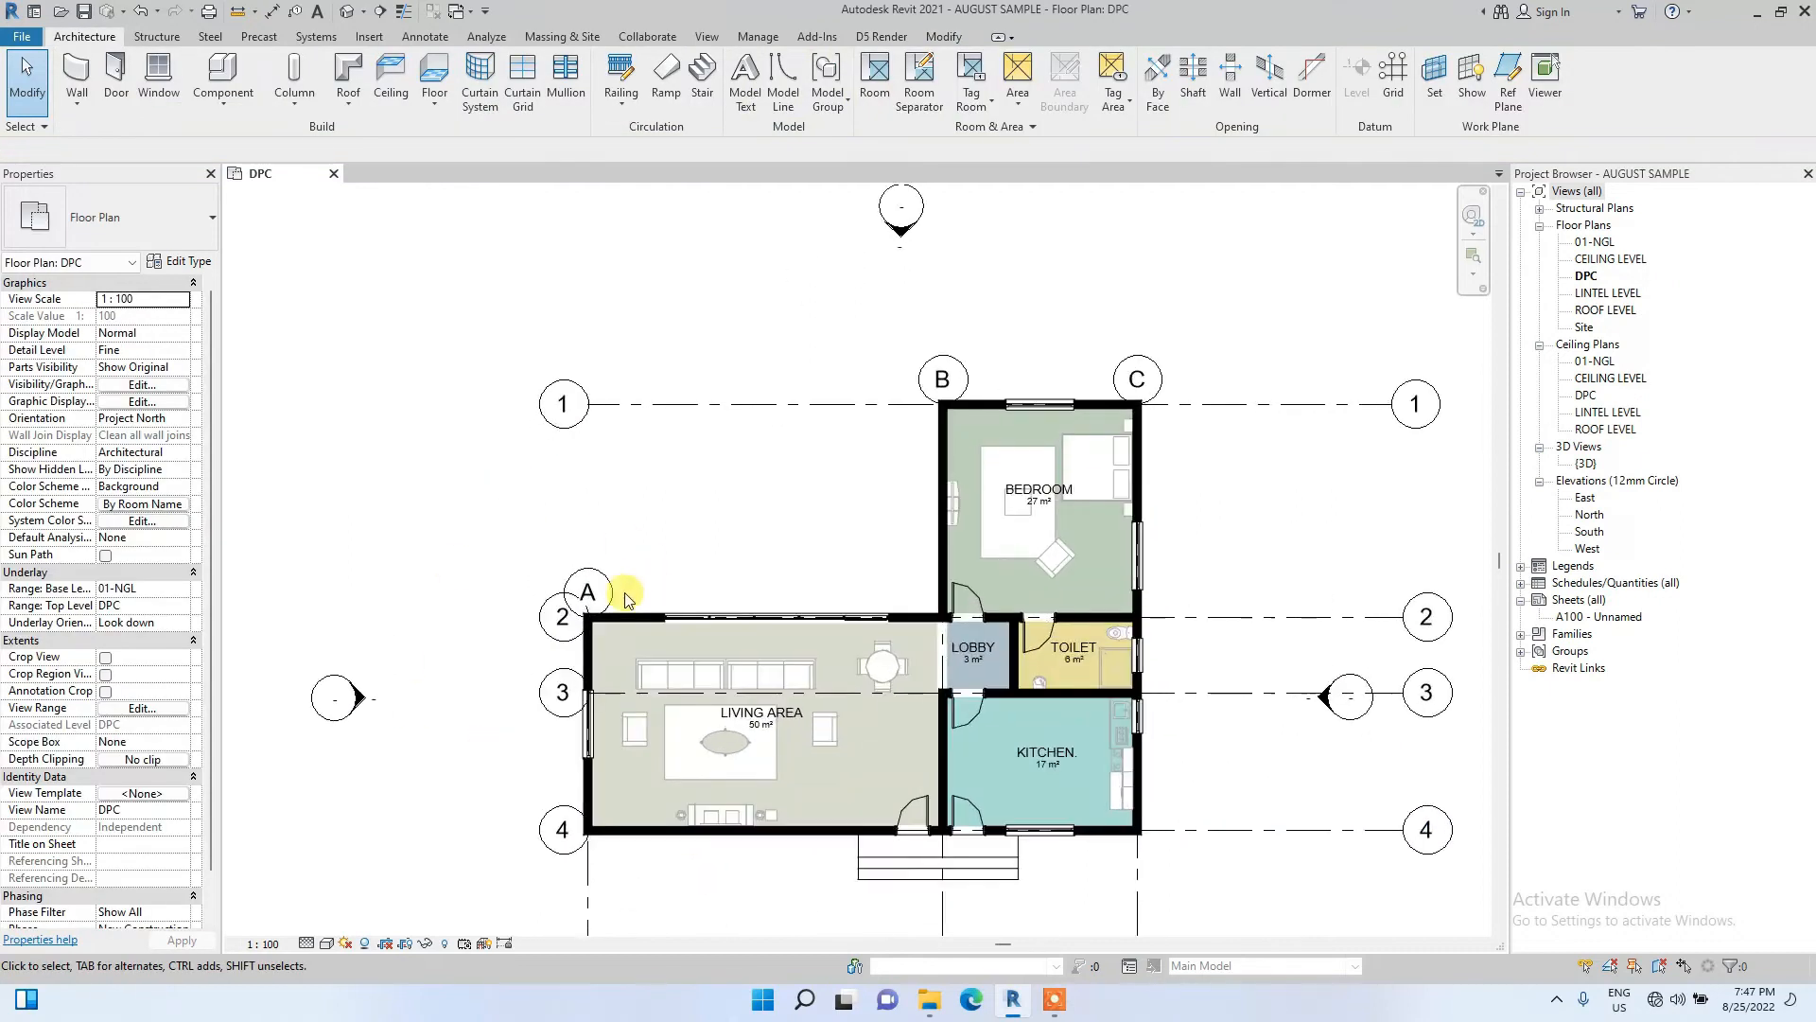
{"action": "left_click", "coordinate": [589, 592]}
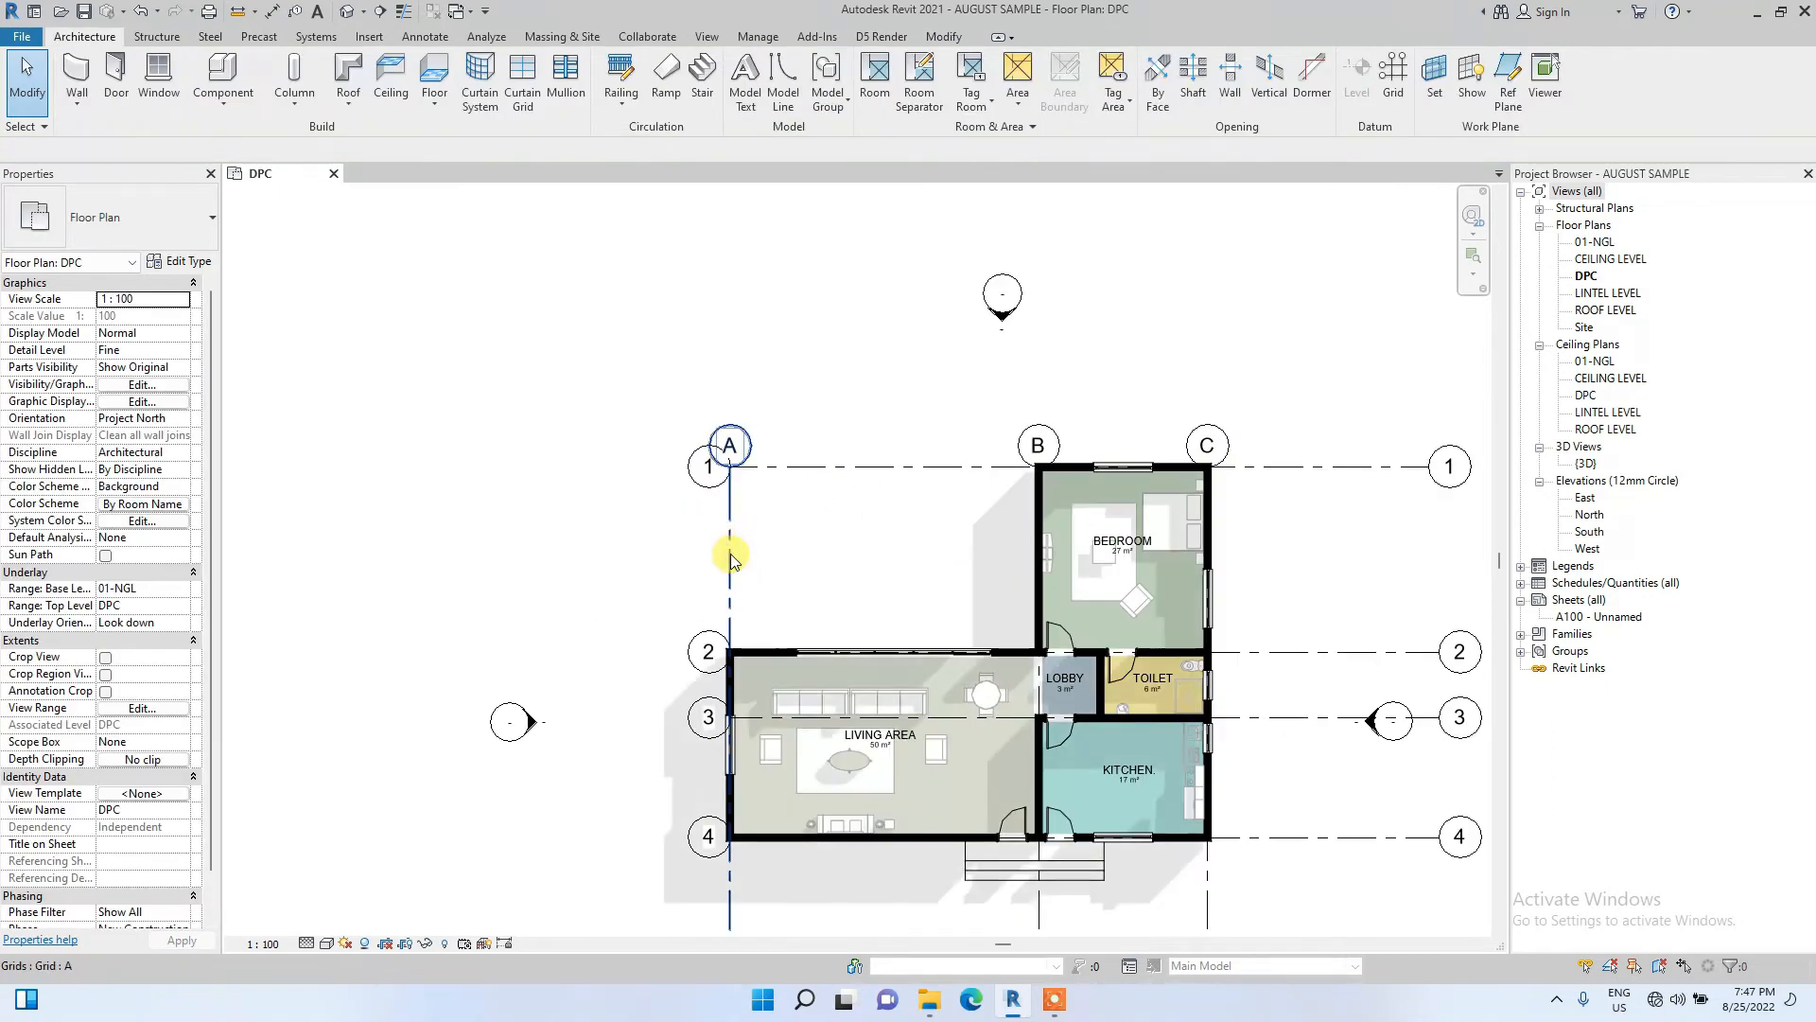
Drag grid 1's left end past grid A to line up with grids 2–4.
{"action": "left_click", "coordinate": [729, 466]}
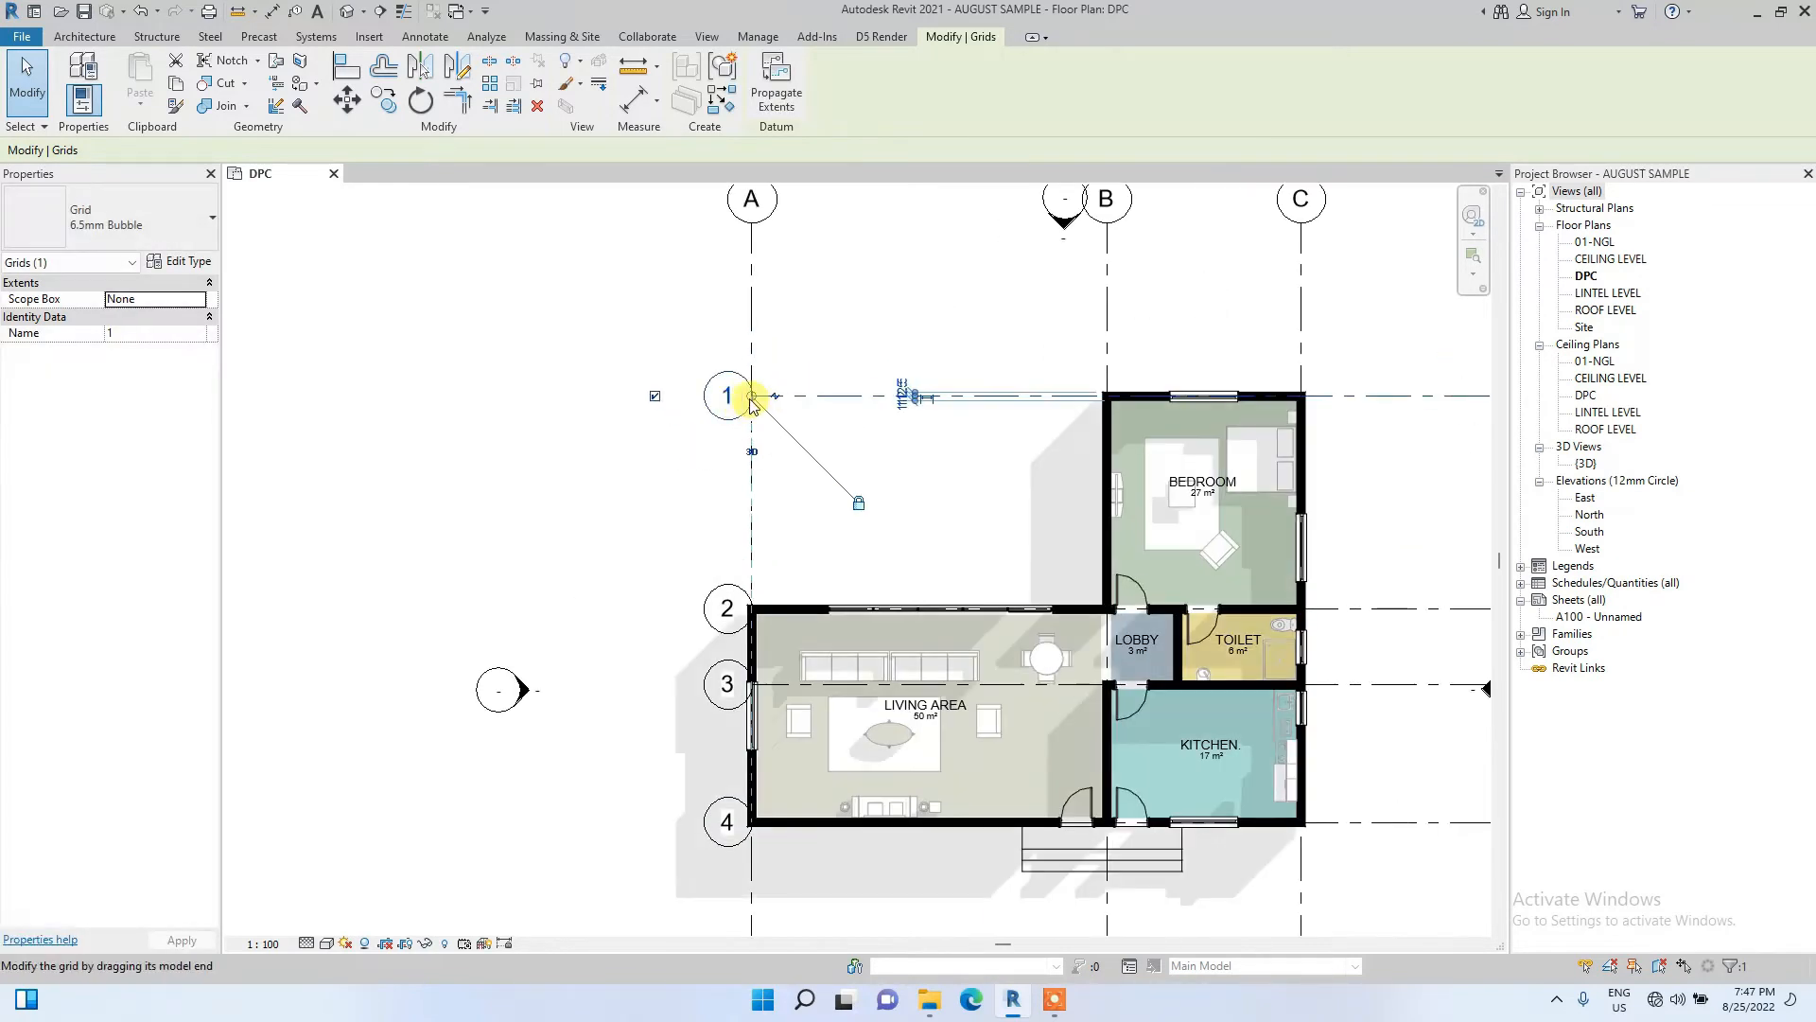
{"action": "left_click_drag", "start_coordinate": [728, 396], "coordinate": [541, 395]}
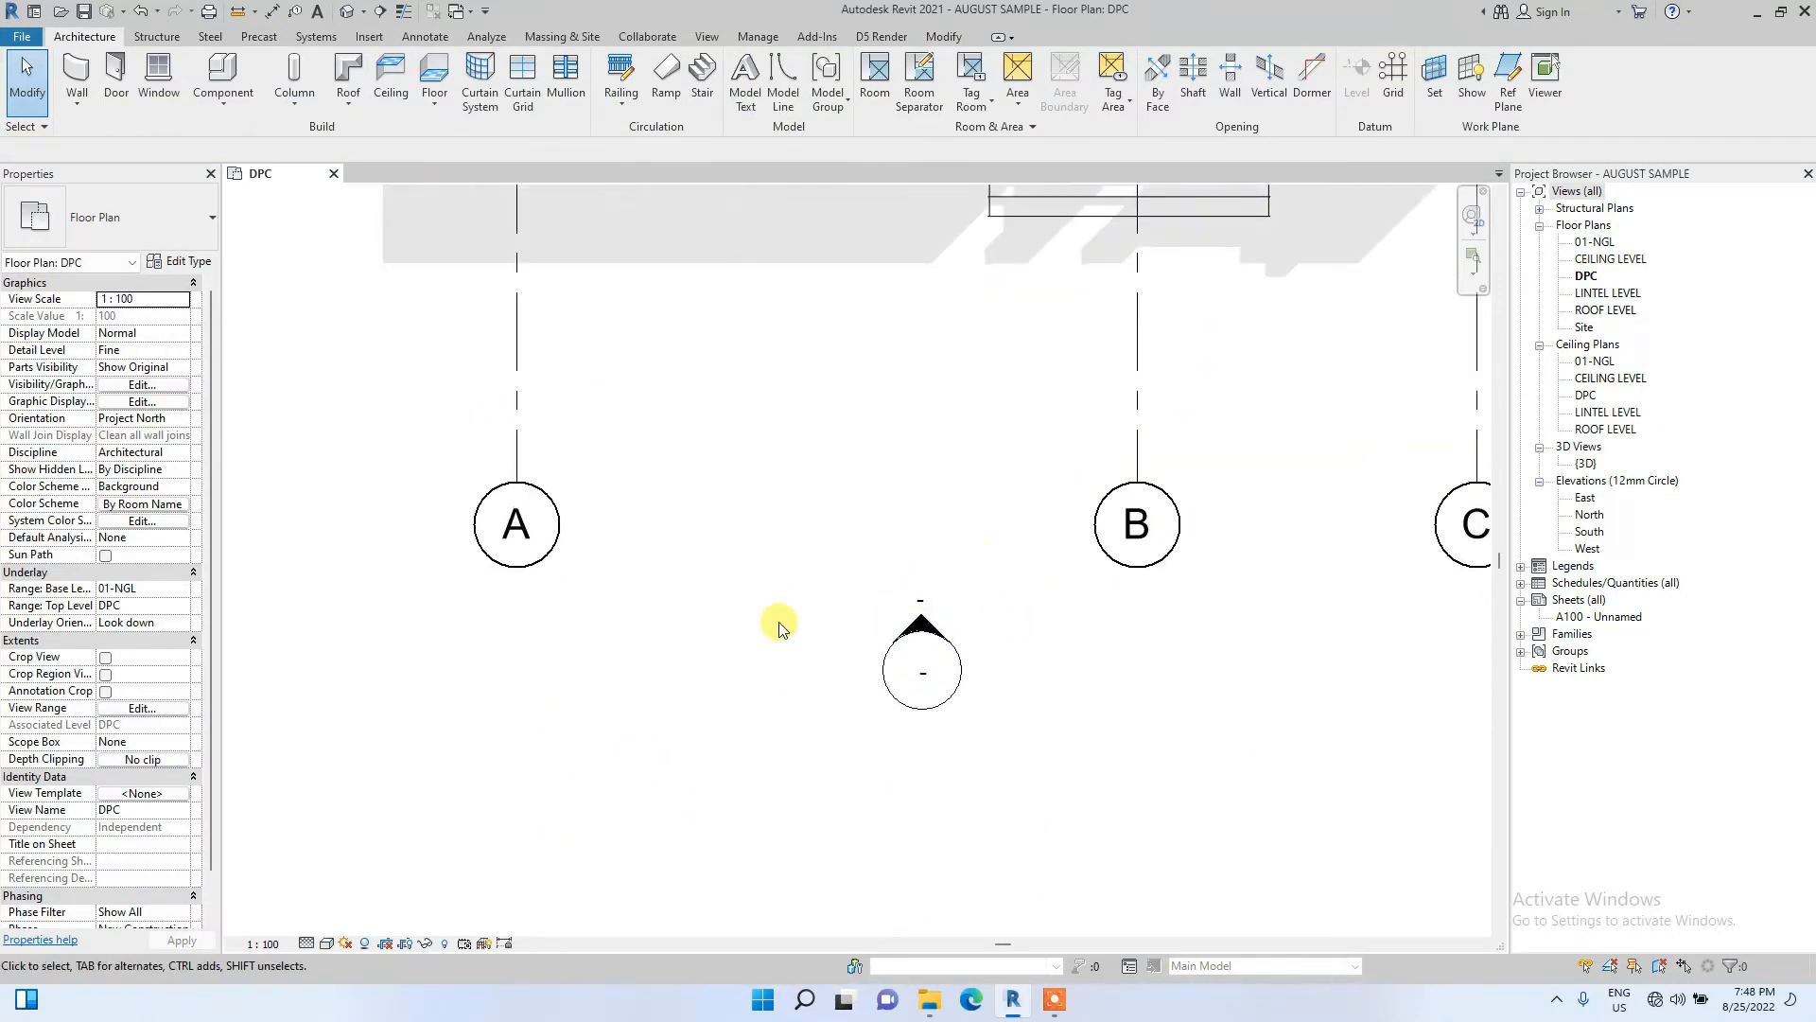
{"action": "mouse_move", "coordinate": [992, 417]}
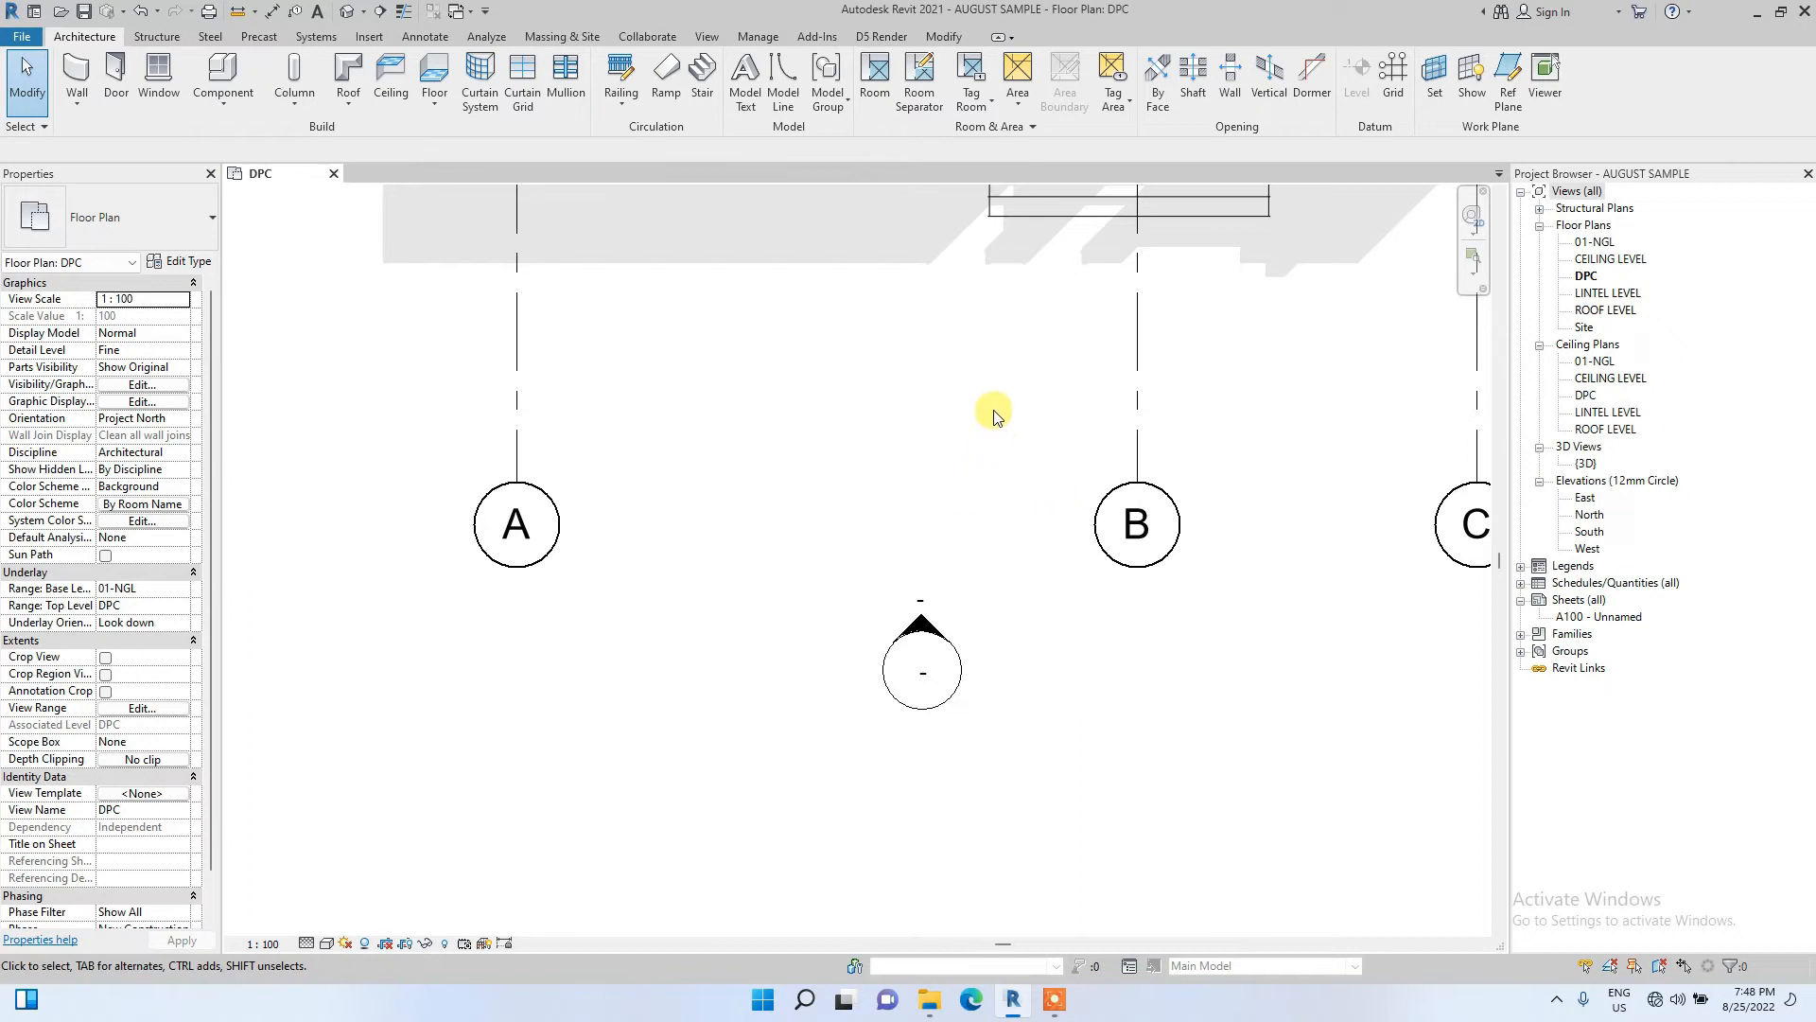
{"action": "mouse_move", "coordinate": [920, 708]}
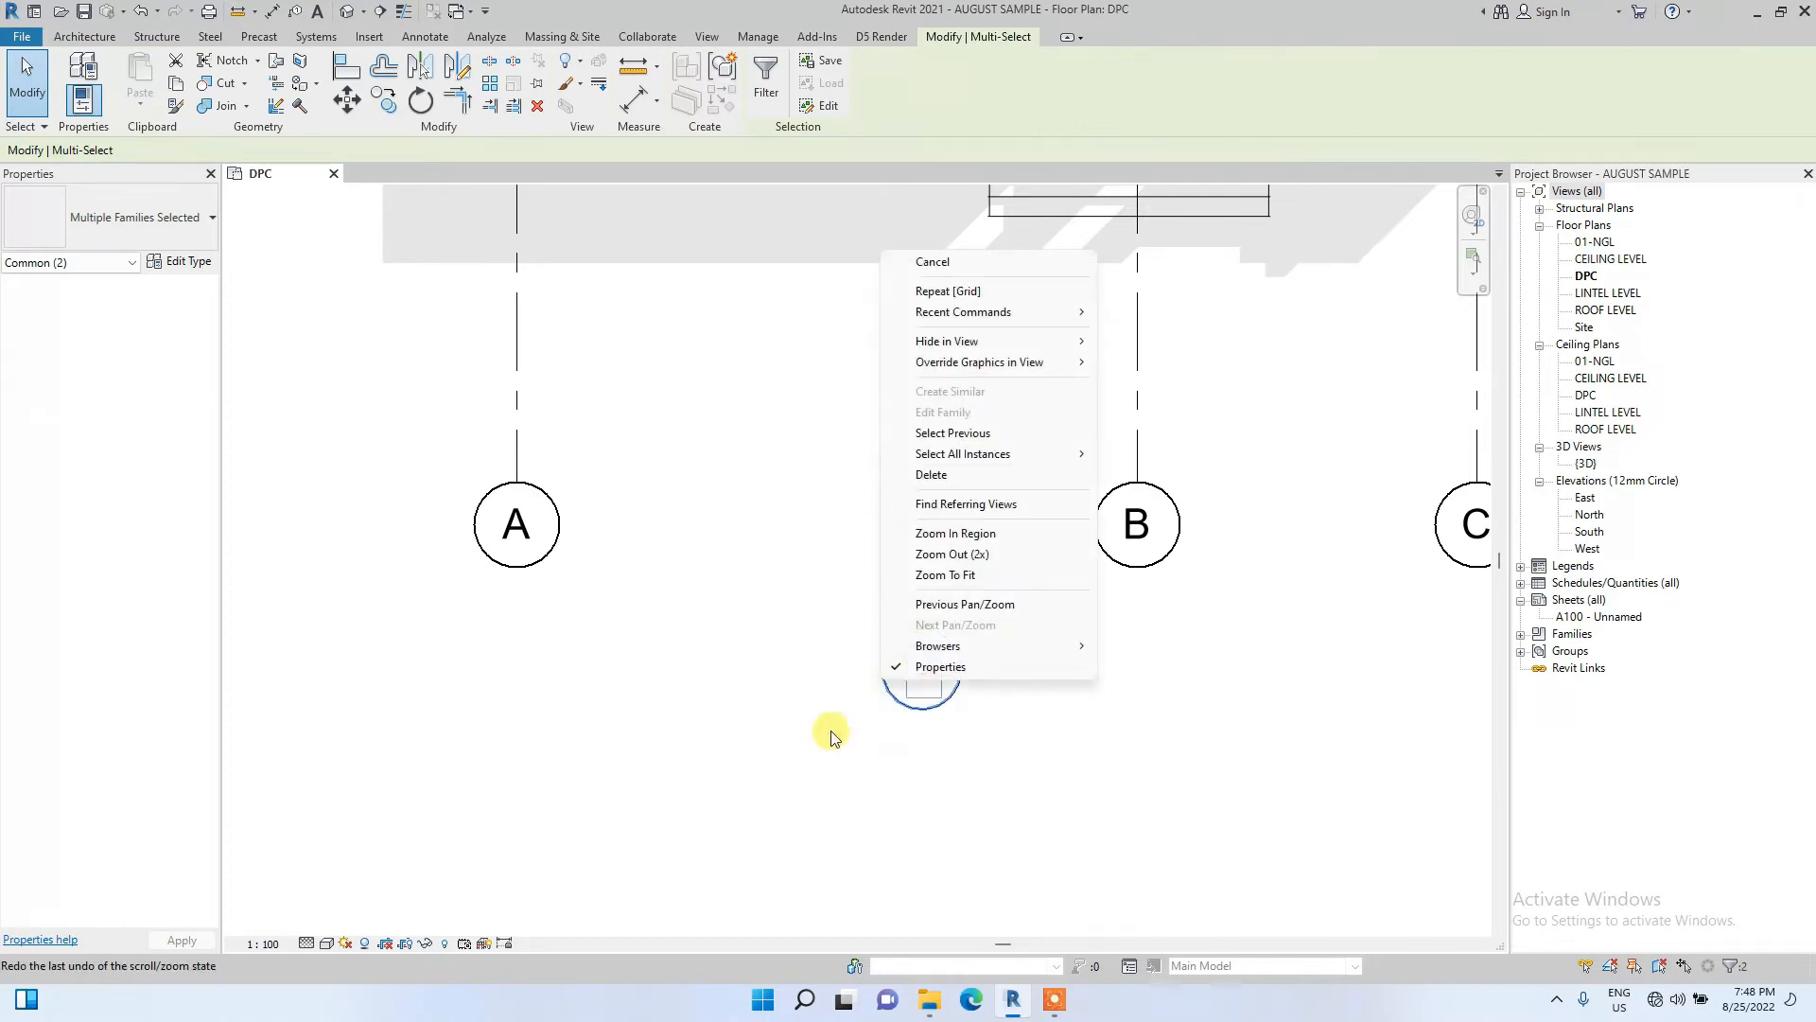
{"action": "mouse_move", "coordinate": [946, 341]}
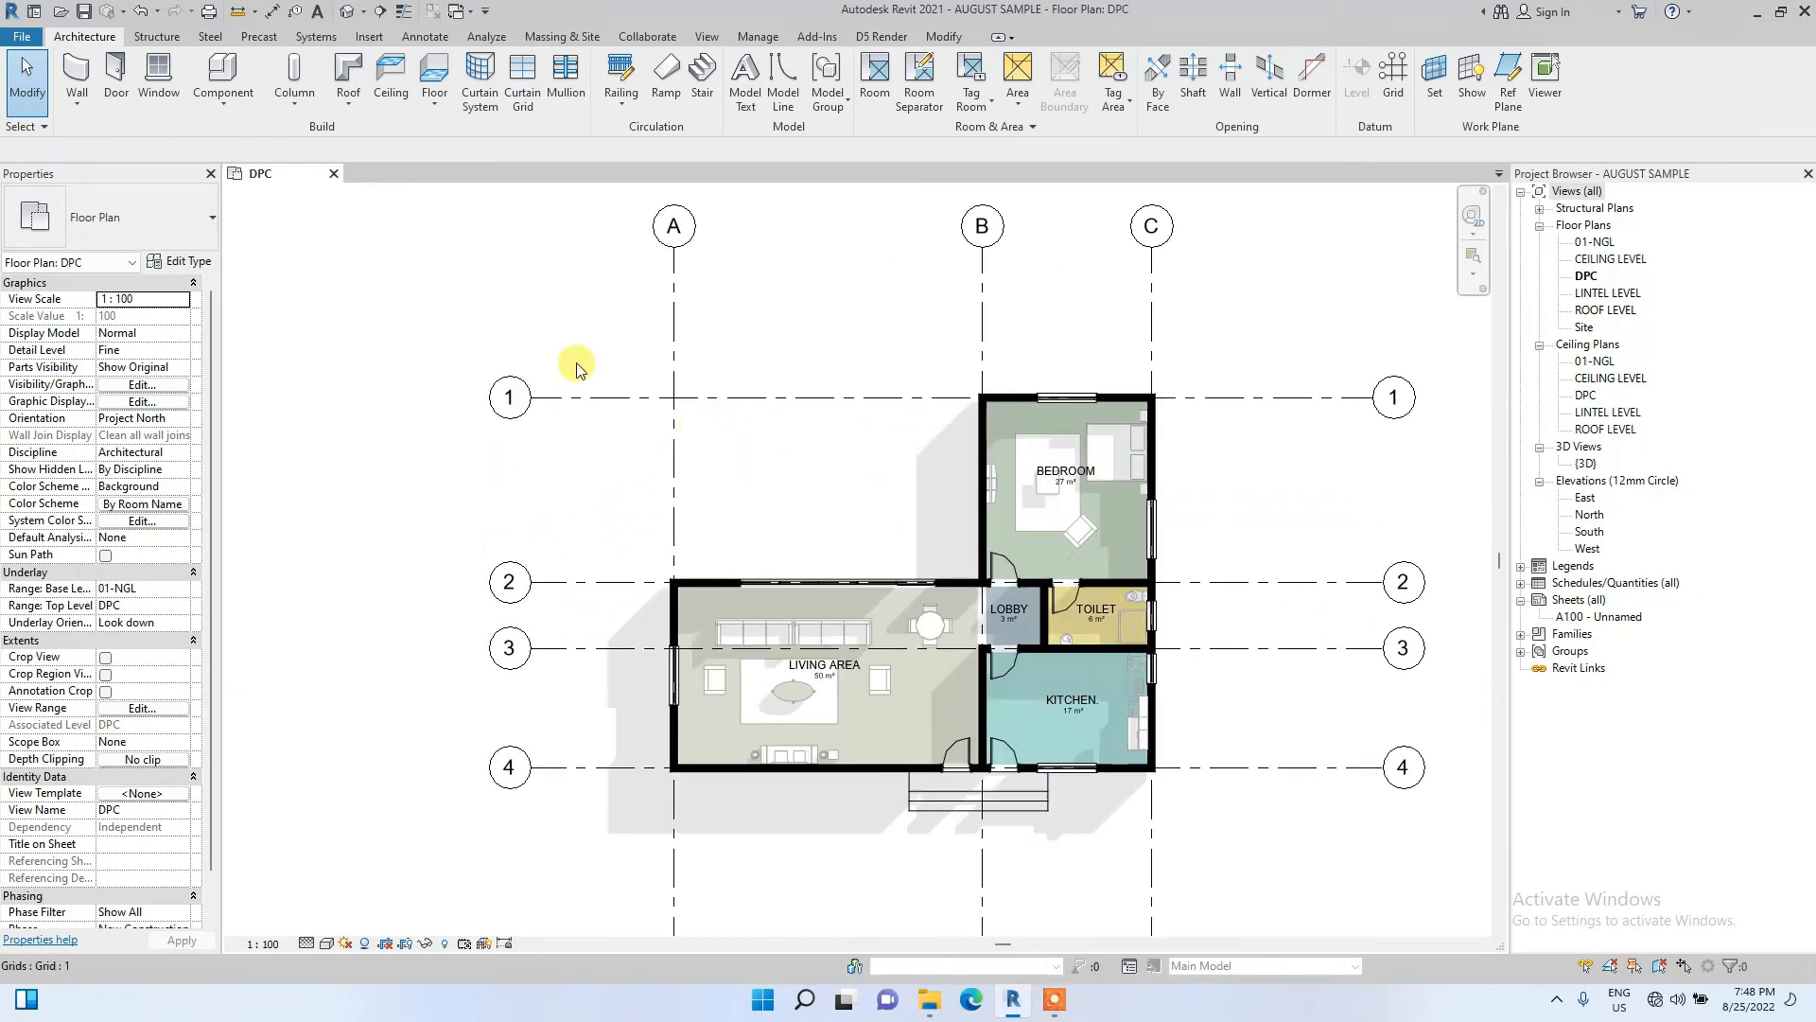
Zoom the plan out and back in to review grids with elevation markers hidden.
{"action": "scroll", "scroll_direction": "down", "scroll_amount": 3}
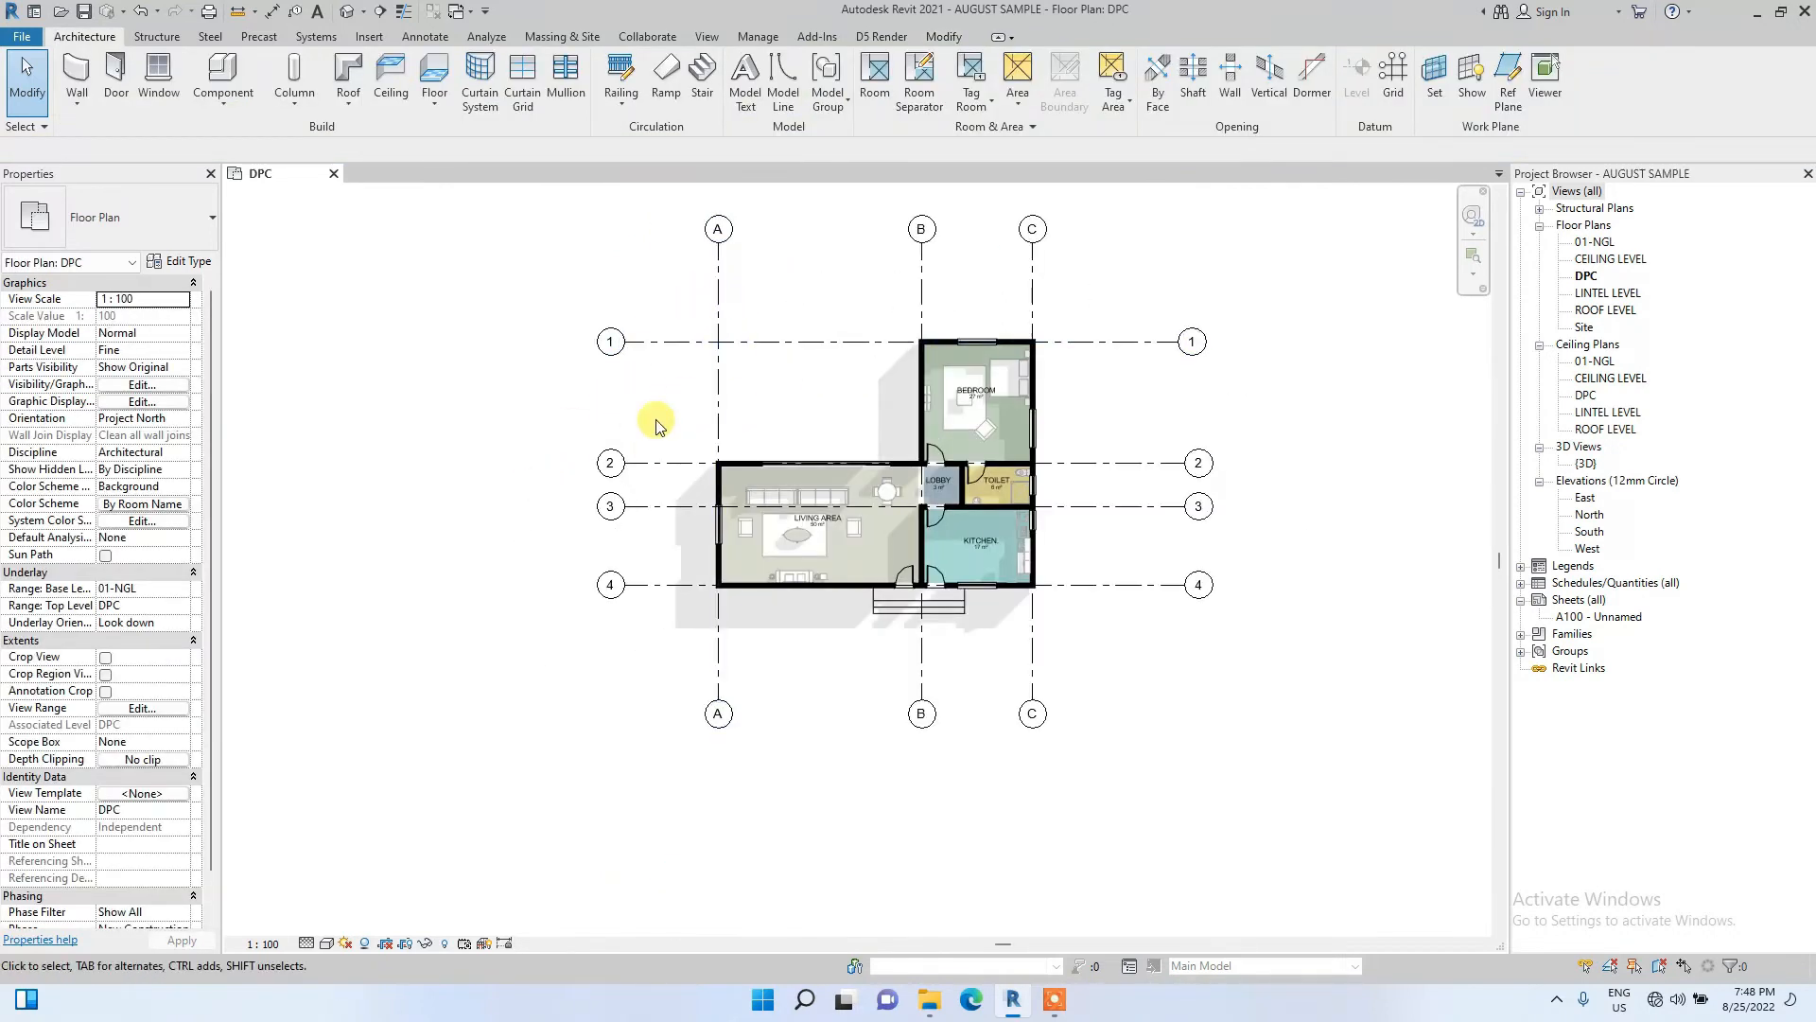
{"action": "scroll", "scroll_direction": "up", "scroll_amount": 3}
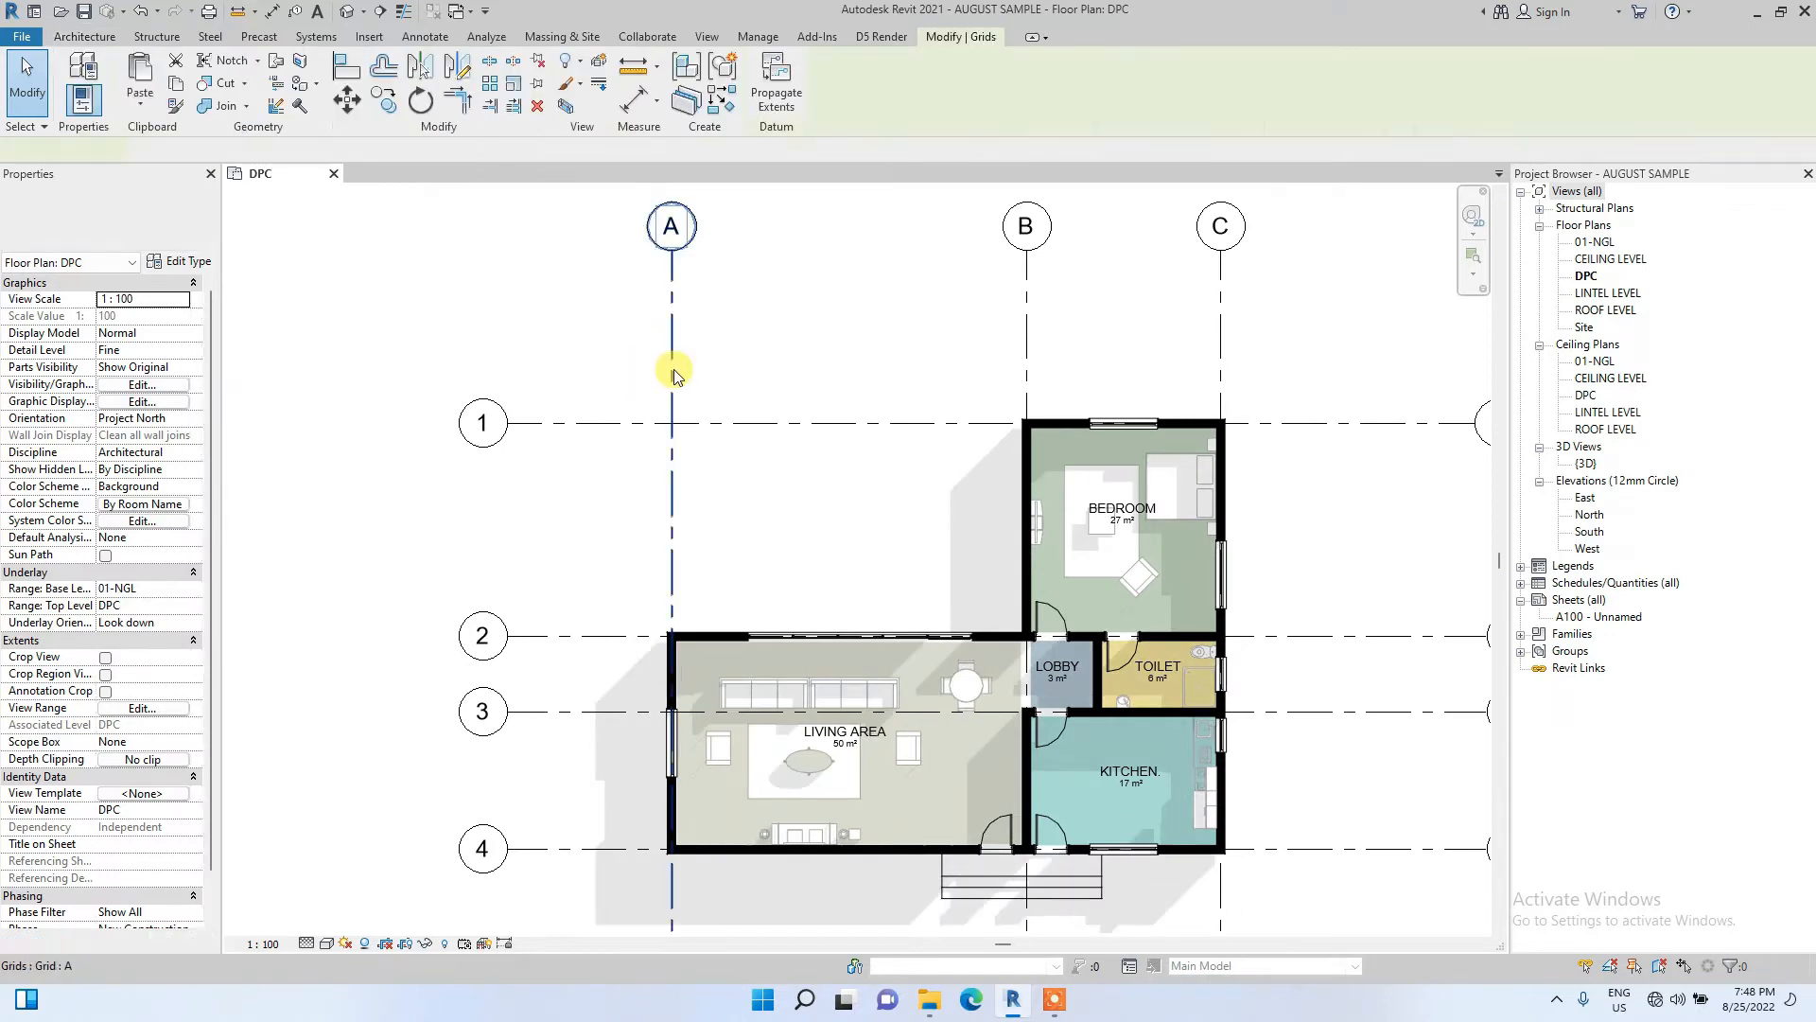
Override the Grids category graphics in this view to Halftone.
{"action": "left_click", "coordinate": [672, 347]}
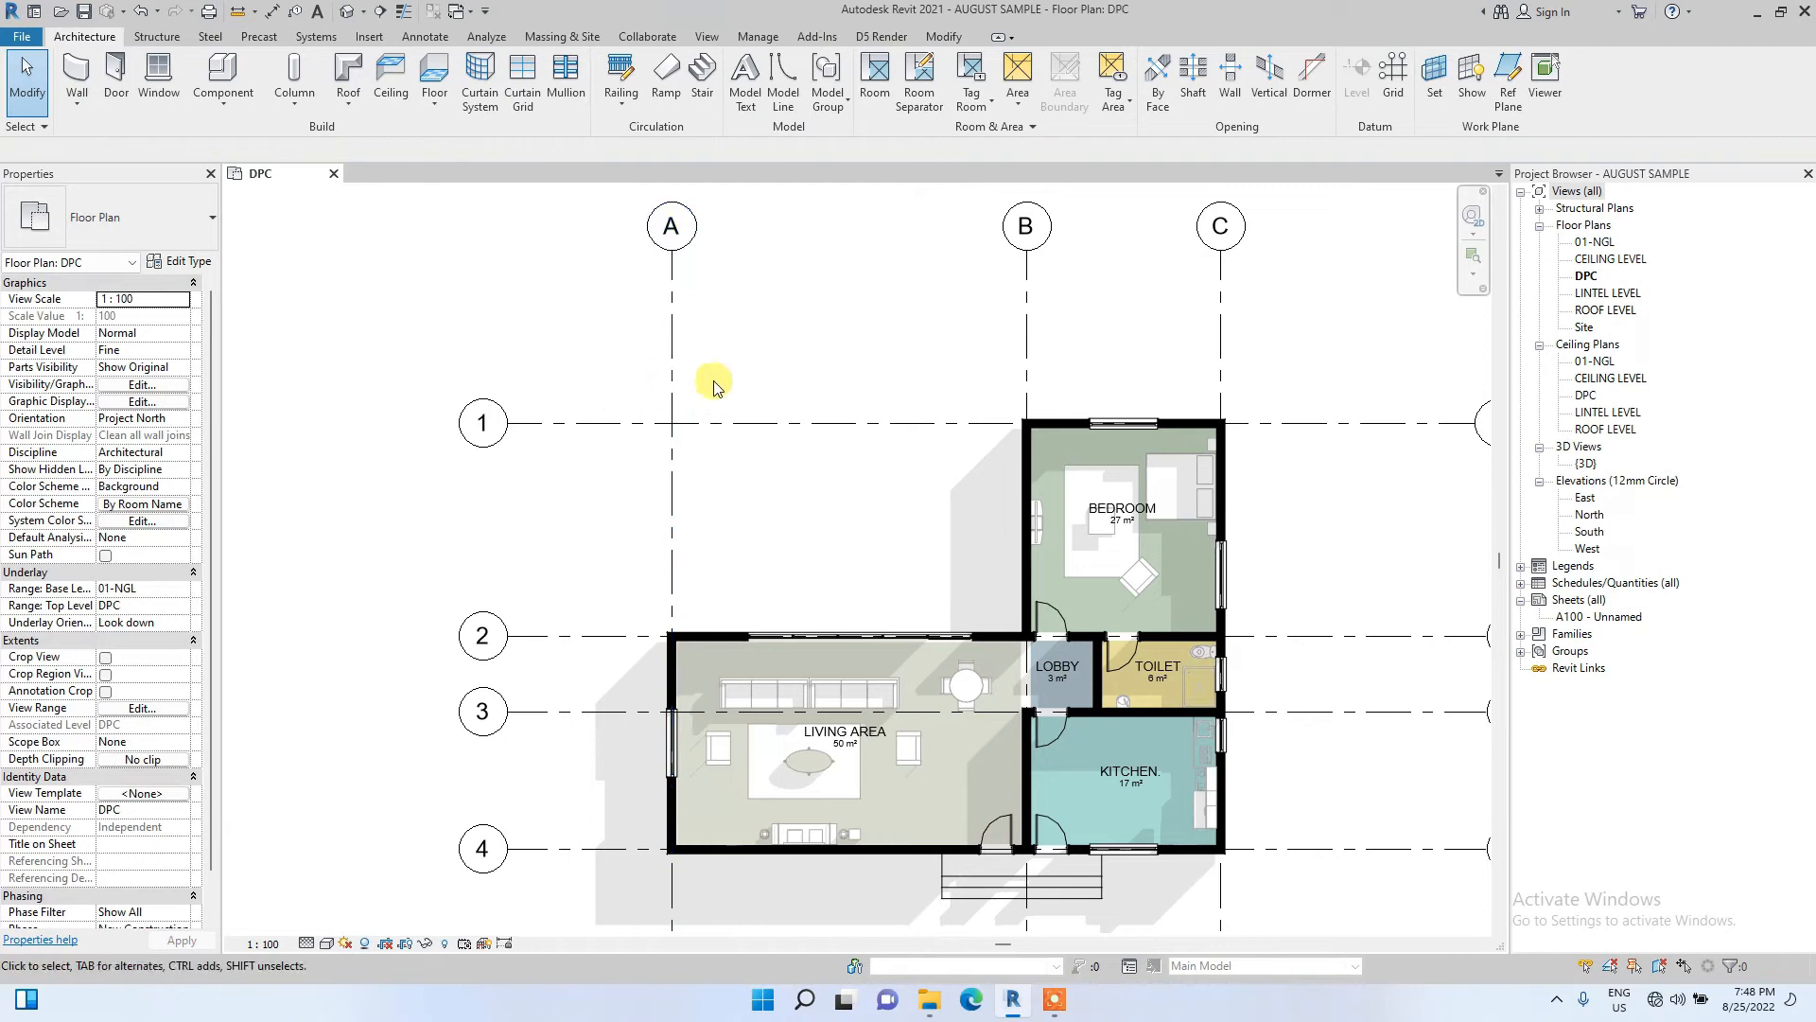
{"action": "left_click", "coordinate": [670, 347]}
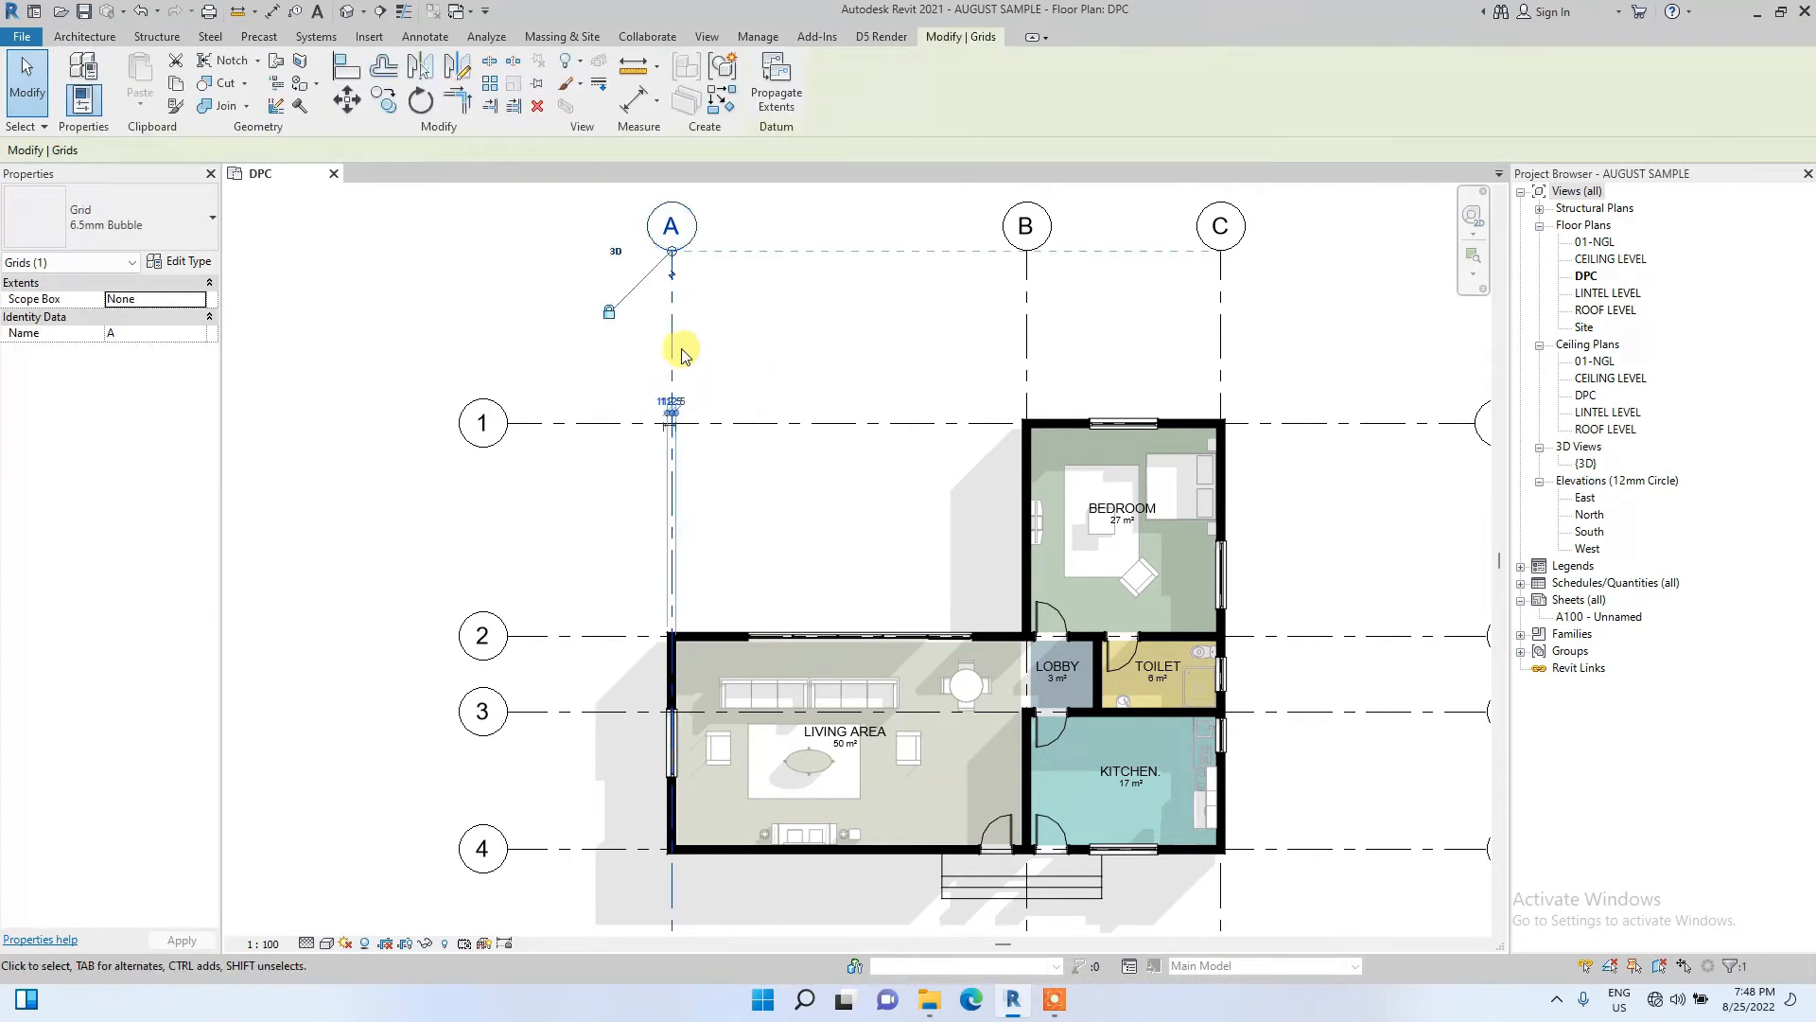
{"action": "right_click", "coordinate": [681, 353]}
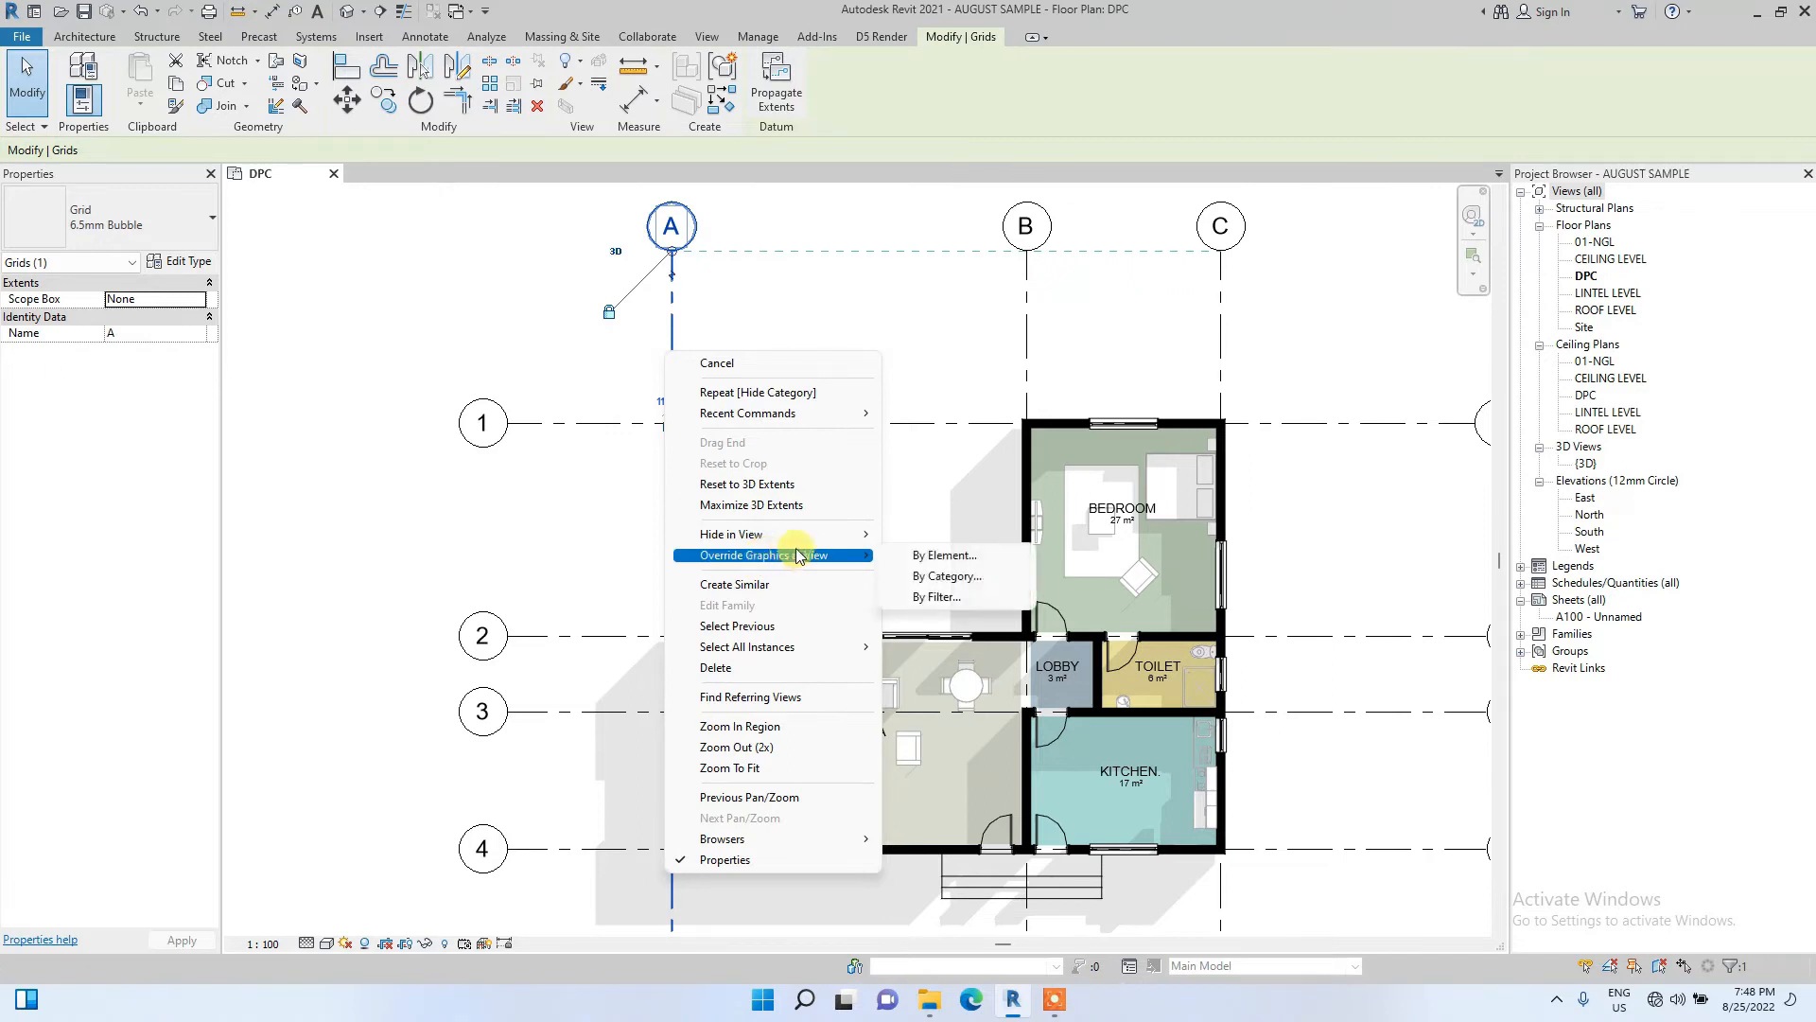
{"action": "left_click", "coordinate": [945, 555]}
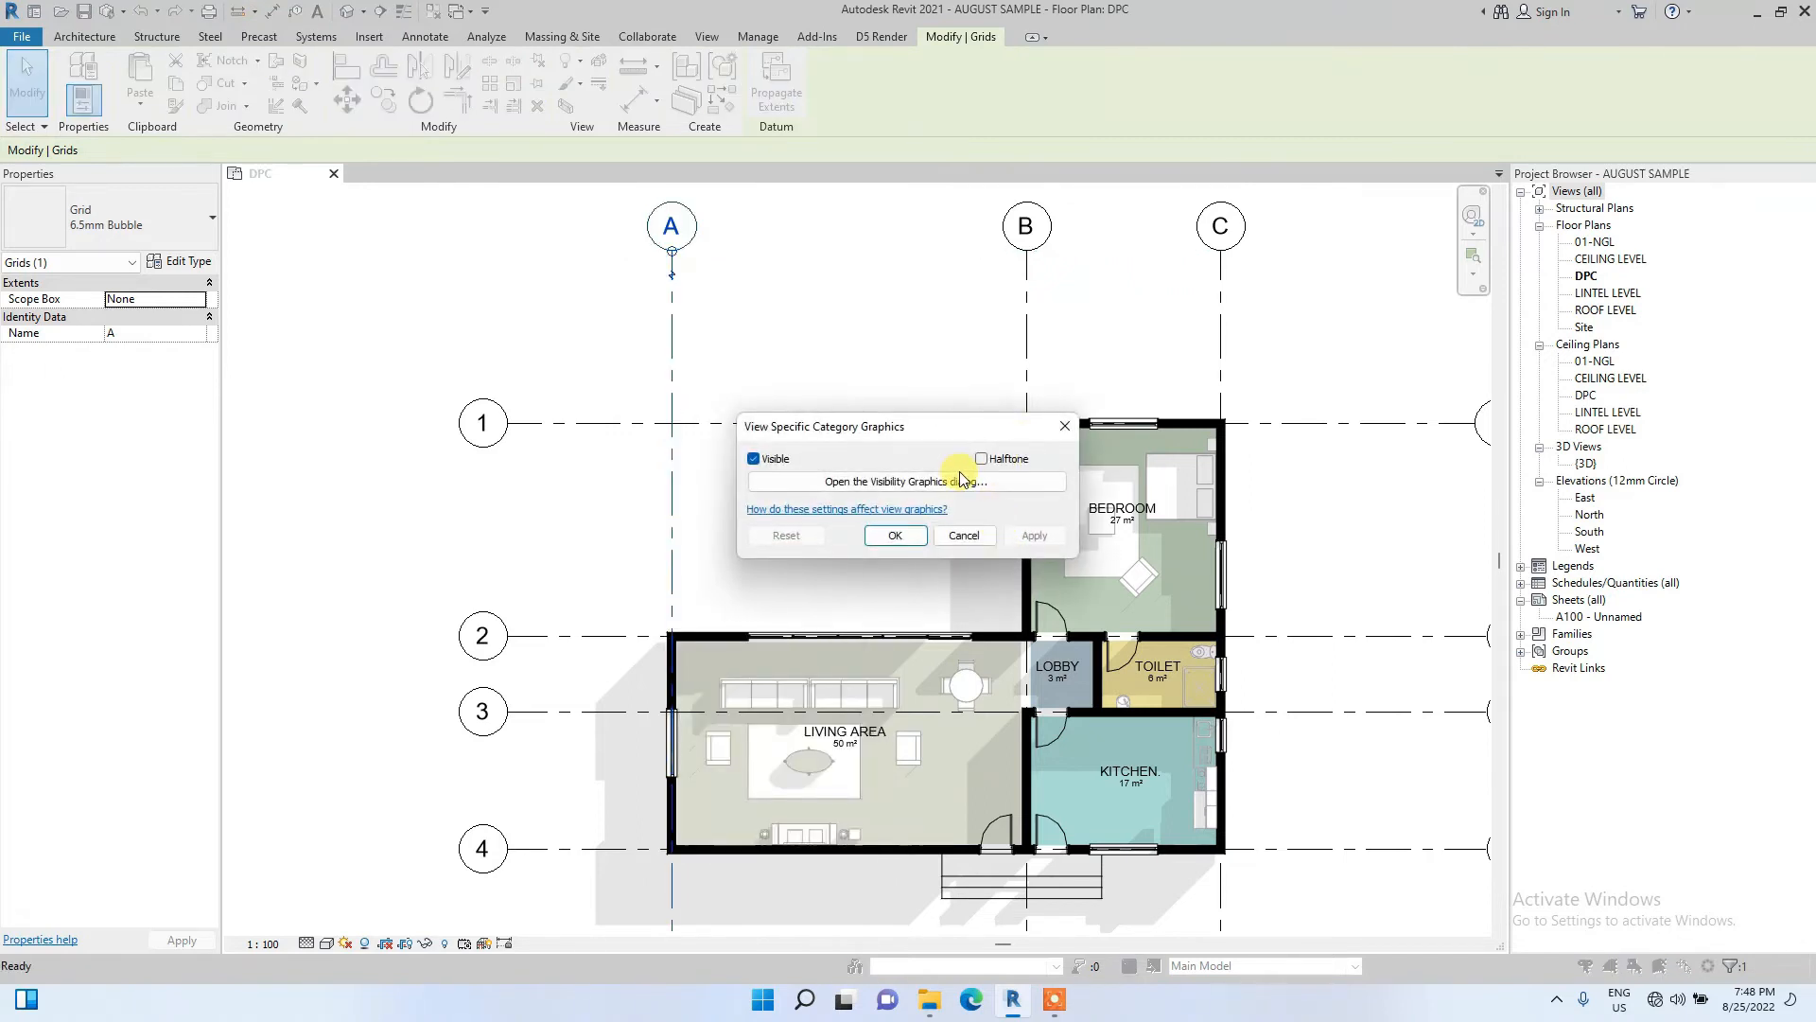
{"action": "left_click", "coordinate": [981, 458]}
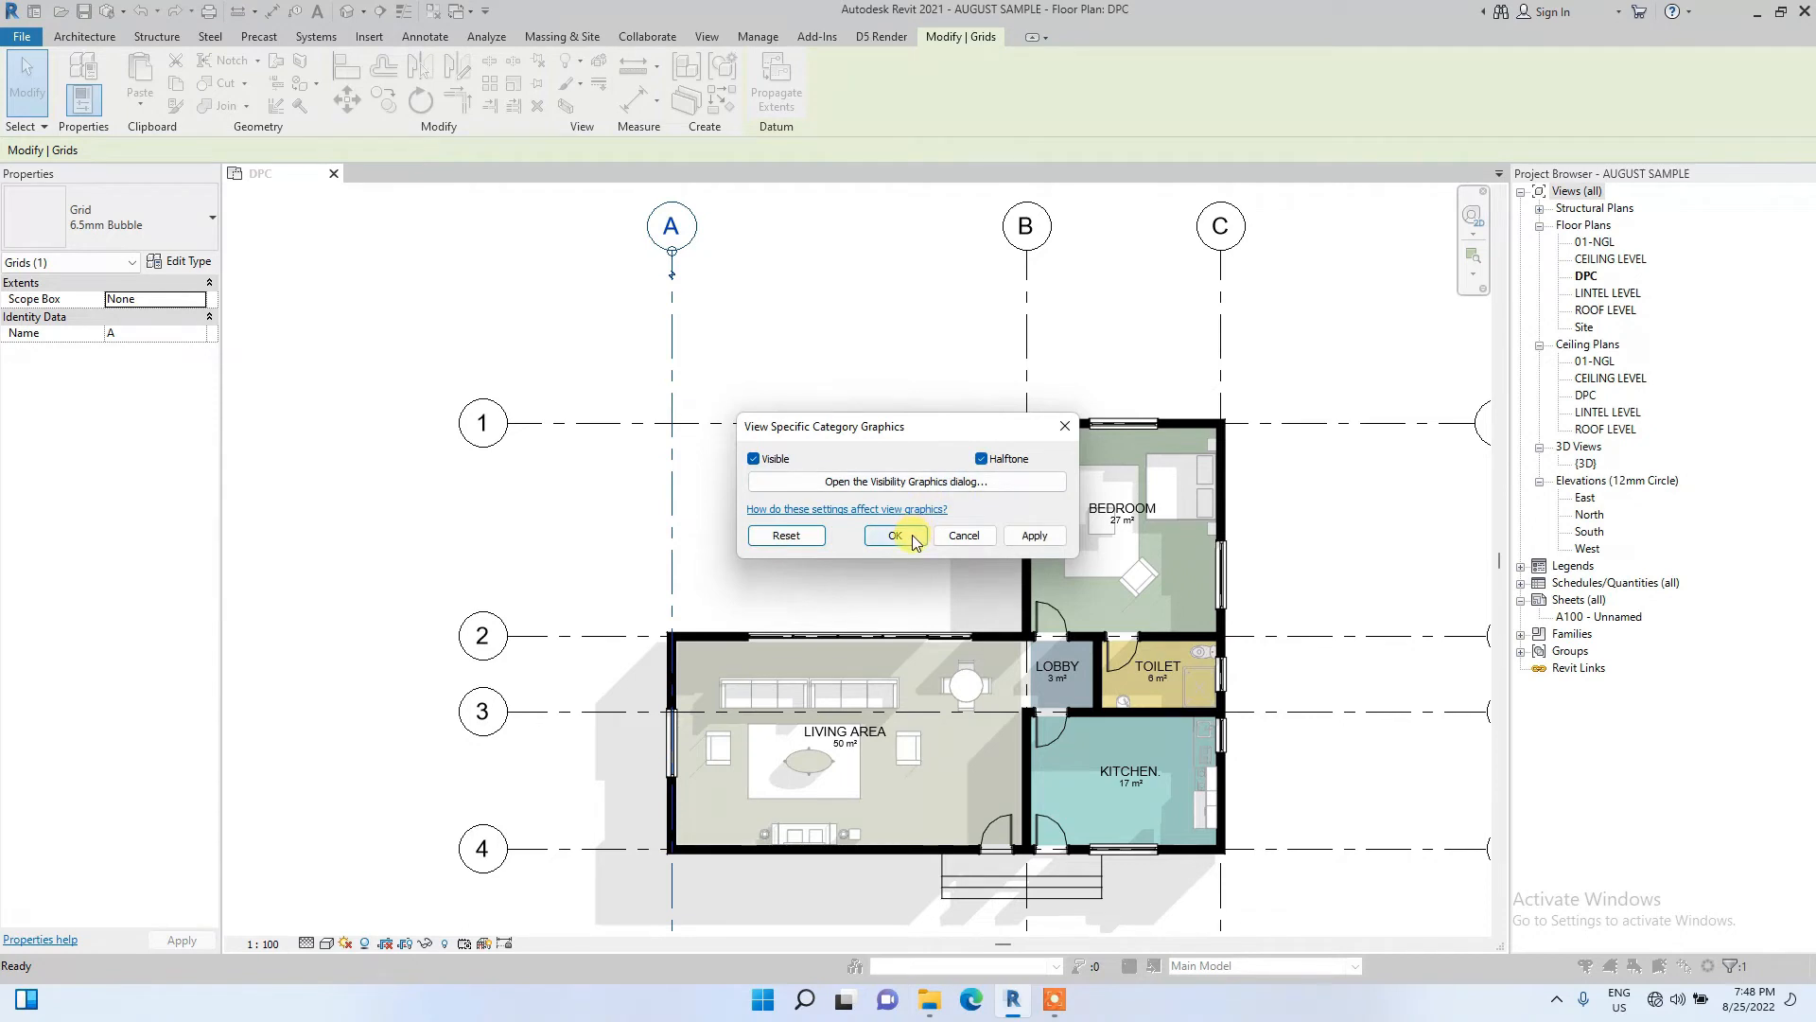
{"action": "left_click", "coordinate": [893, 535]}
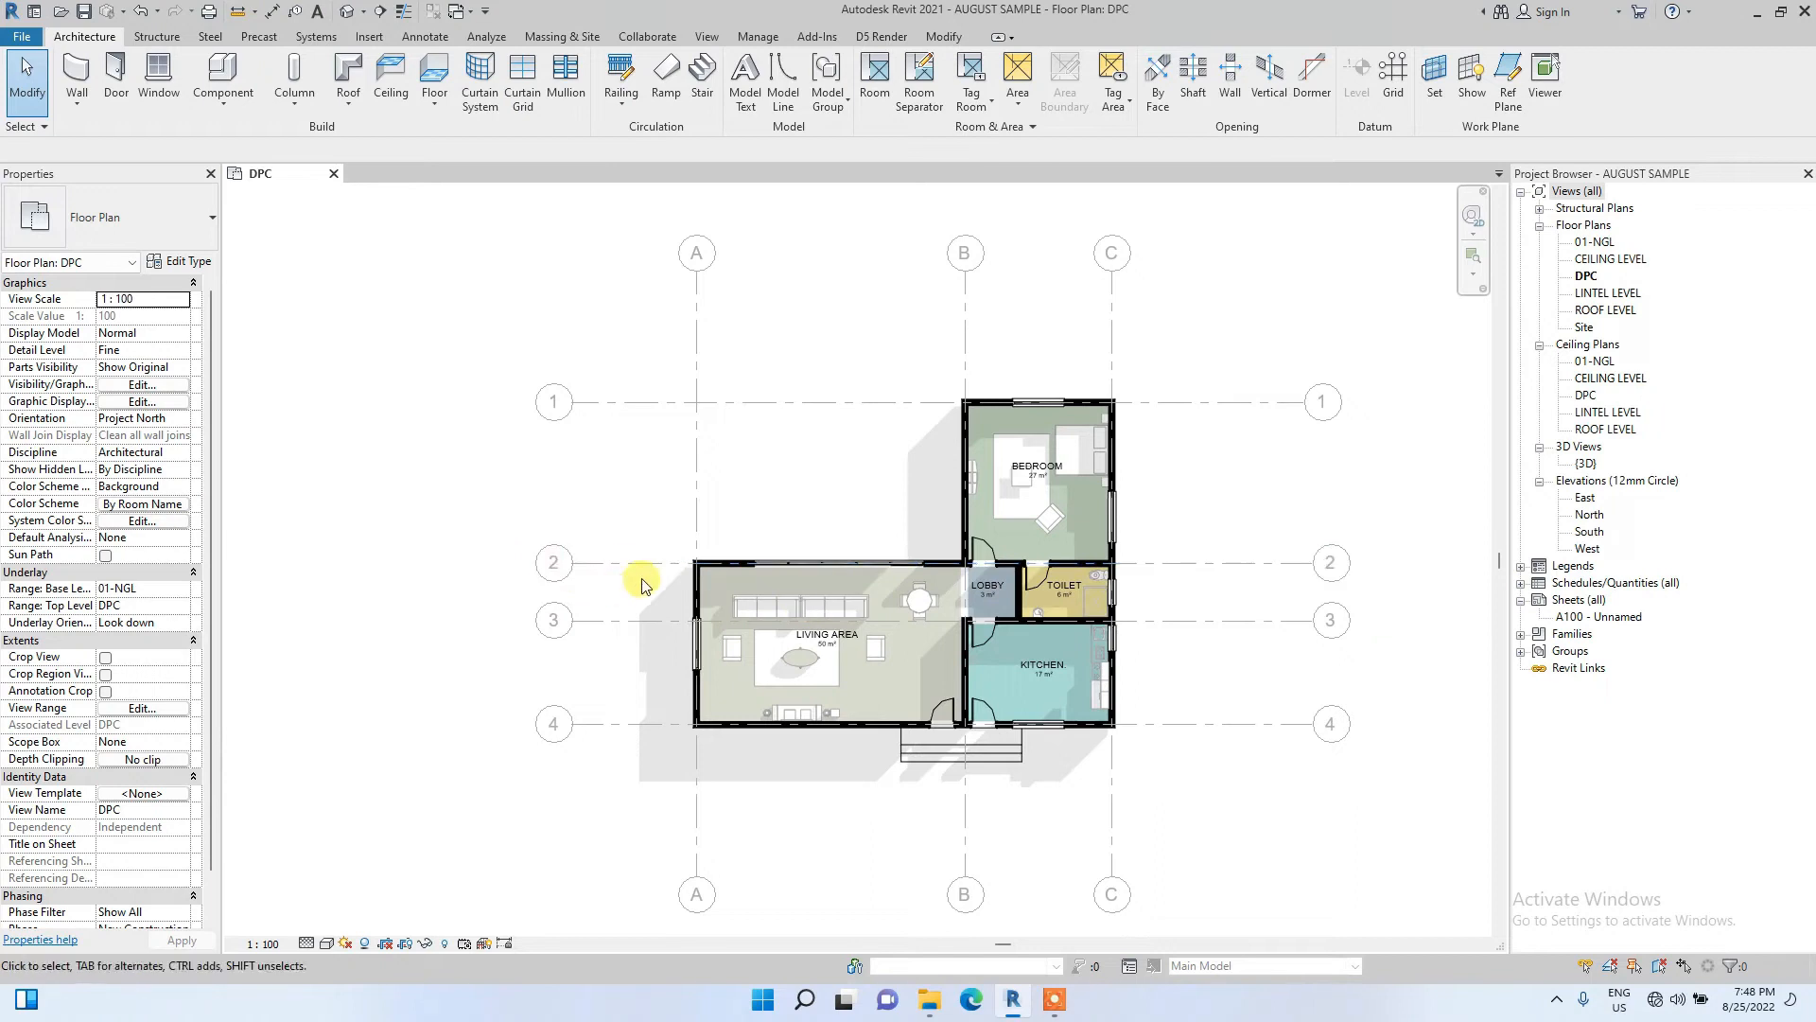
{"action": "left_click", "coordinate": [742, 402]}
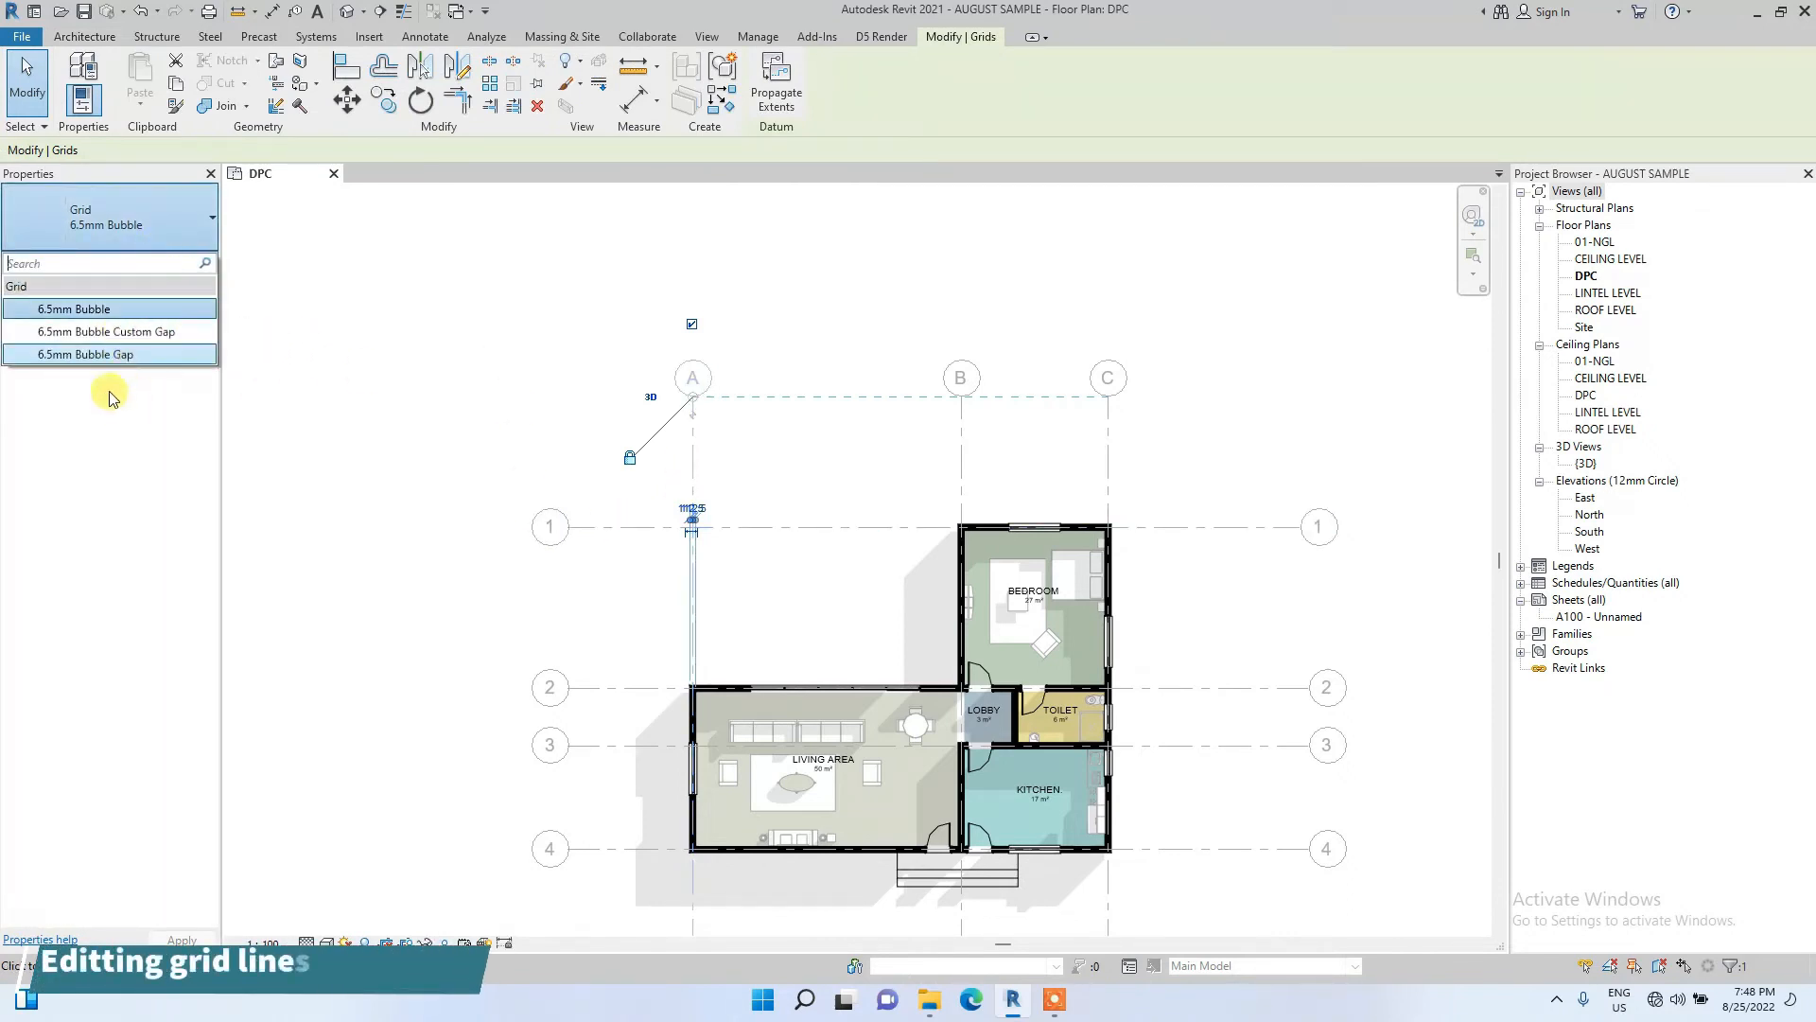
Change grid A's type to 6.5mm Bubble Gap in the Properties type selector.
{"action": "left_click", "coordinate": [102, 331]}
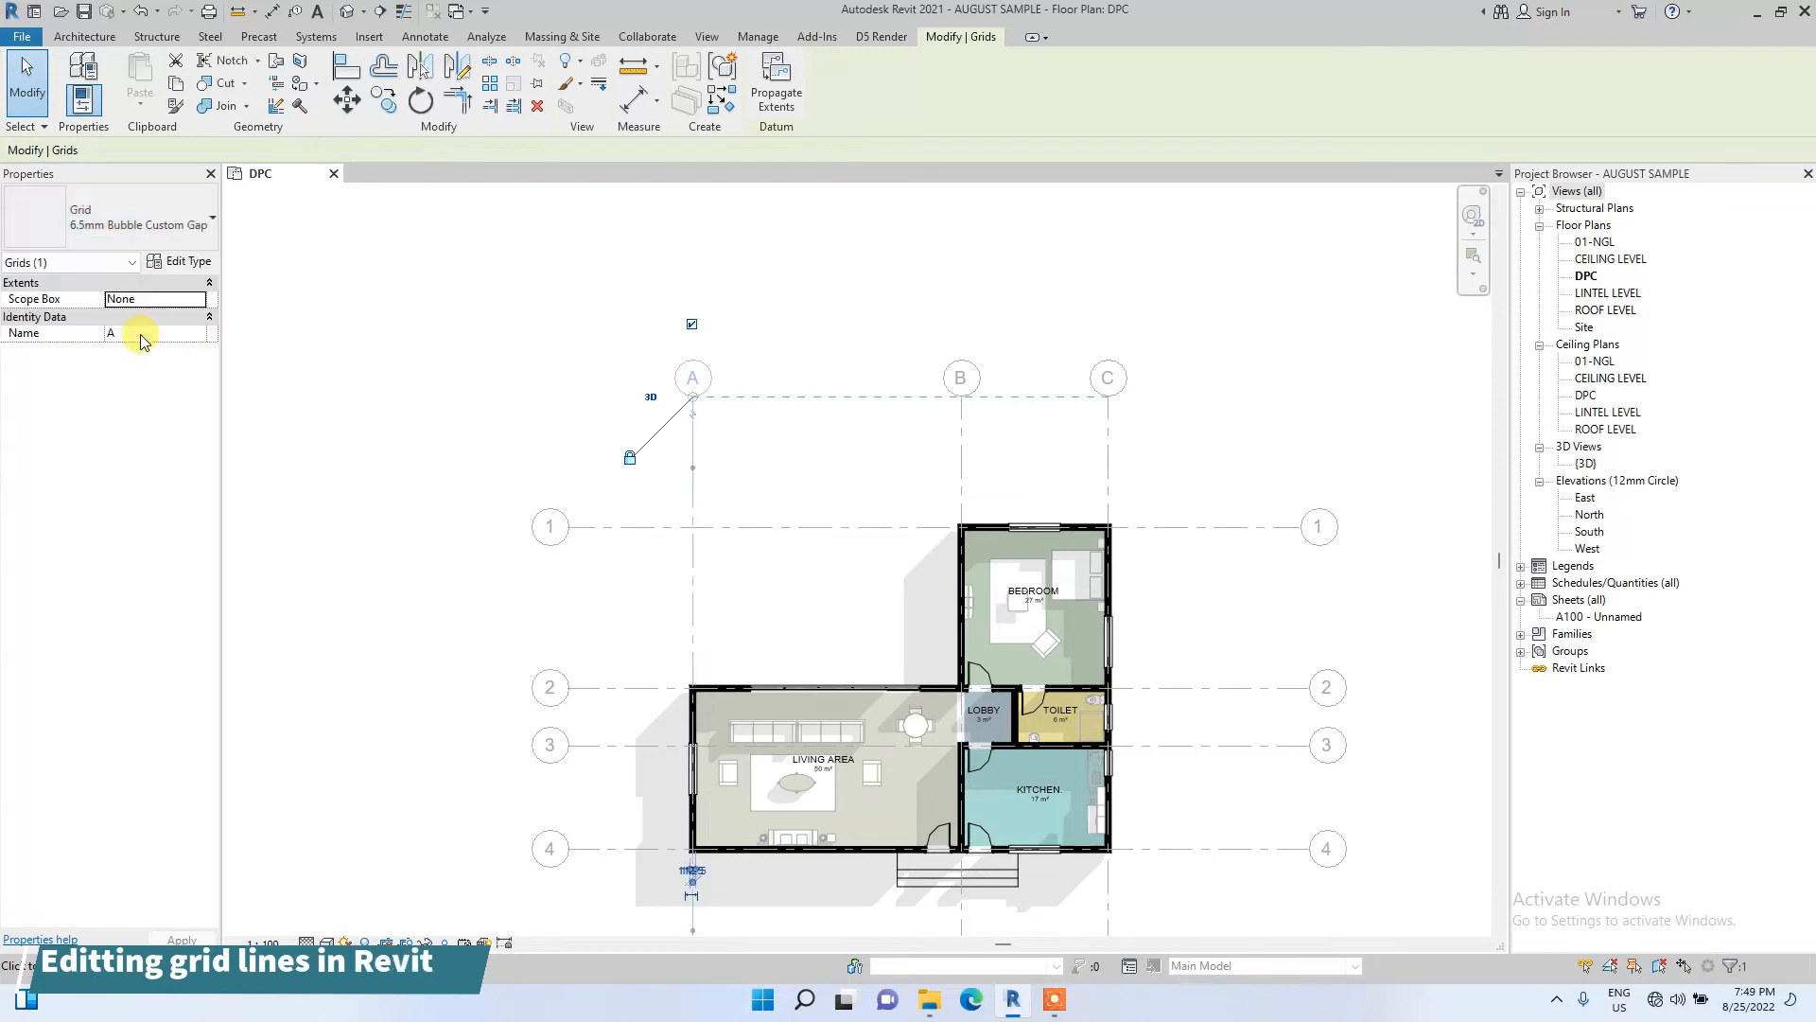
{"action": "left_click", "coordinate": [109, 226]}
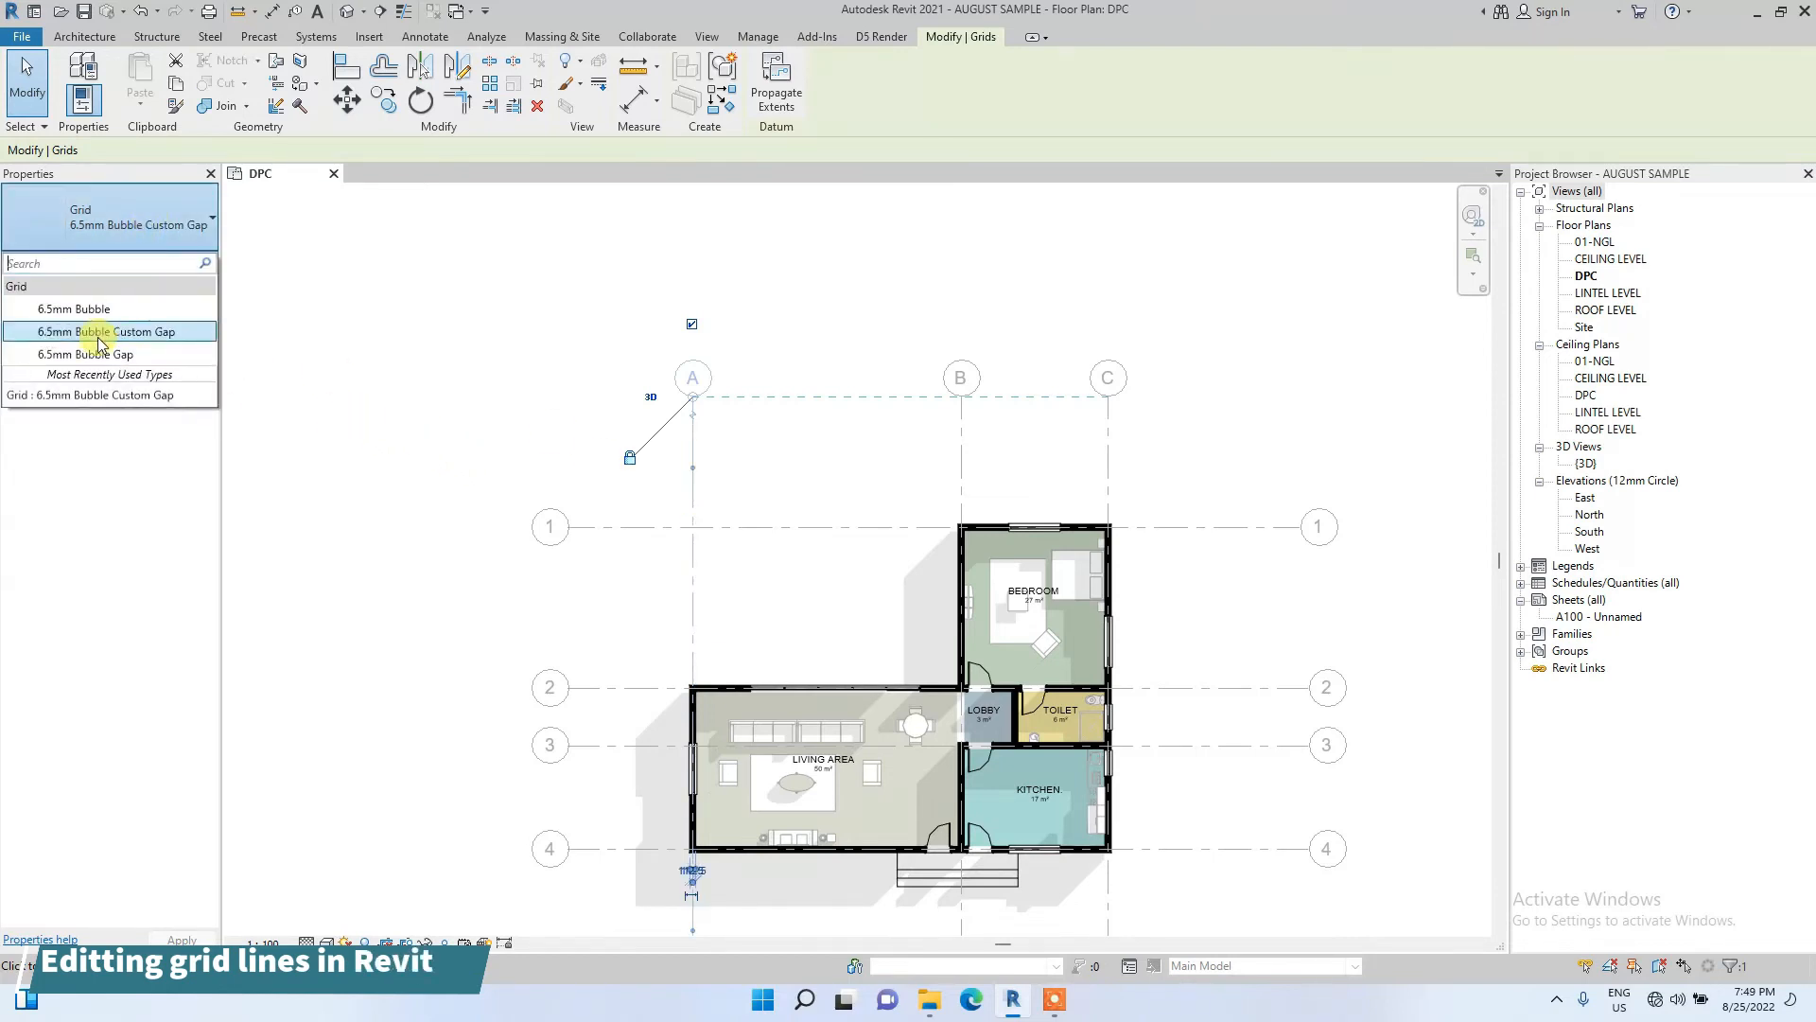
{"action": "left_click", "coordinate": [84, 353]}
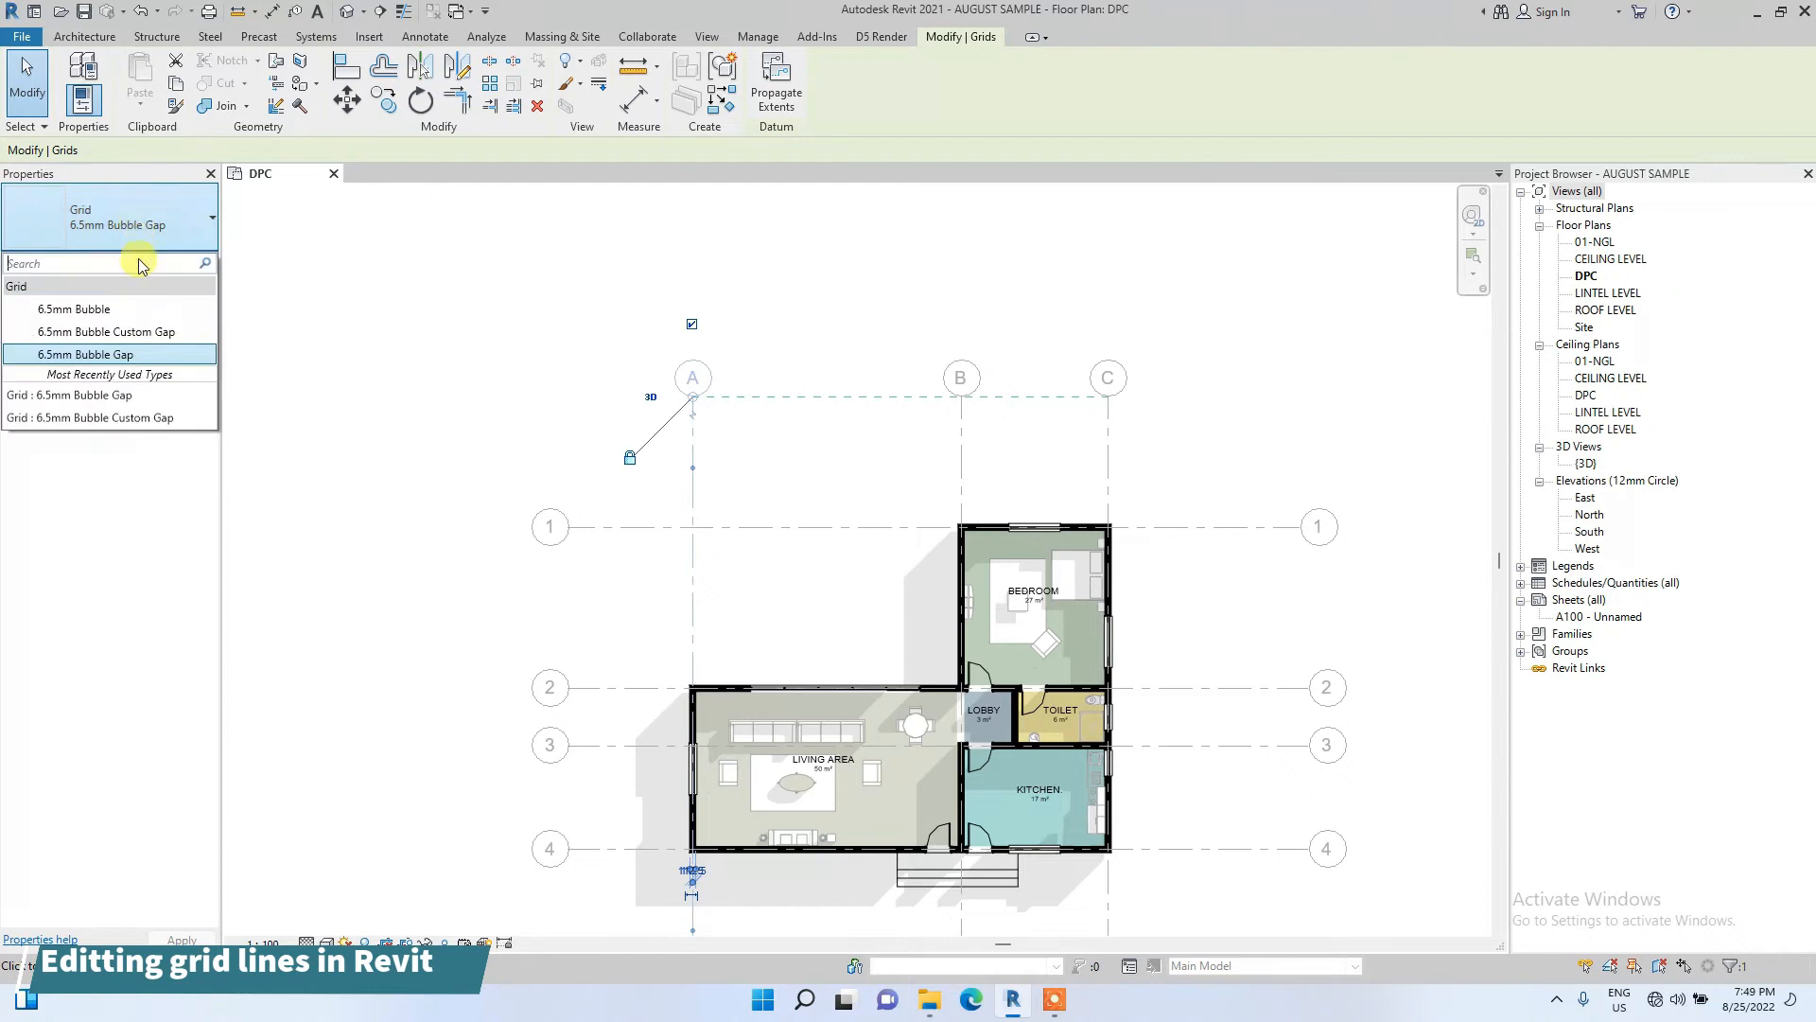
{"action": "left_click", "coordinate": [655, 461]}
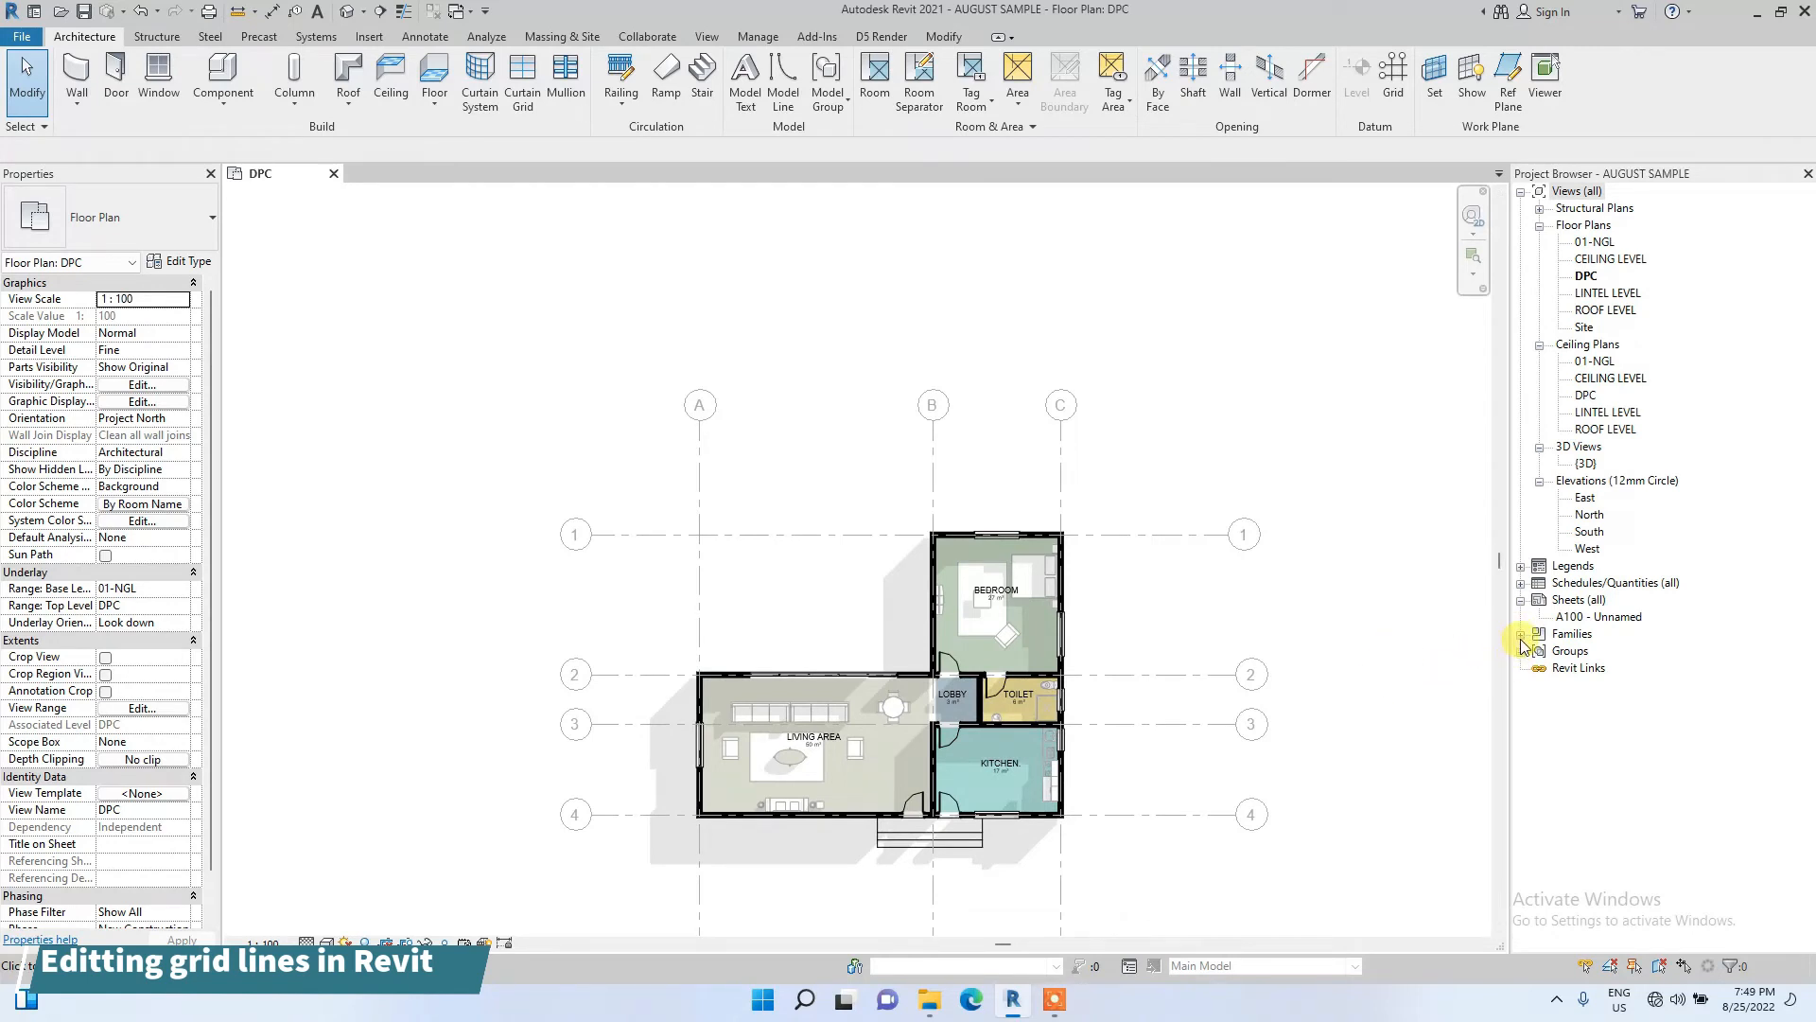
Expand Families > Annotation Symbols in the Project Browser and select grid C to check its type.
{"action": "left_click", "coordinate": [1523, 634]}
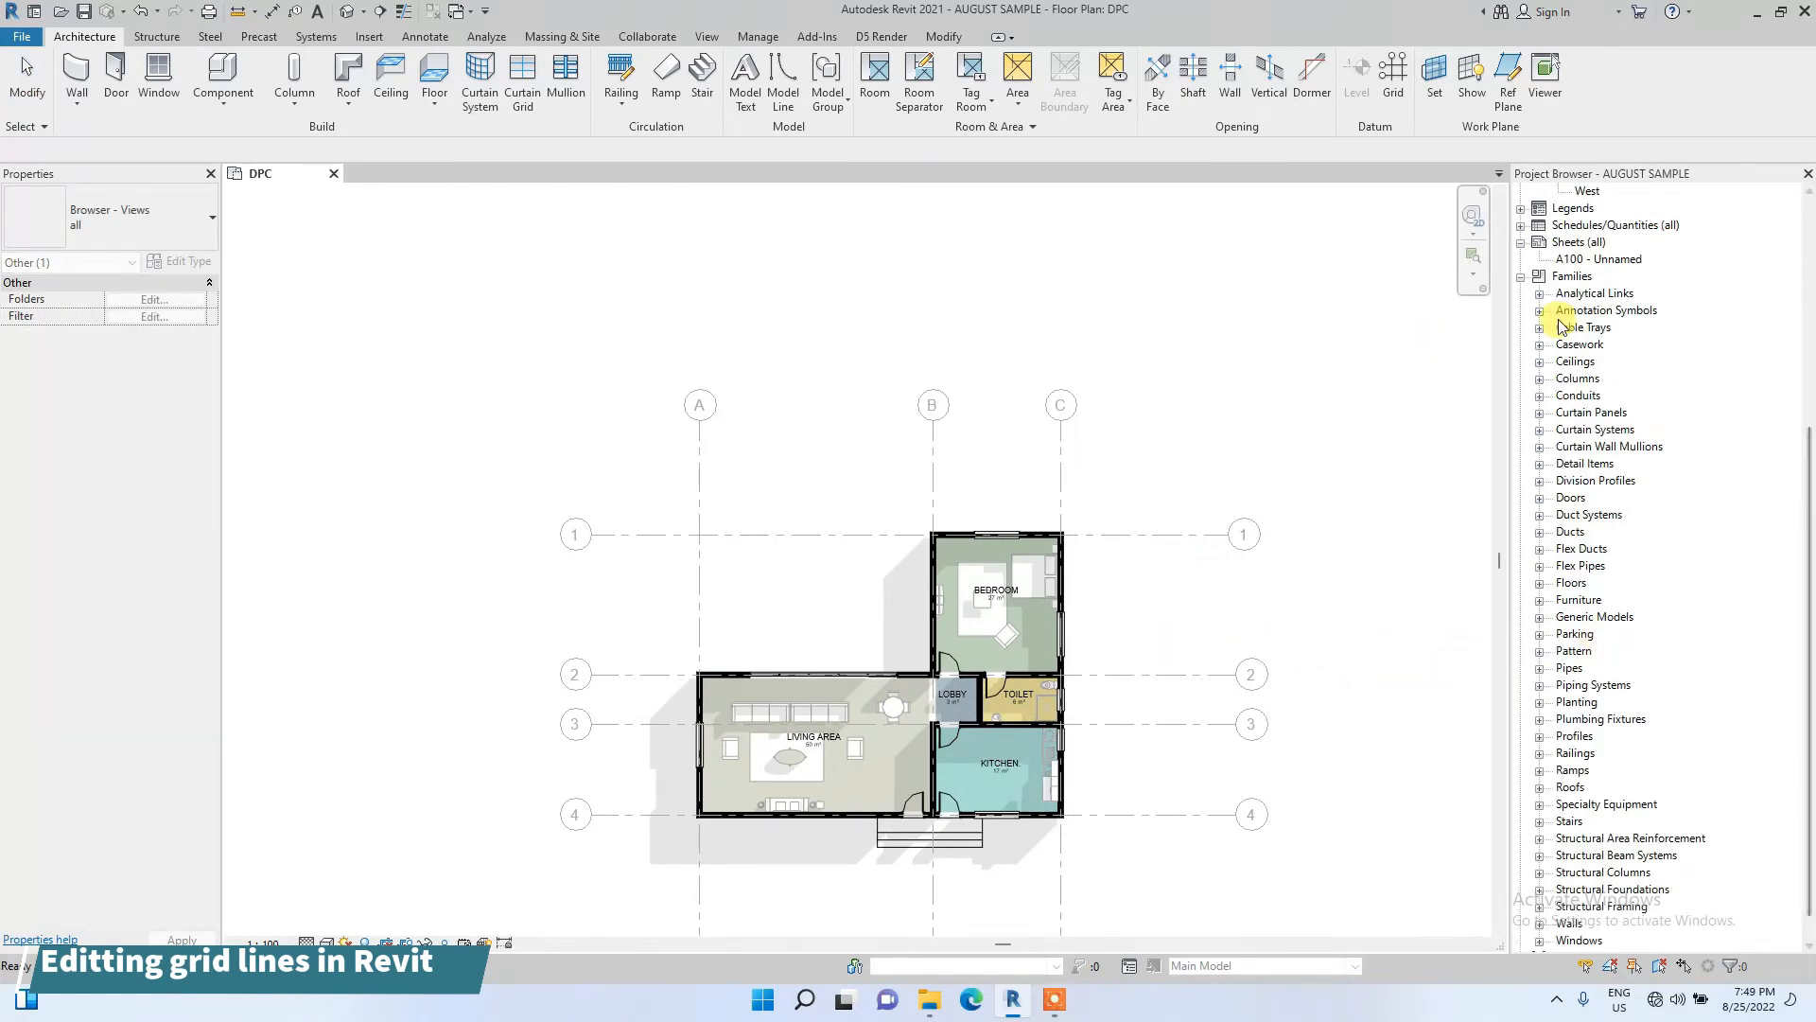
{"action": "left_click", "coordinate": [1542, 310]}
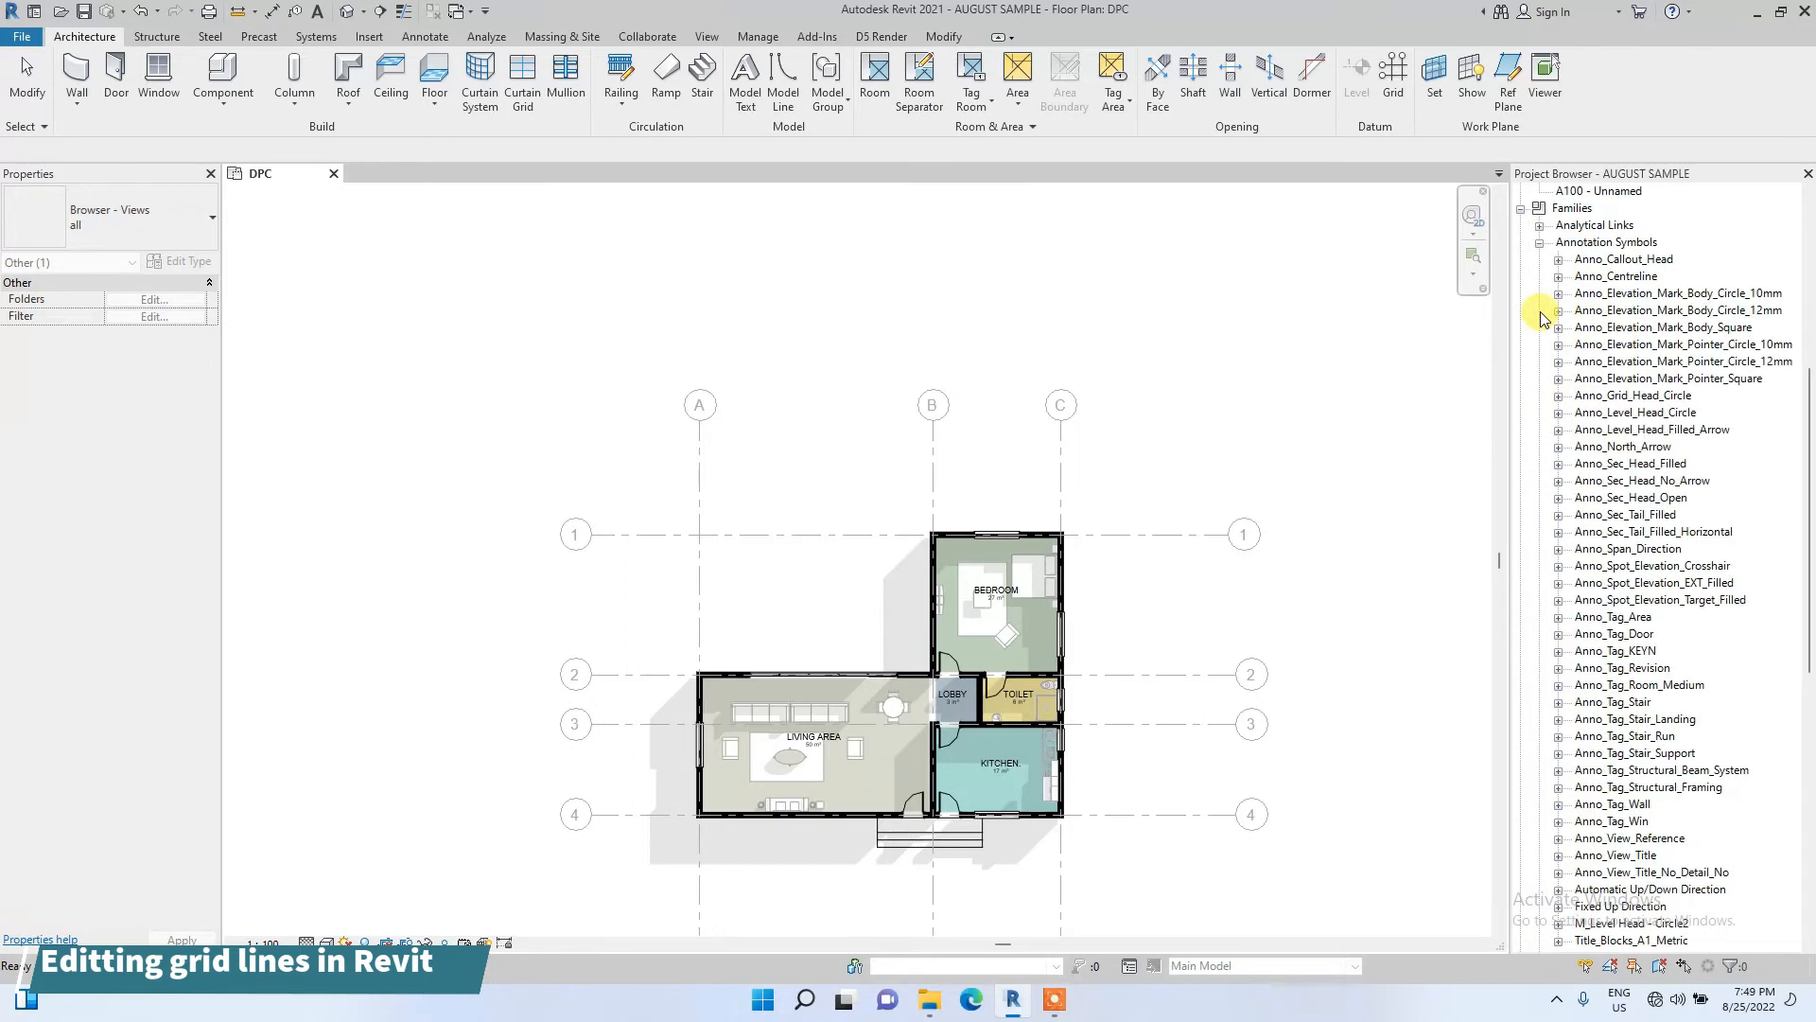
{"action": "mouse_move", "coordinate": [908, 491]}
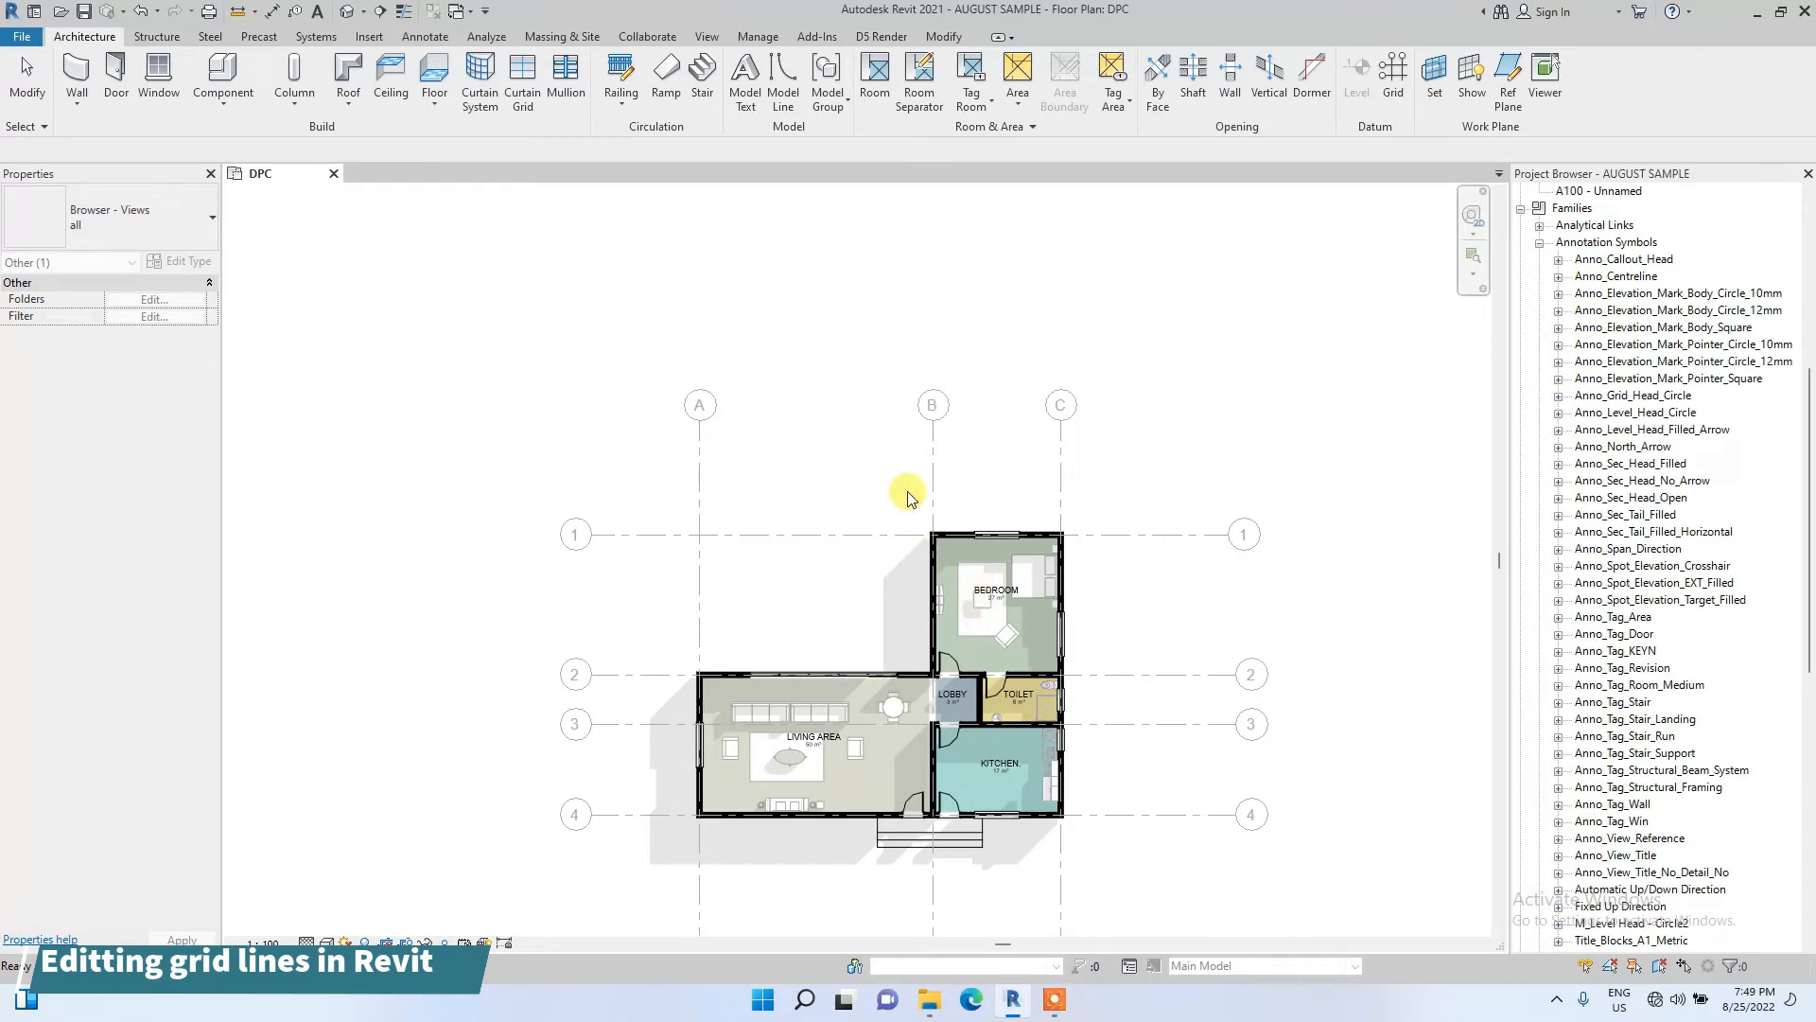
{"action": "left_click", "coordinate": [1058, 464]}
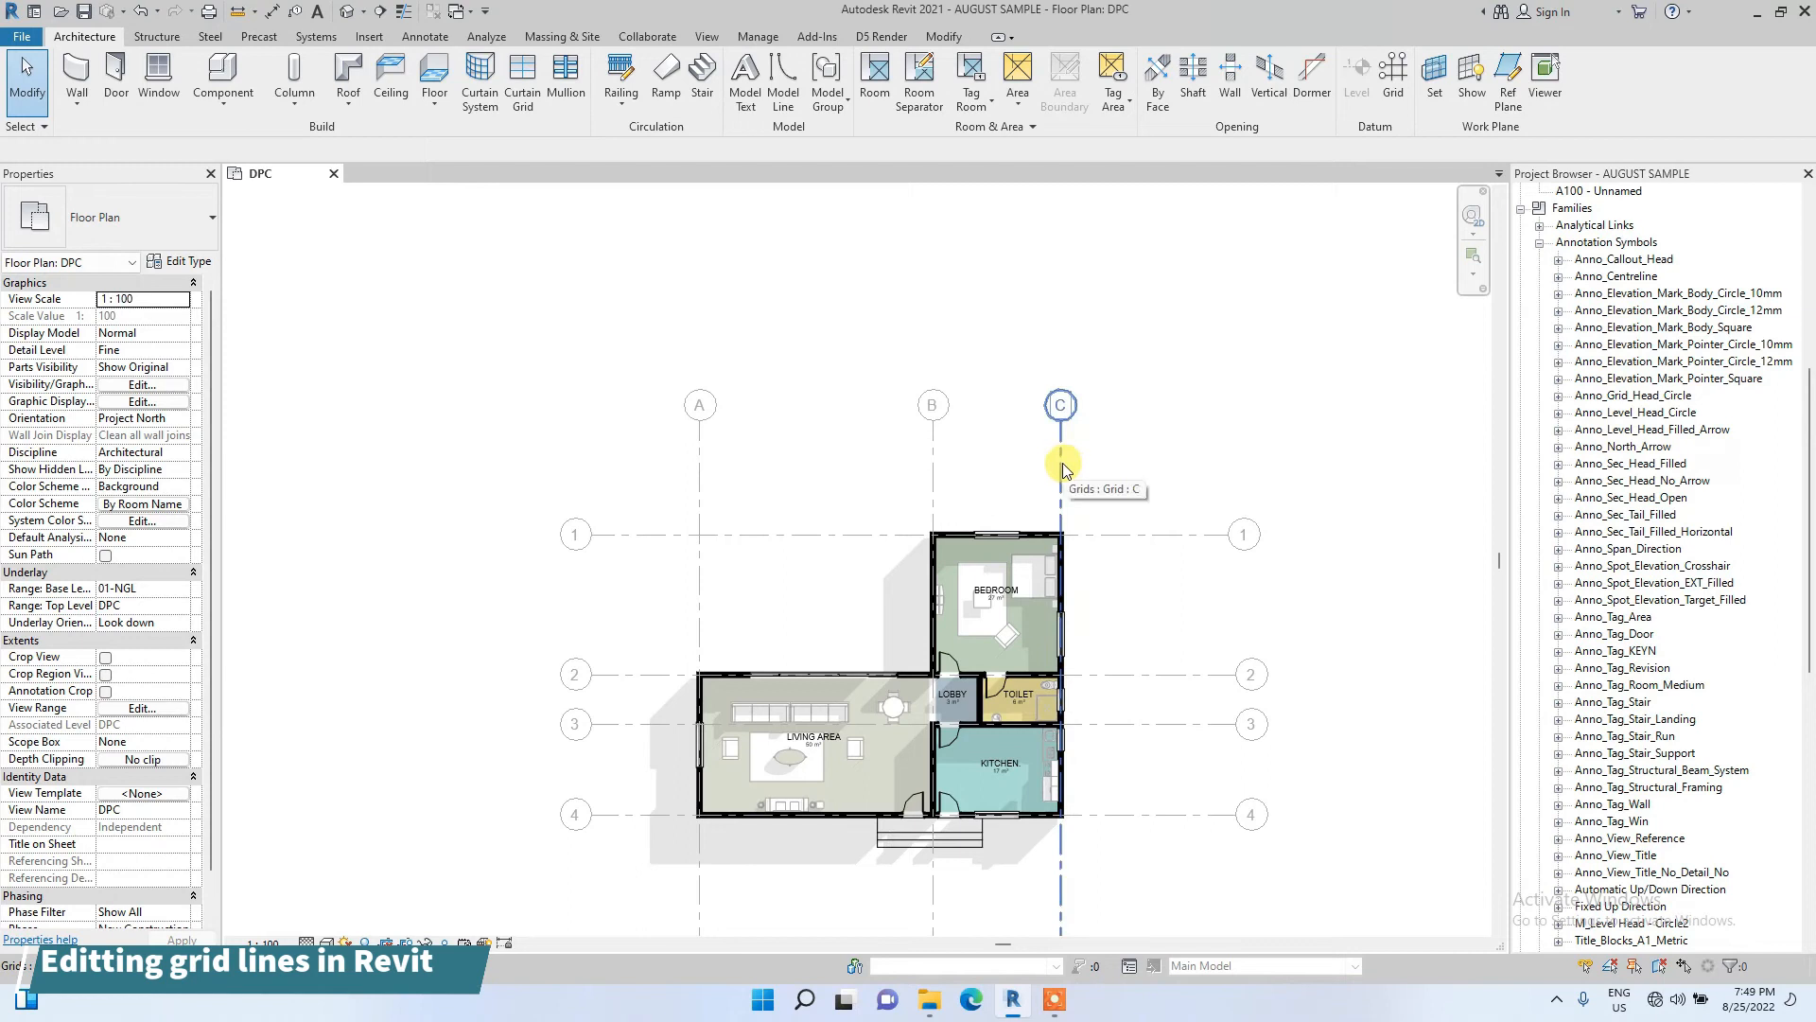
{"action": "left_click", "coordinate": [1060, 452]}
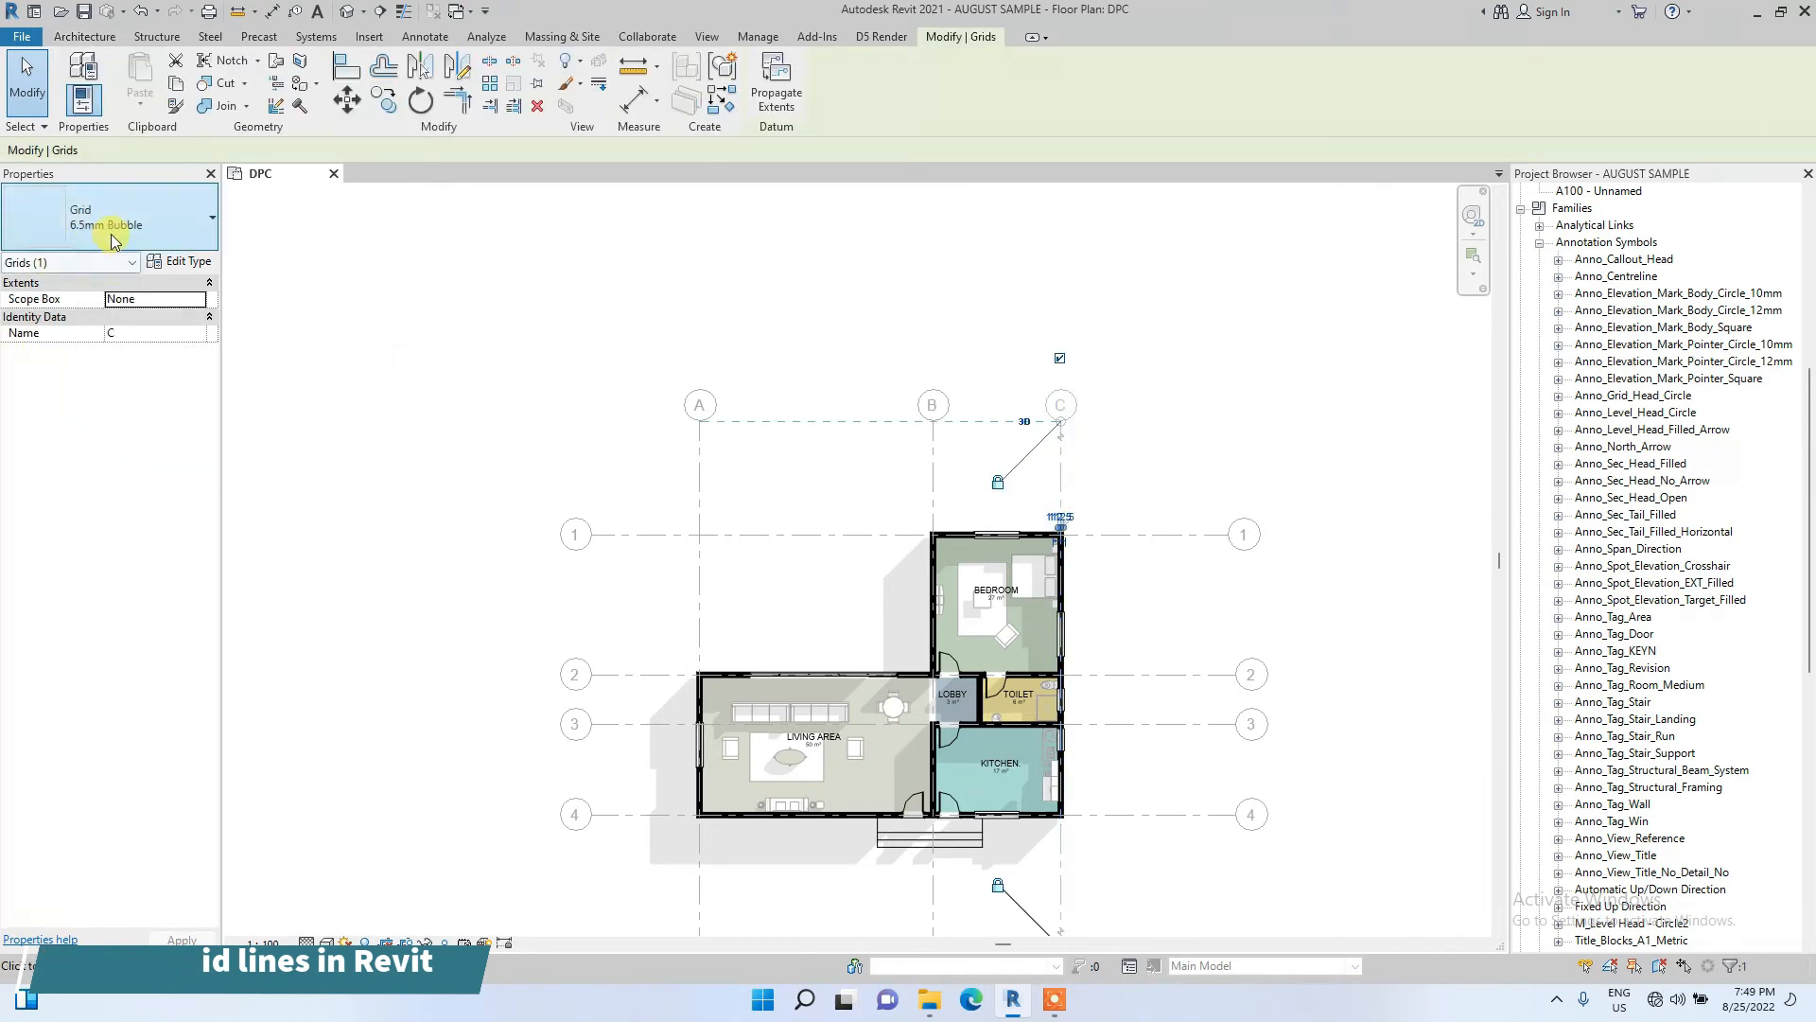
{"action": "mouse_move", "coordinate": [110, 232]}
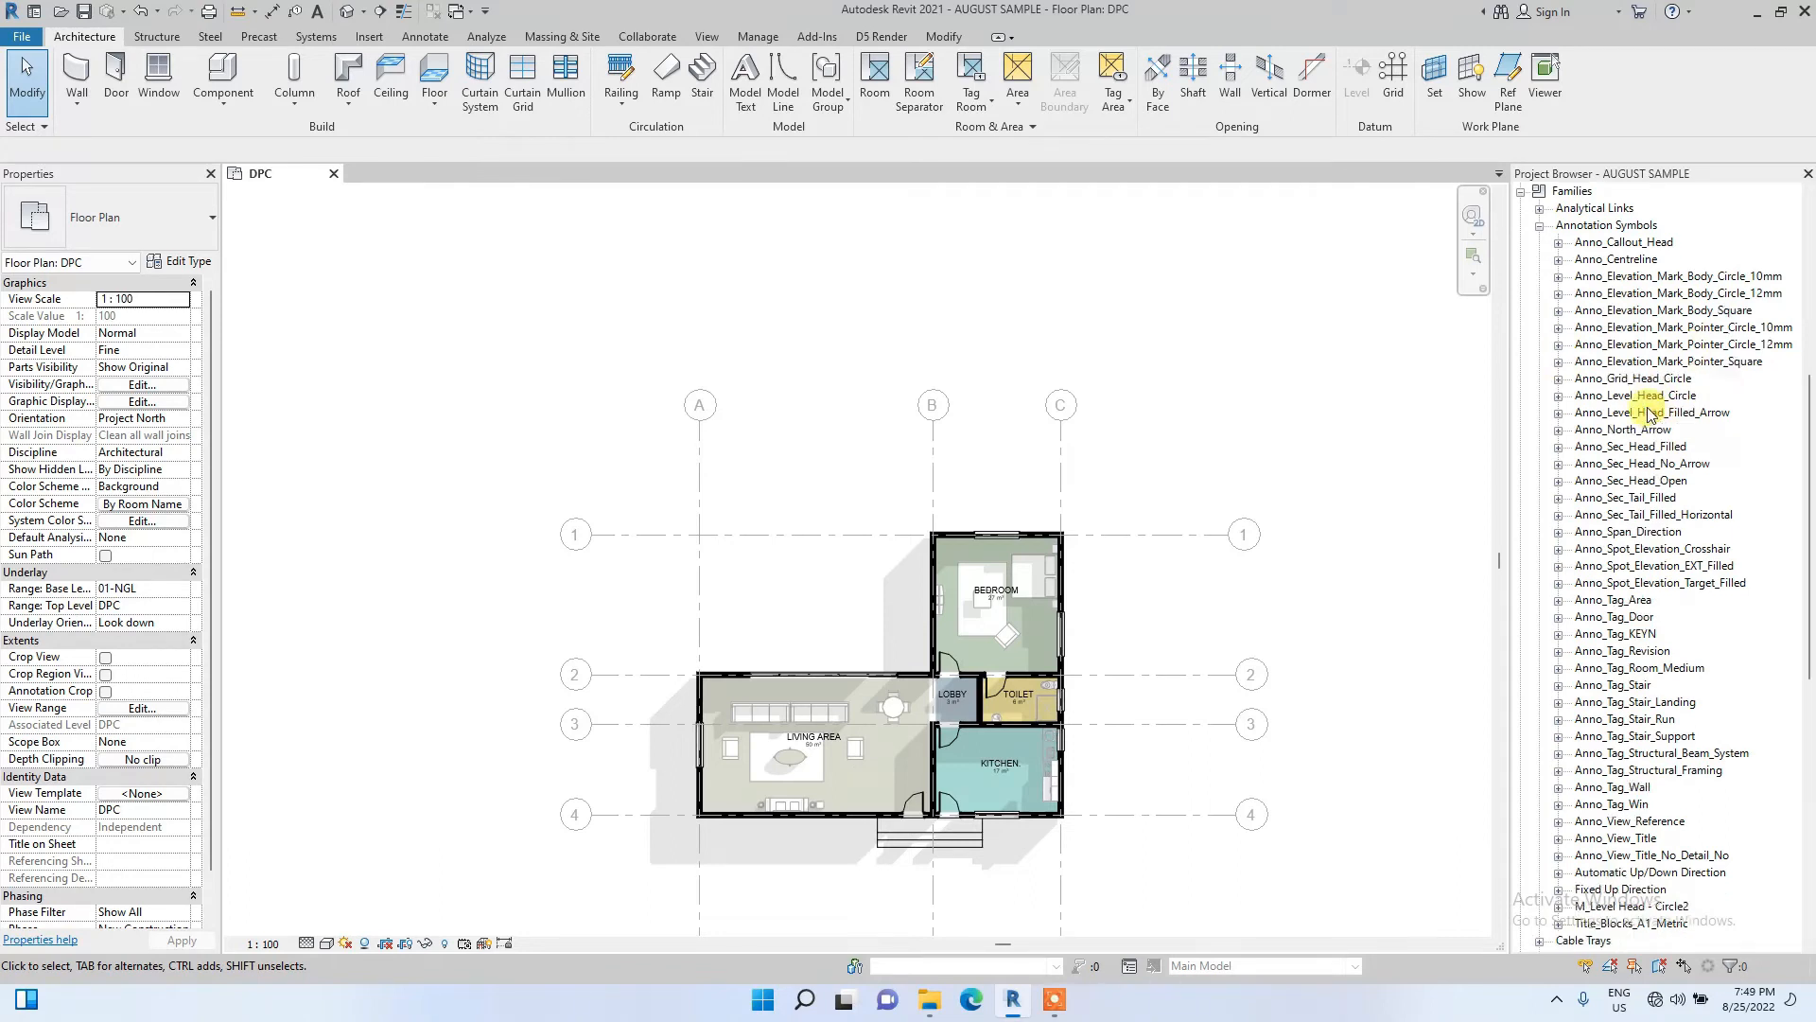
{"action": "mouse_move", "coordinate": [1631, 377]}
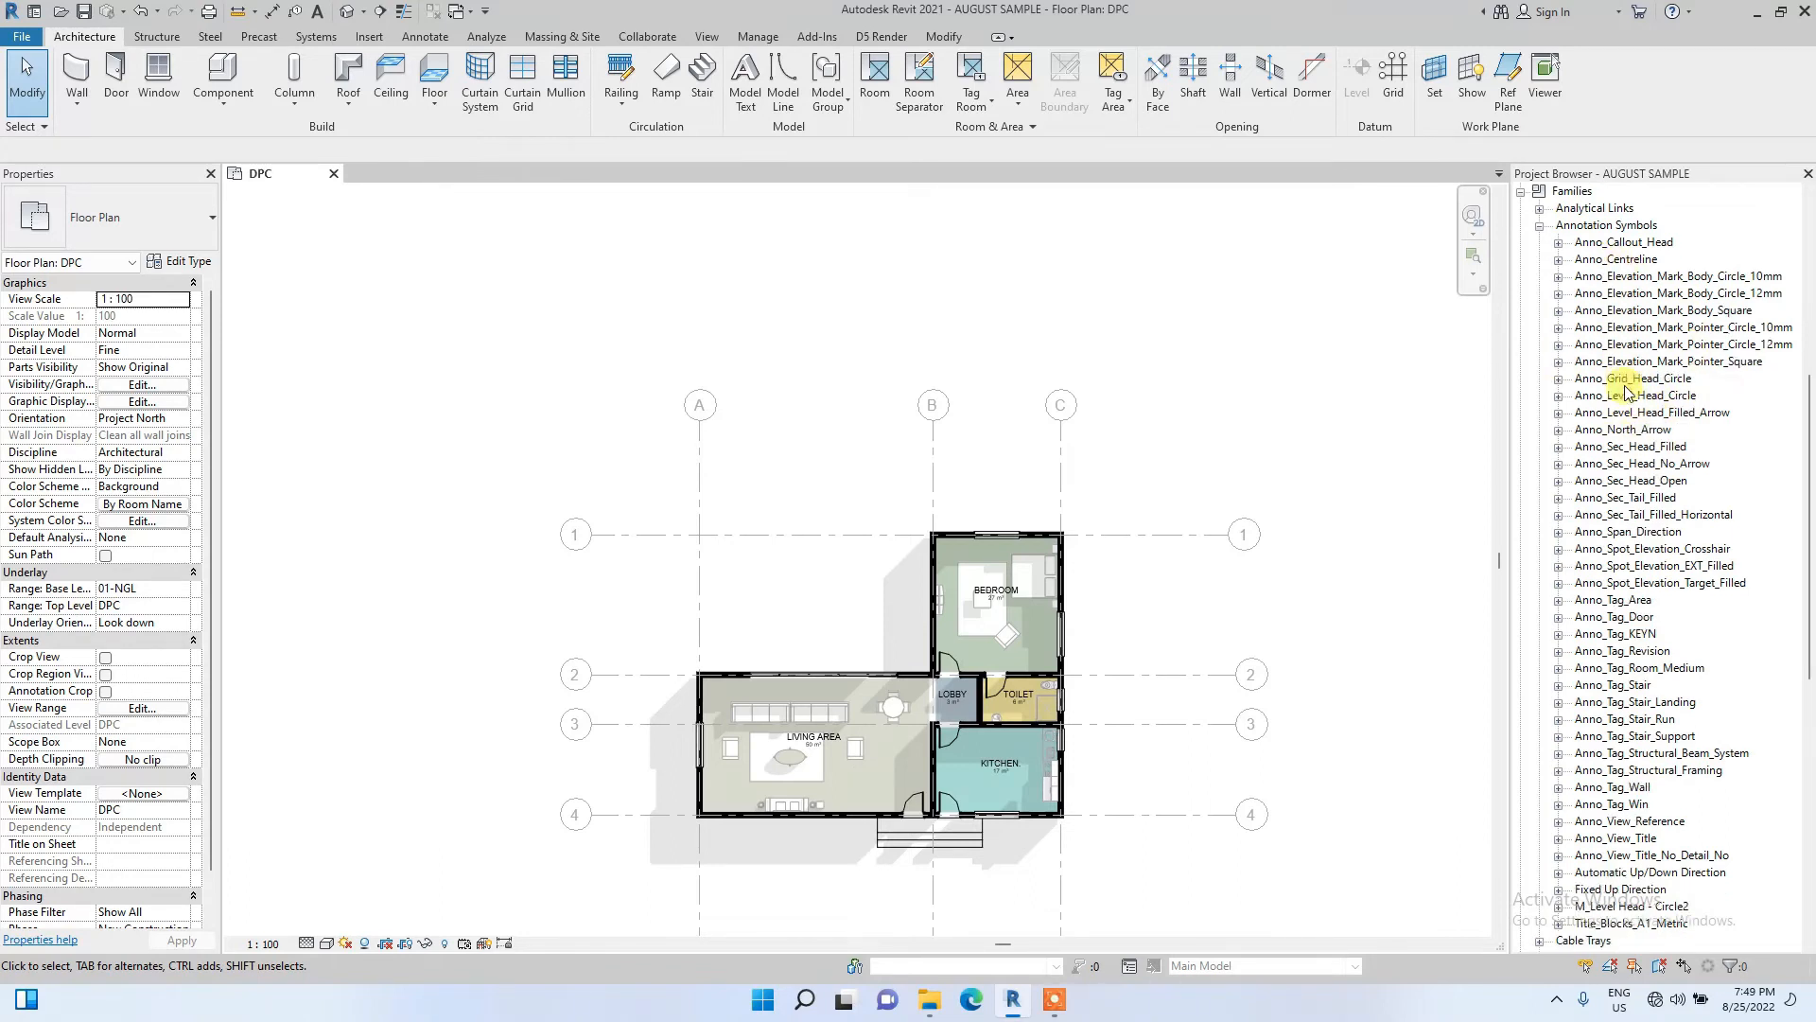
{"action": "mouse_move", "coordinate": [1634, 481]}
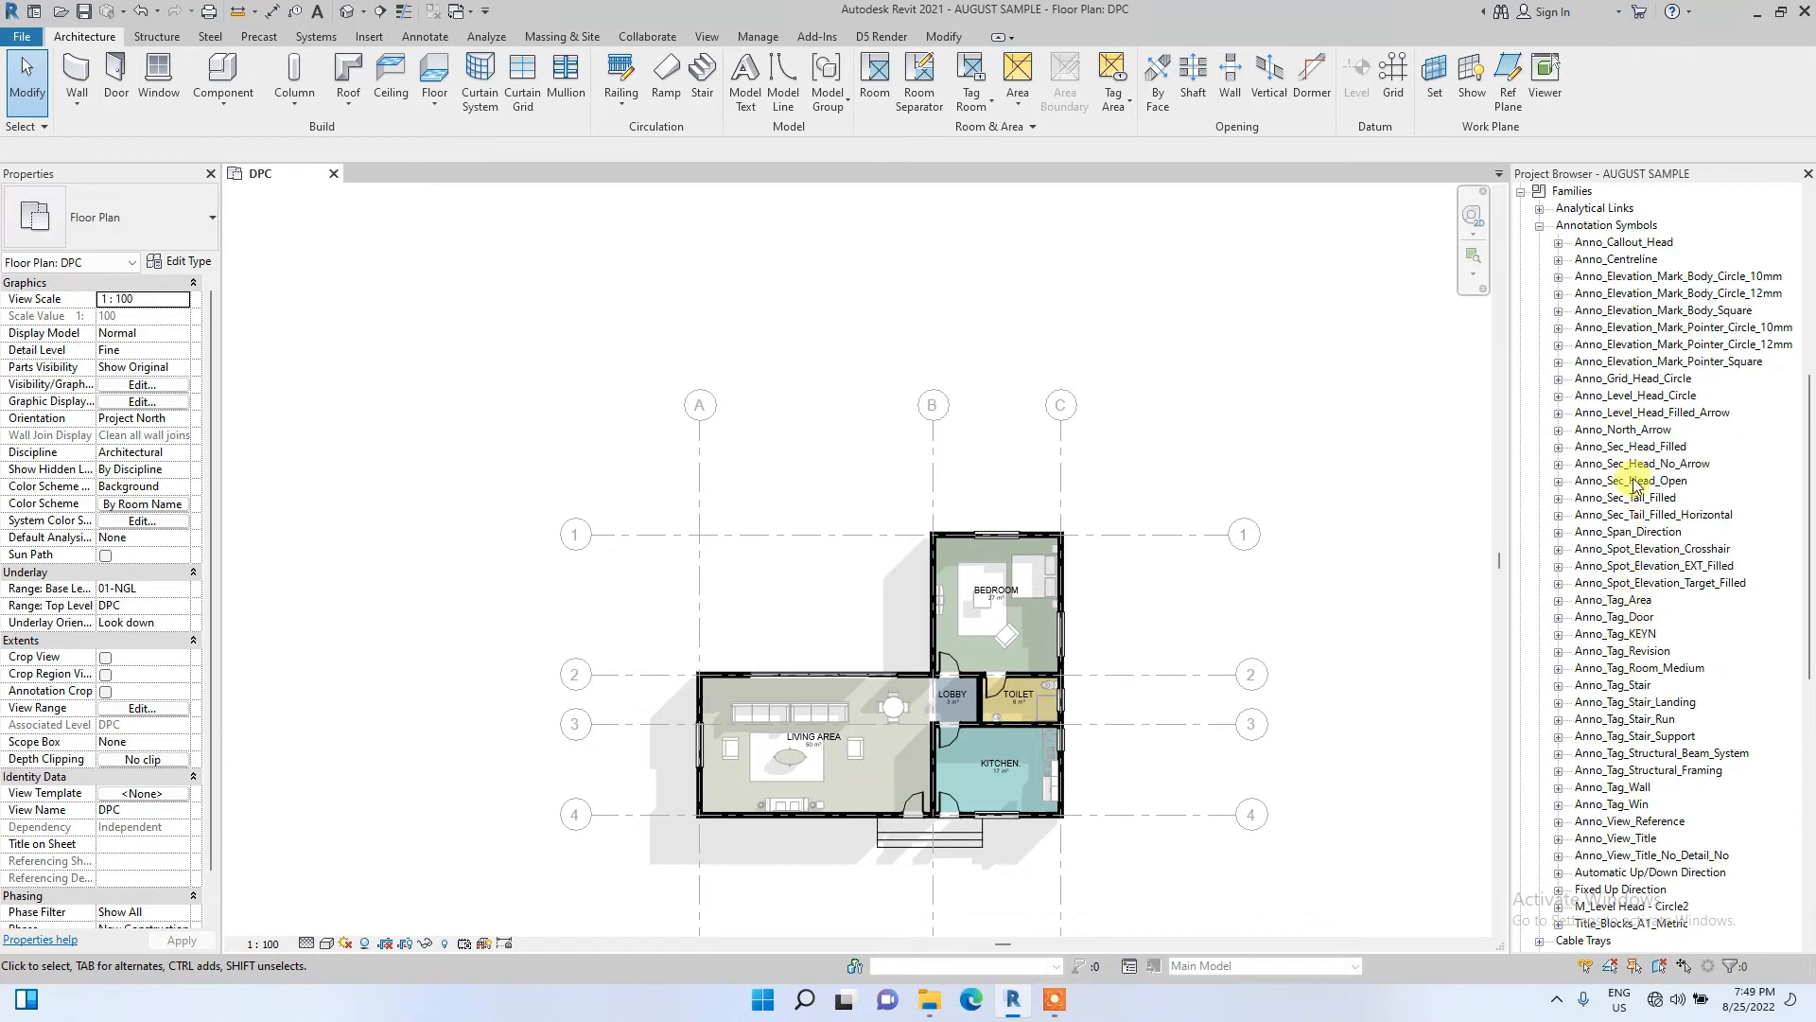
{"action": "mouse_move", "coordinate": [1619, 377]}
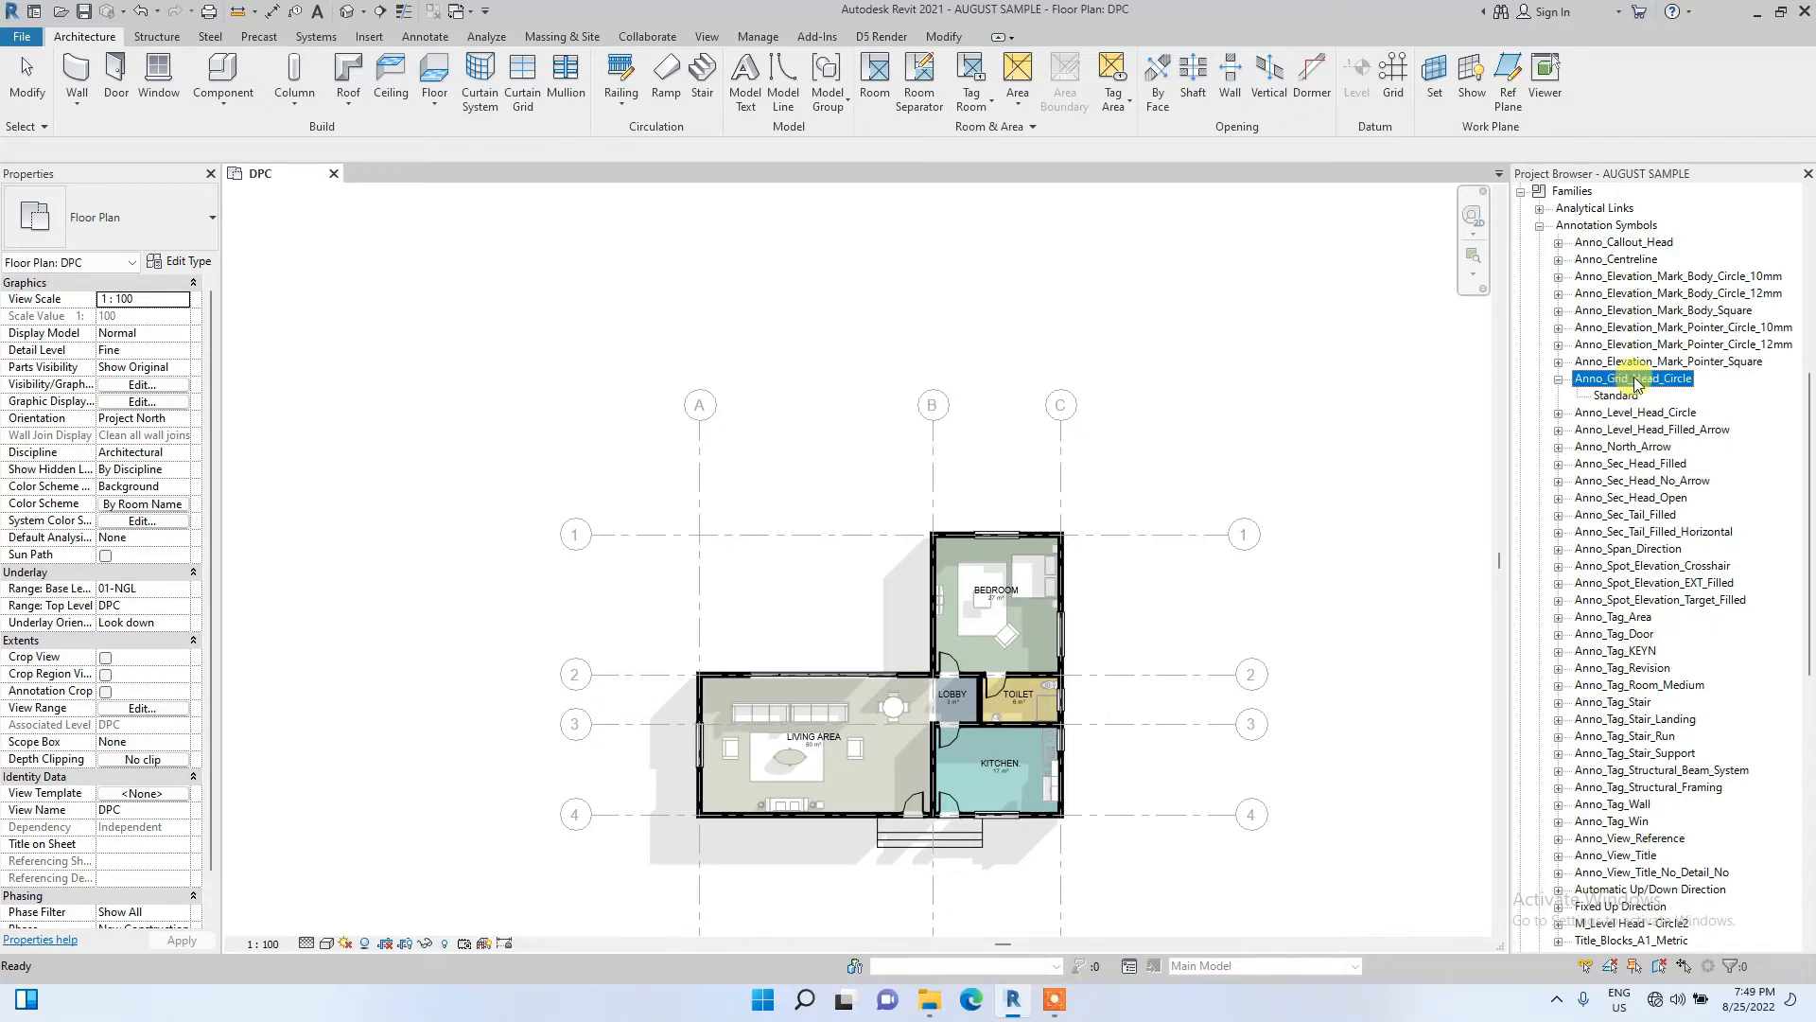
Edit the Anno_Grid_Head_Circle family and select its 0 label.
{"action": "right_click", "coordinate": [1631, 377]}
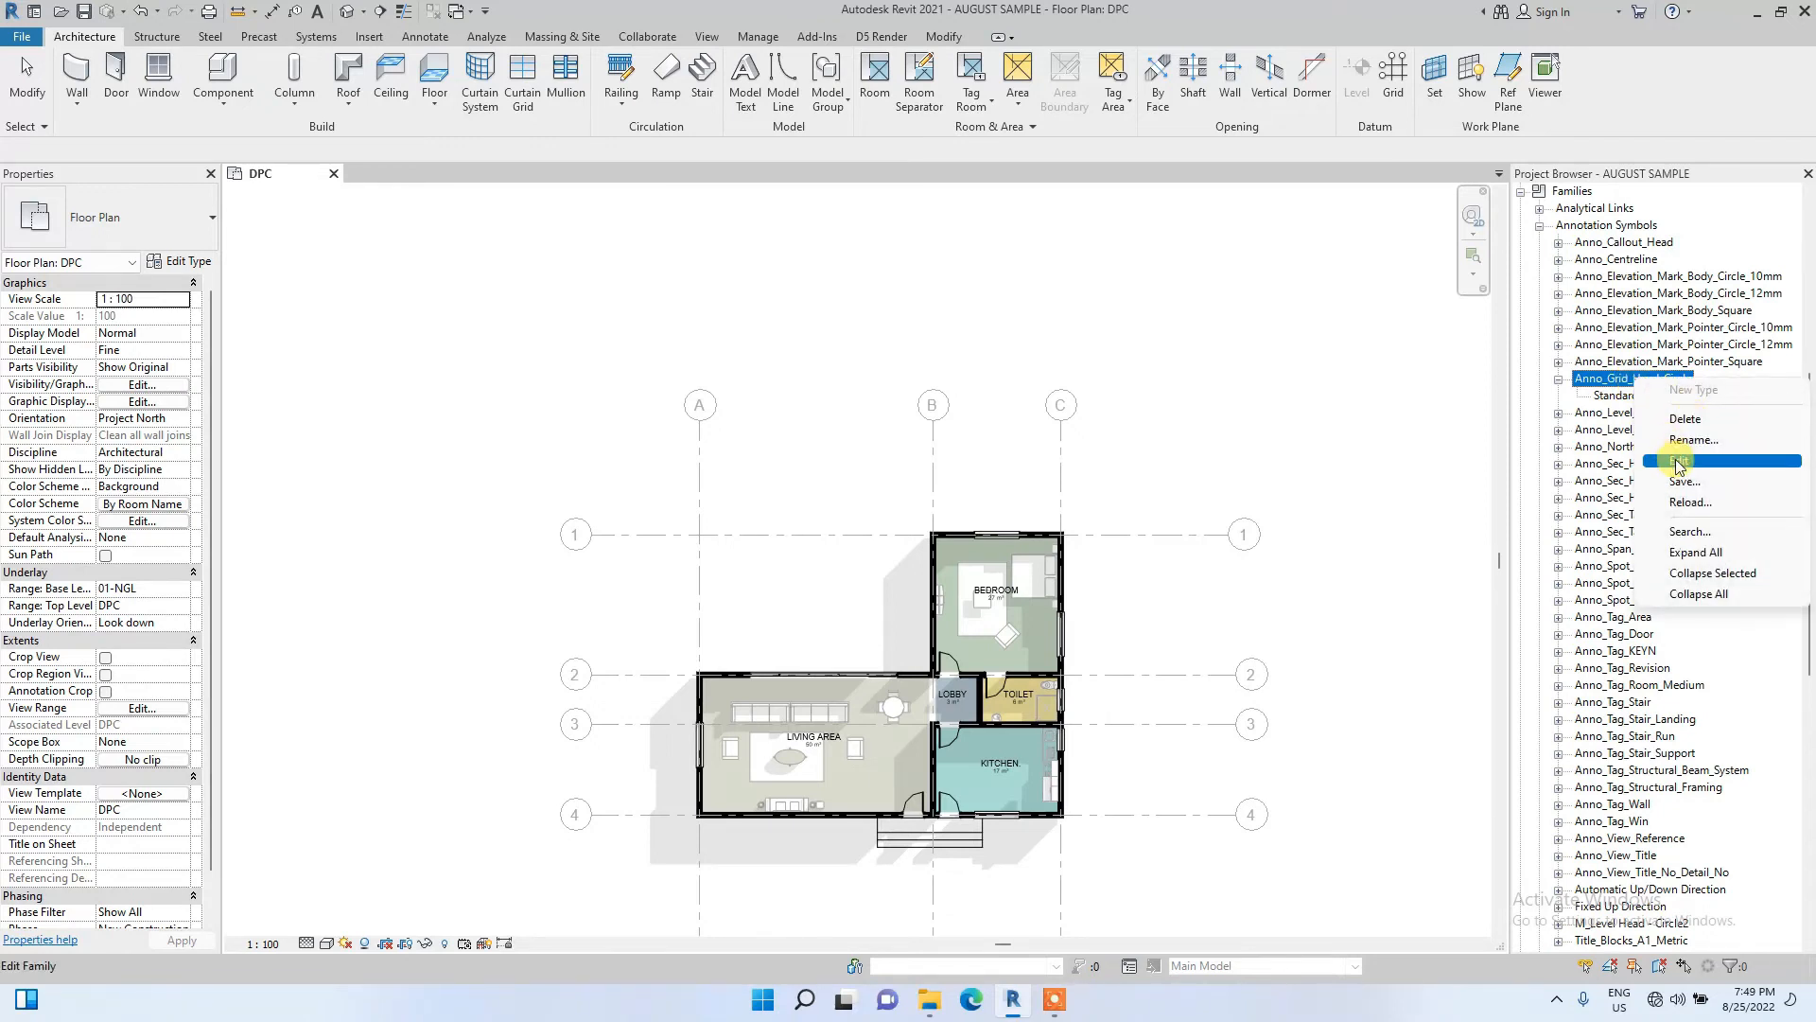
{"action": "left_click", "coordinate": [1687, 461]}
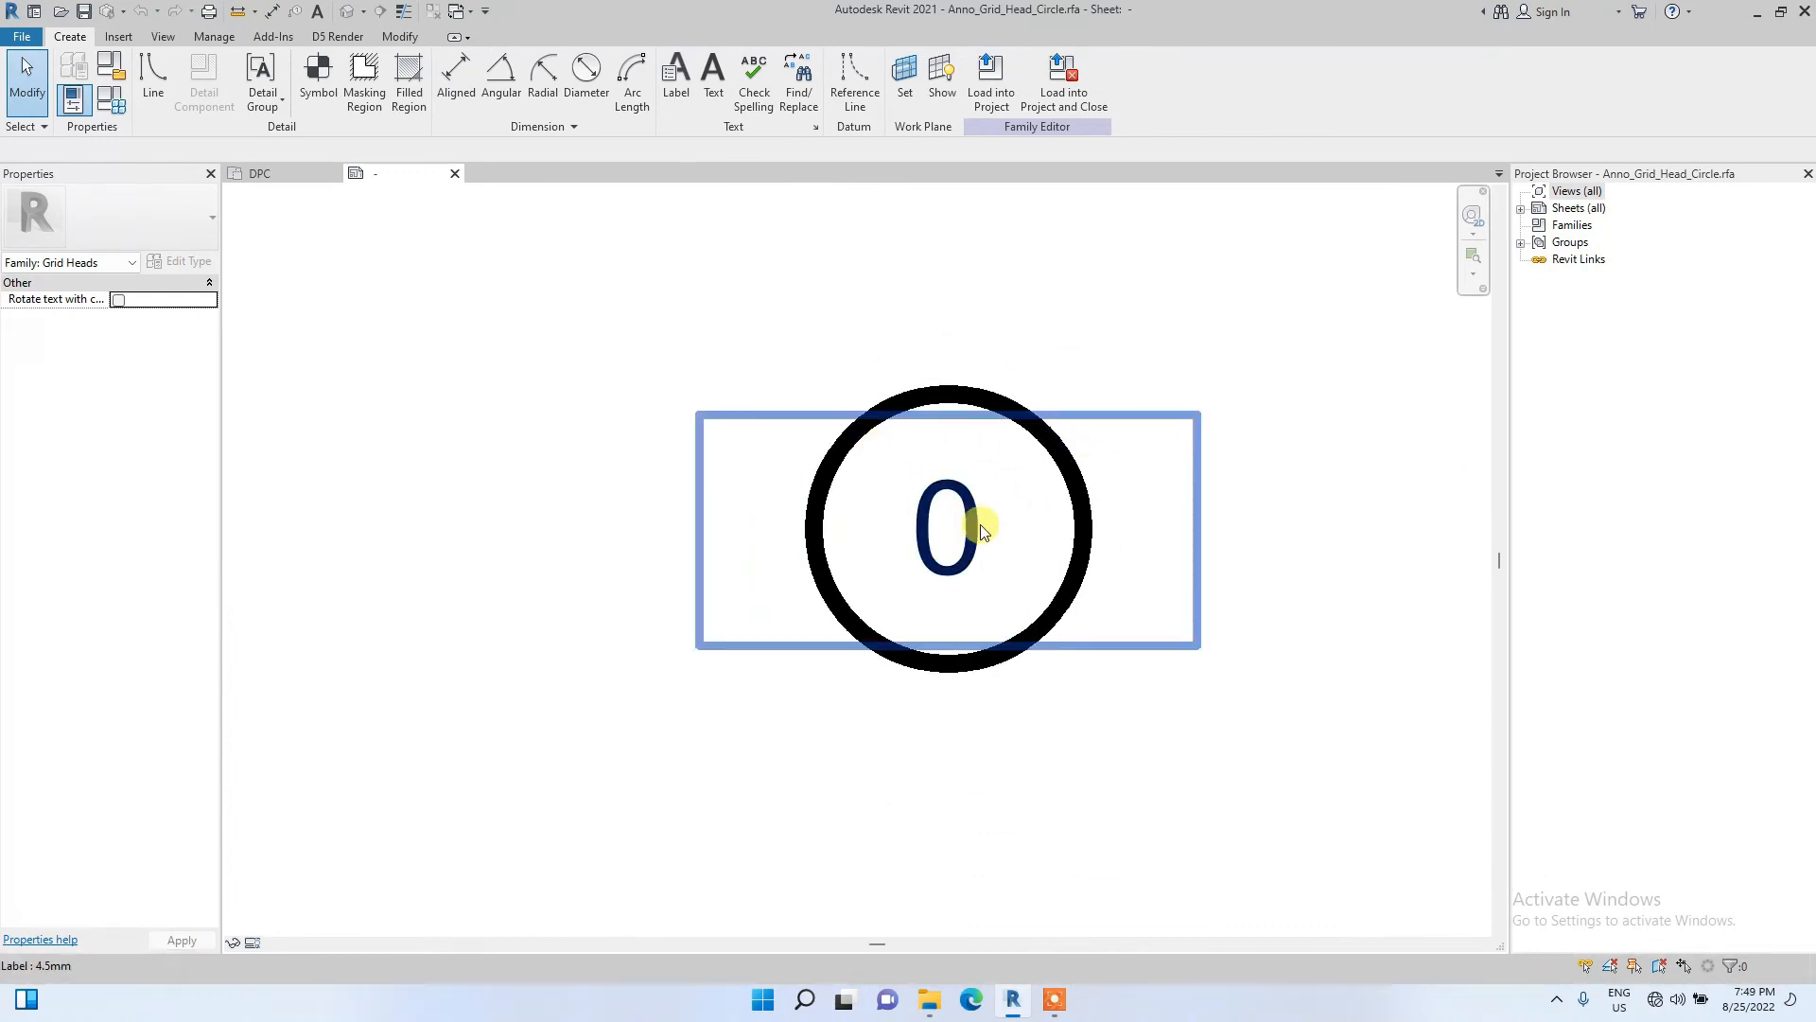
{"action": "left_click", "coordinate": [947, 527]}
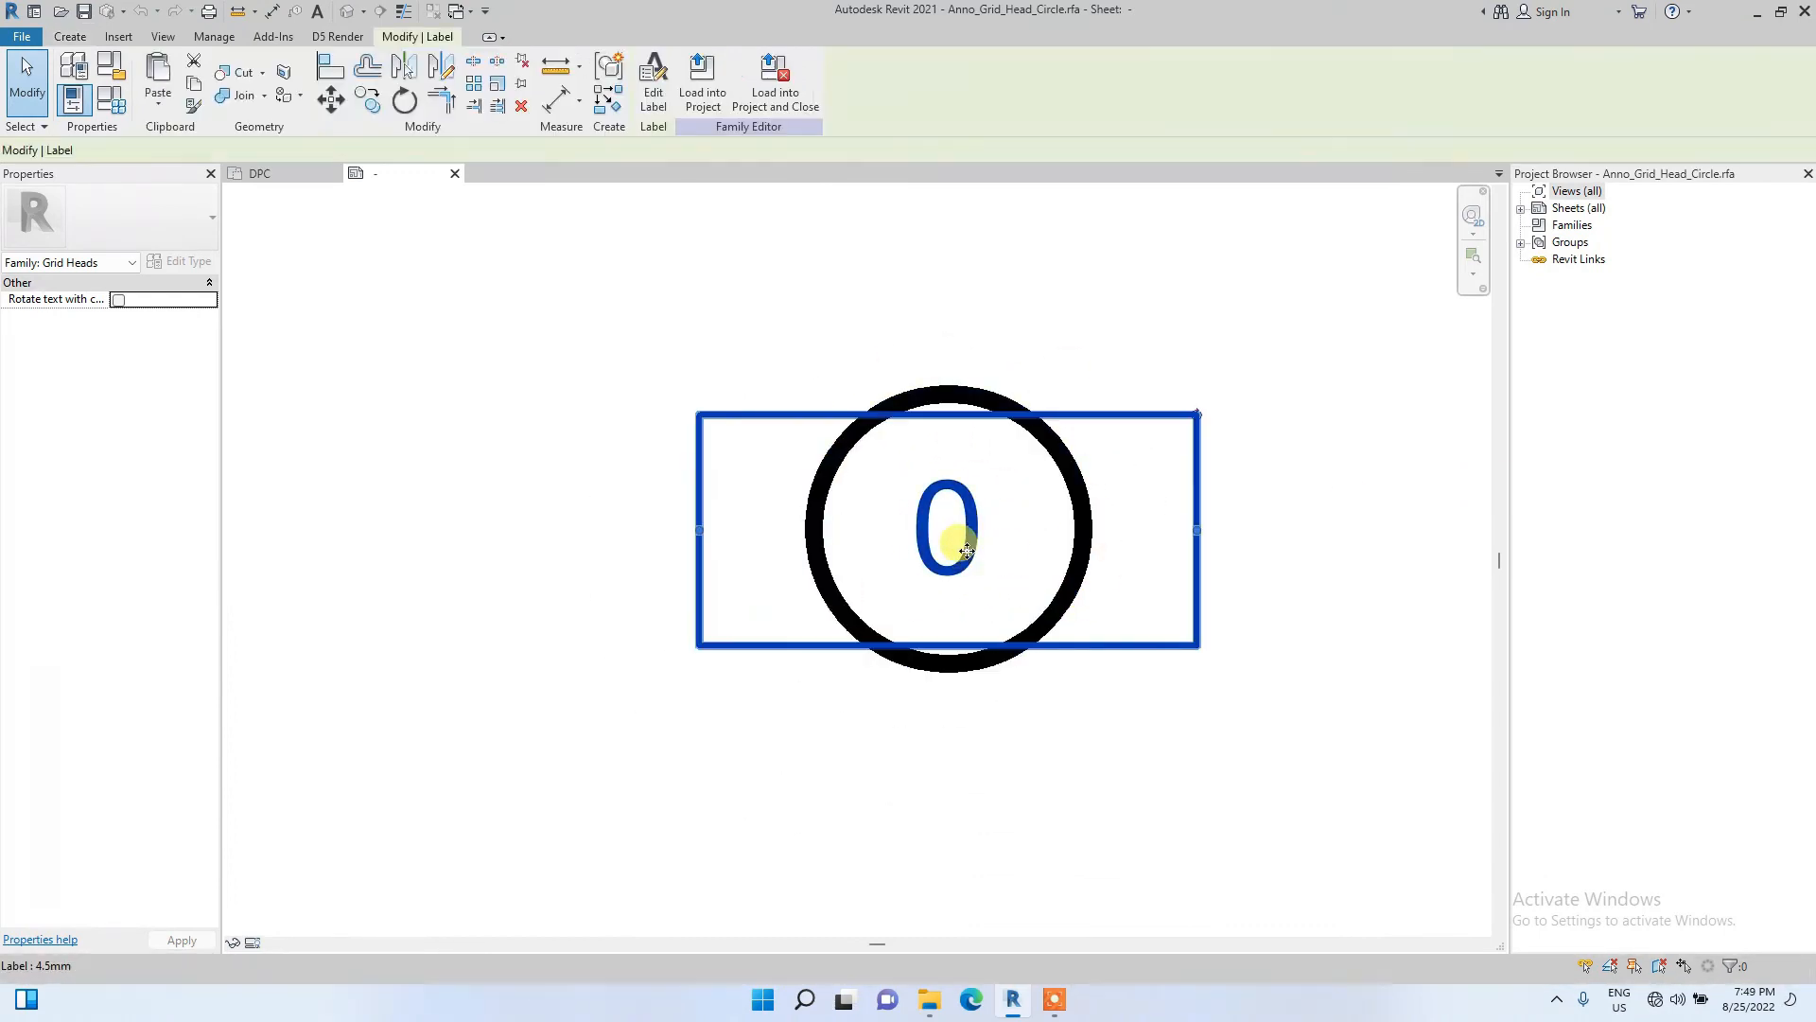
{"action": "left_click", "coordinate": [946, 525]}
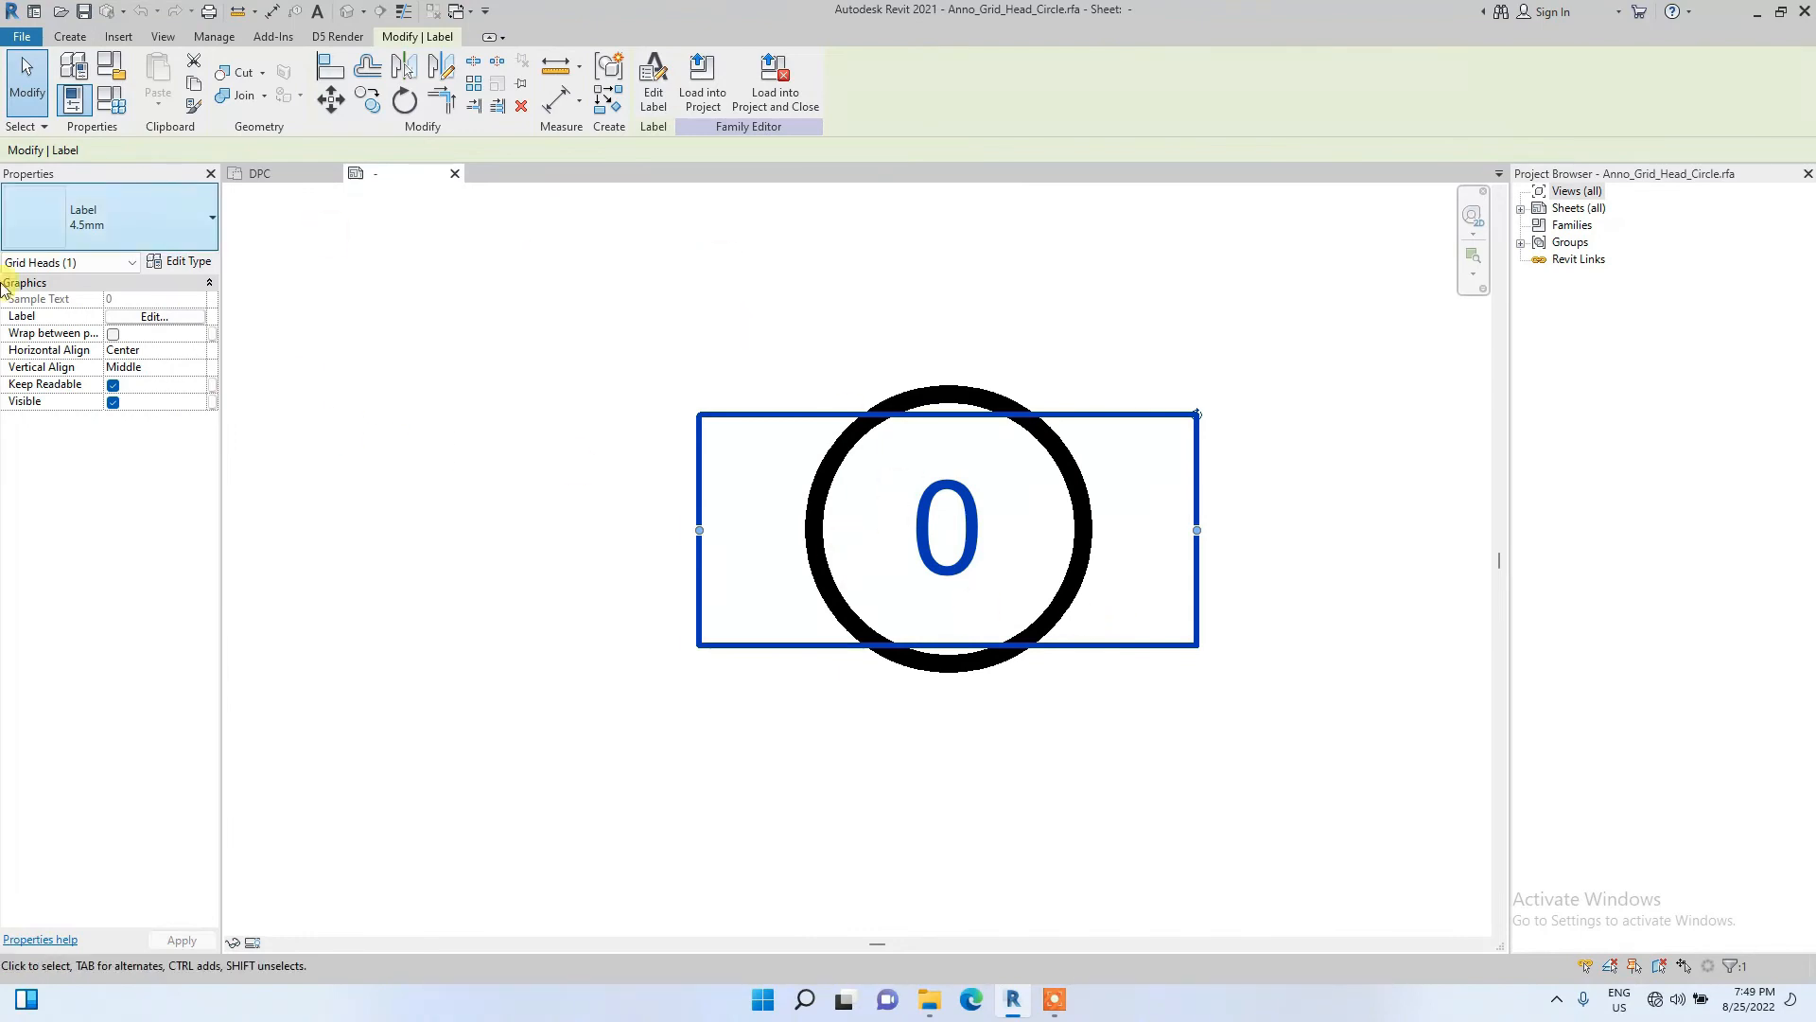
{"action": "mouse_move", "coordinate": [179, 261]}
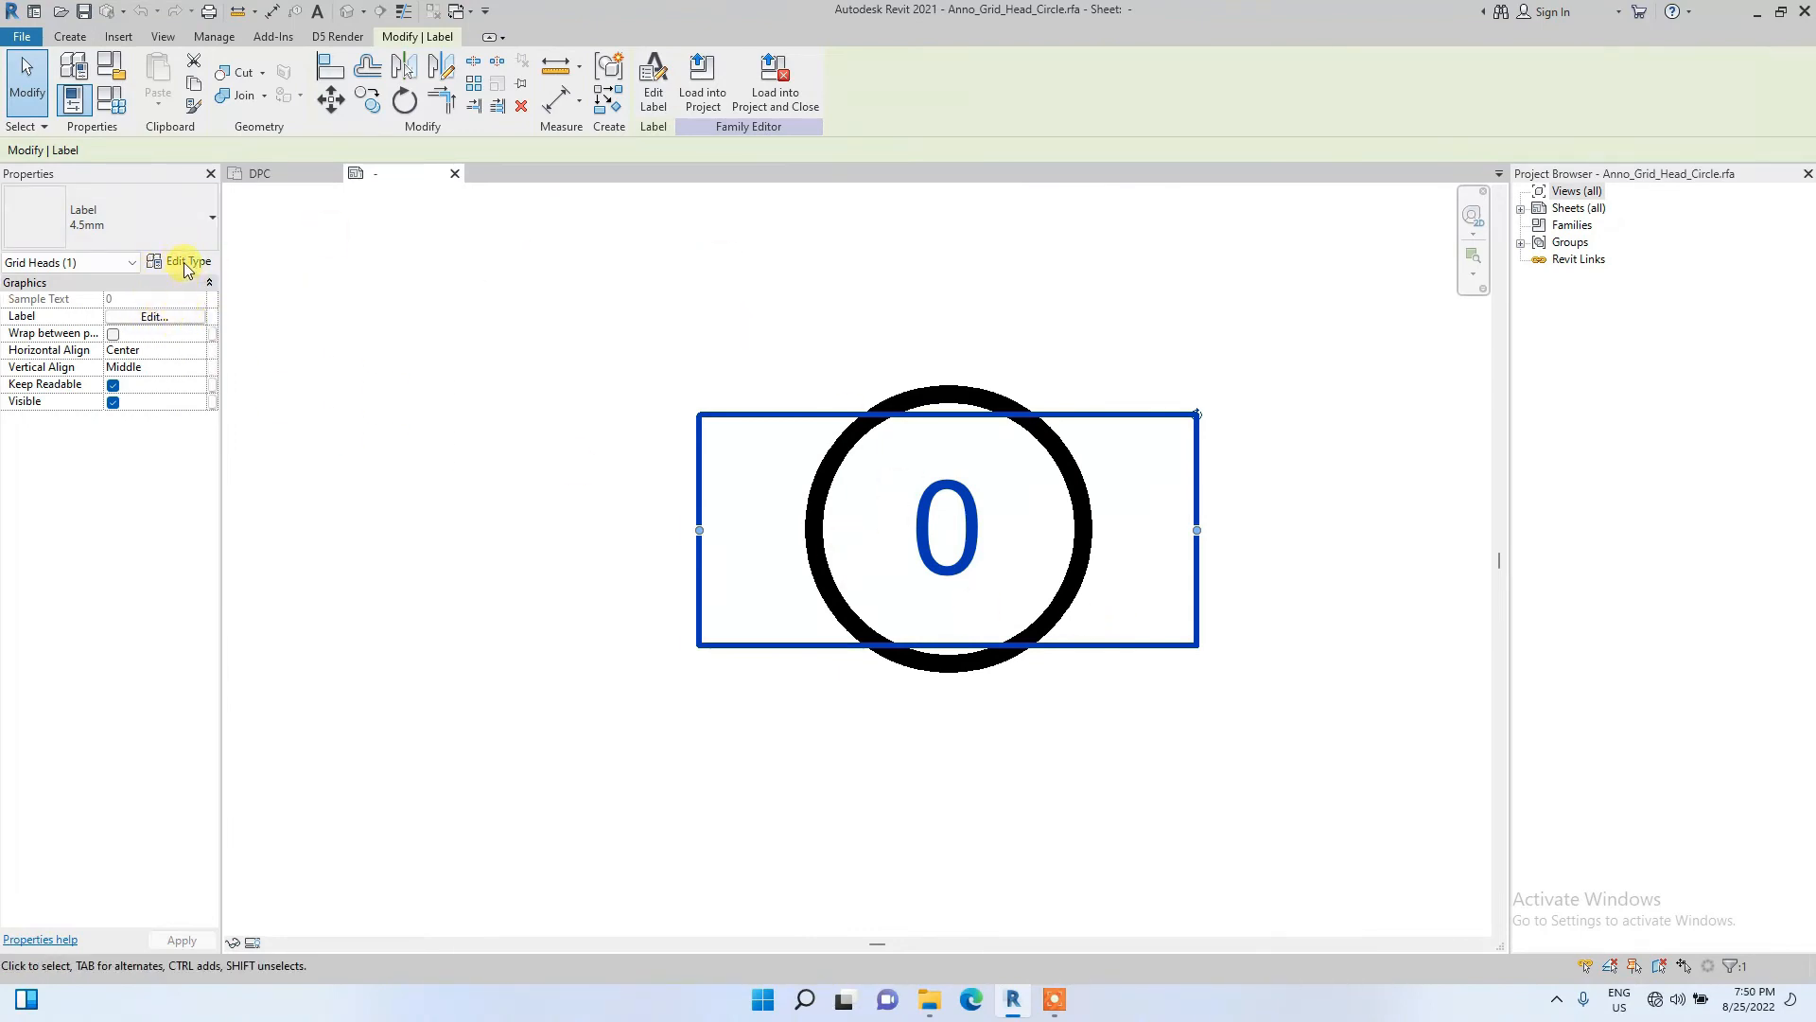
Set the label type's text size to 2 mm and font to Elegant Lux Mager.
{"action": "left_click", "coordinate": [185, 261]}
{"action": "type", "text": "2"}
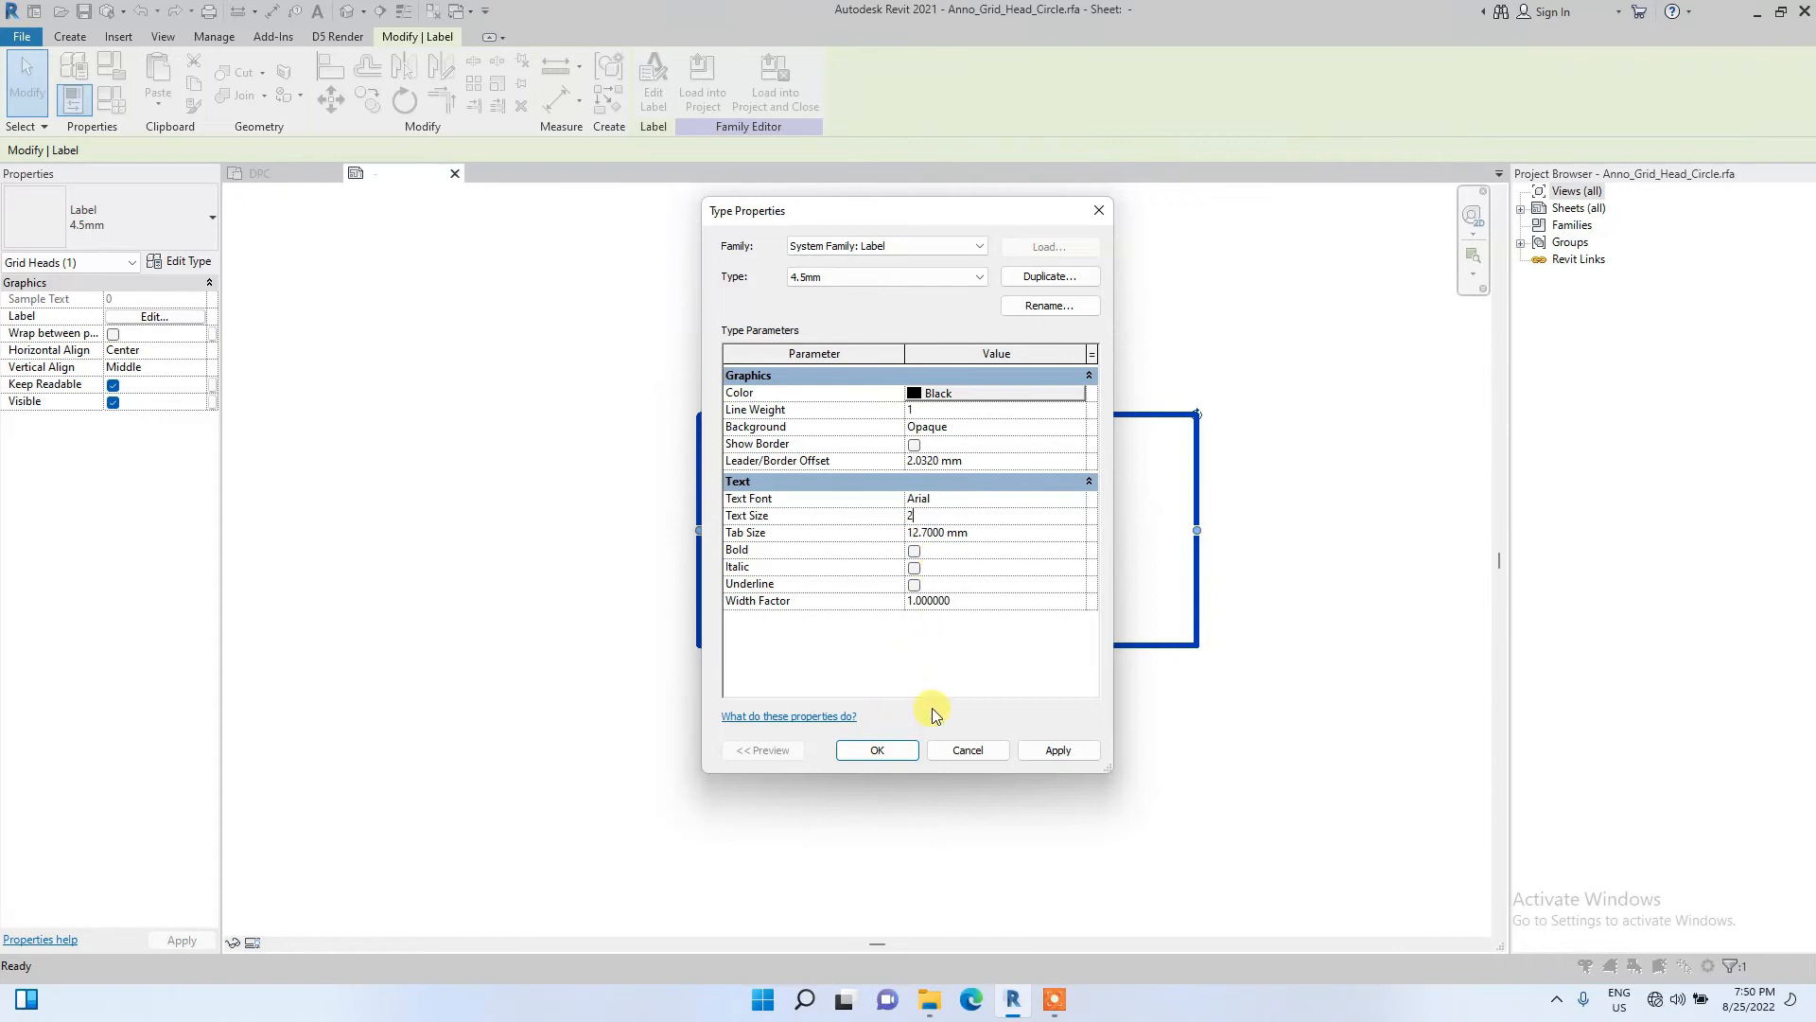
{"action": "left_click", "coordinate": [995, 498]}
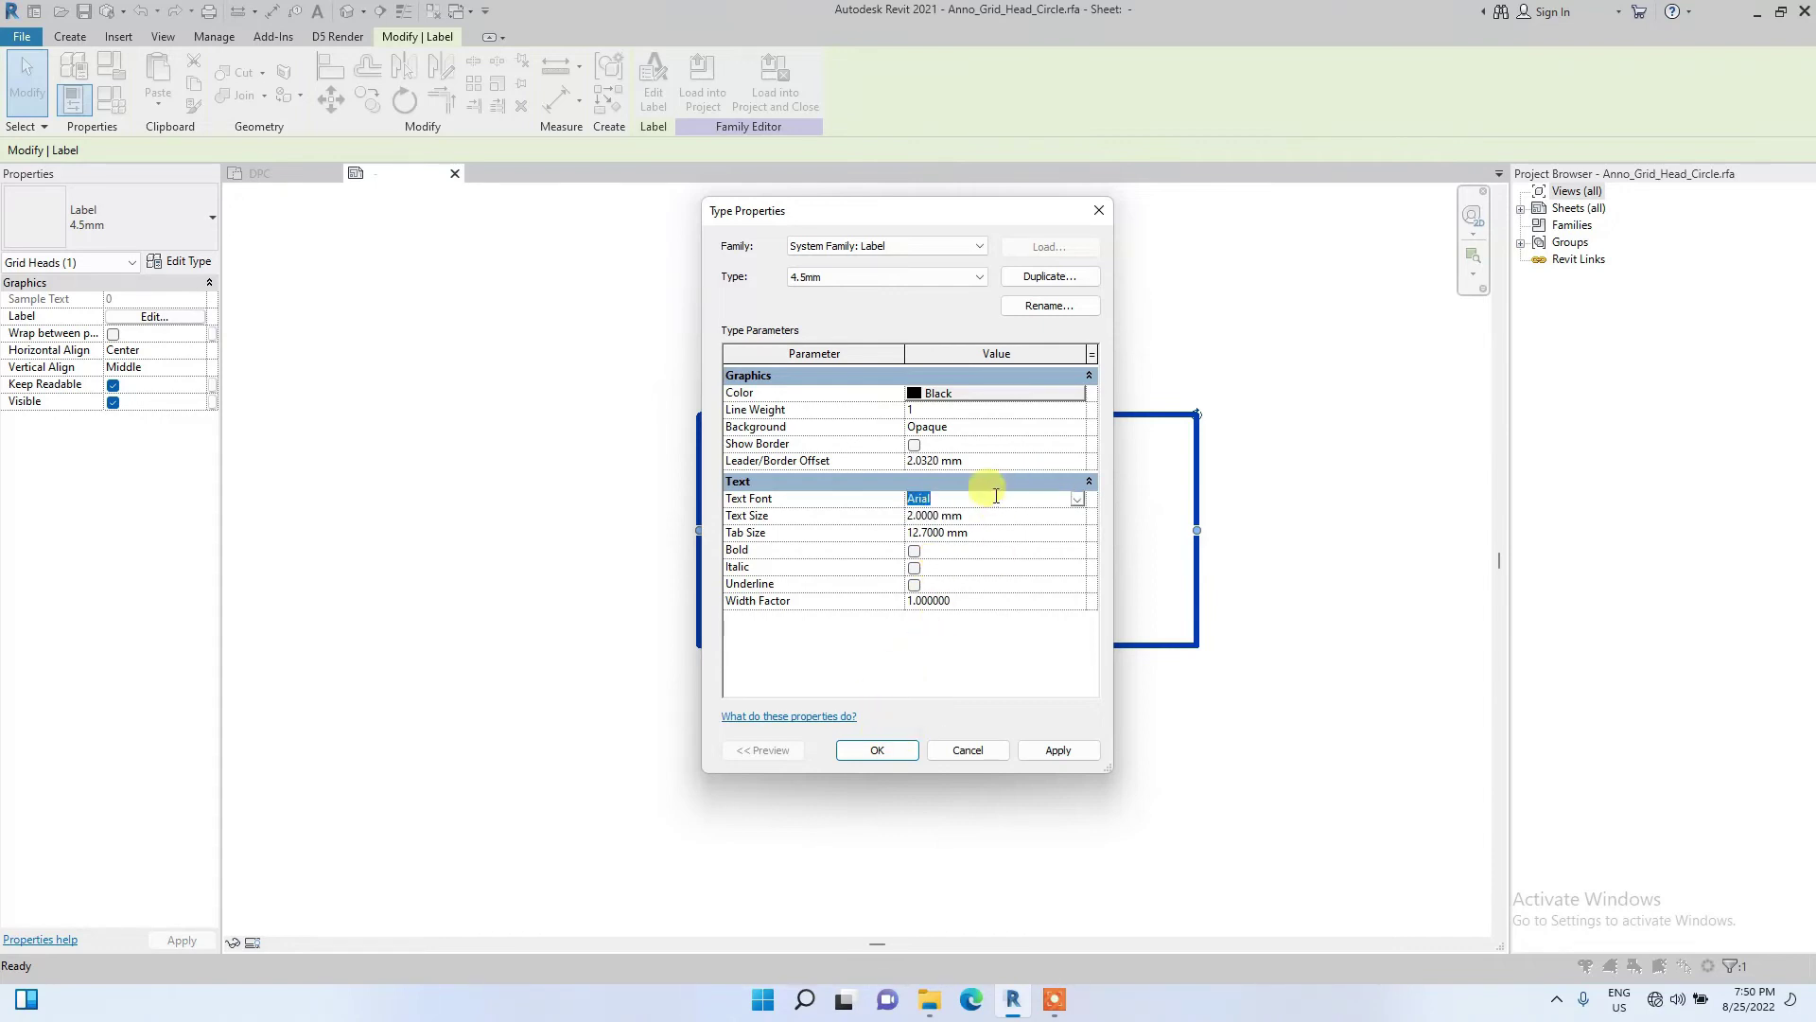
{"action": "left_click", "coordinate": [1074, 498]}
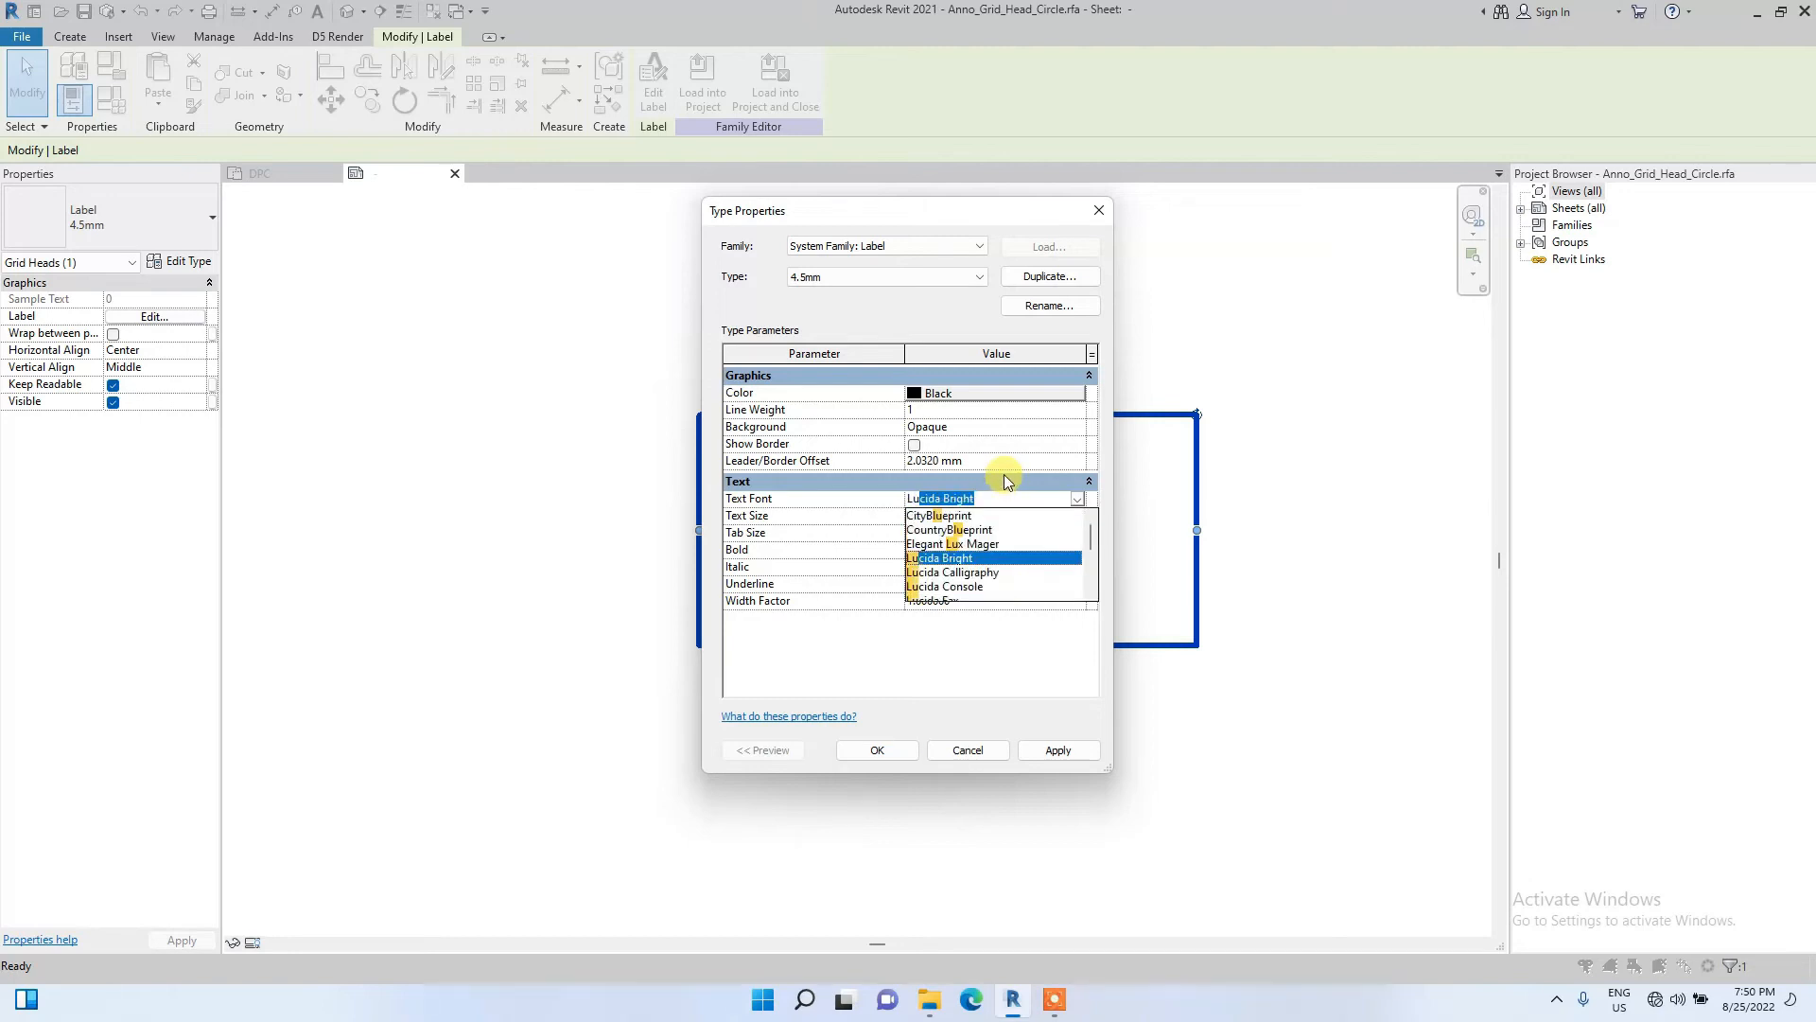
{"action": "left_click", "coordinate": [967, 543]}
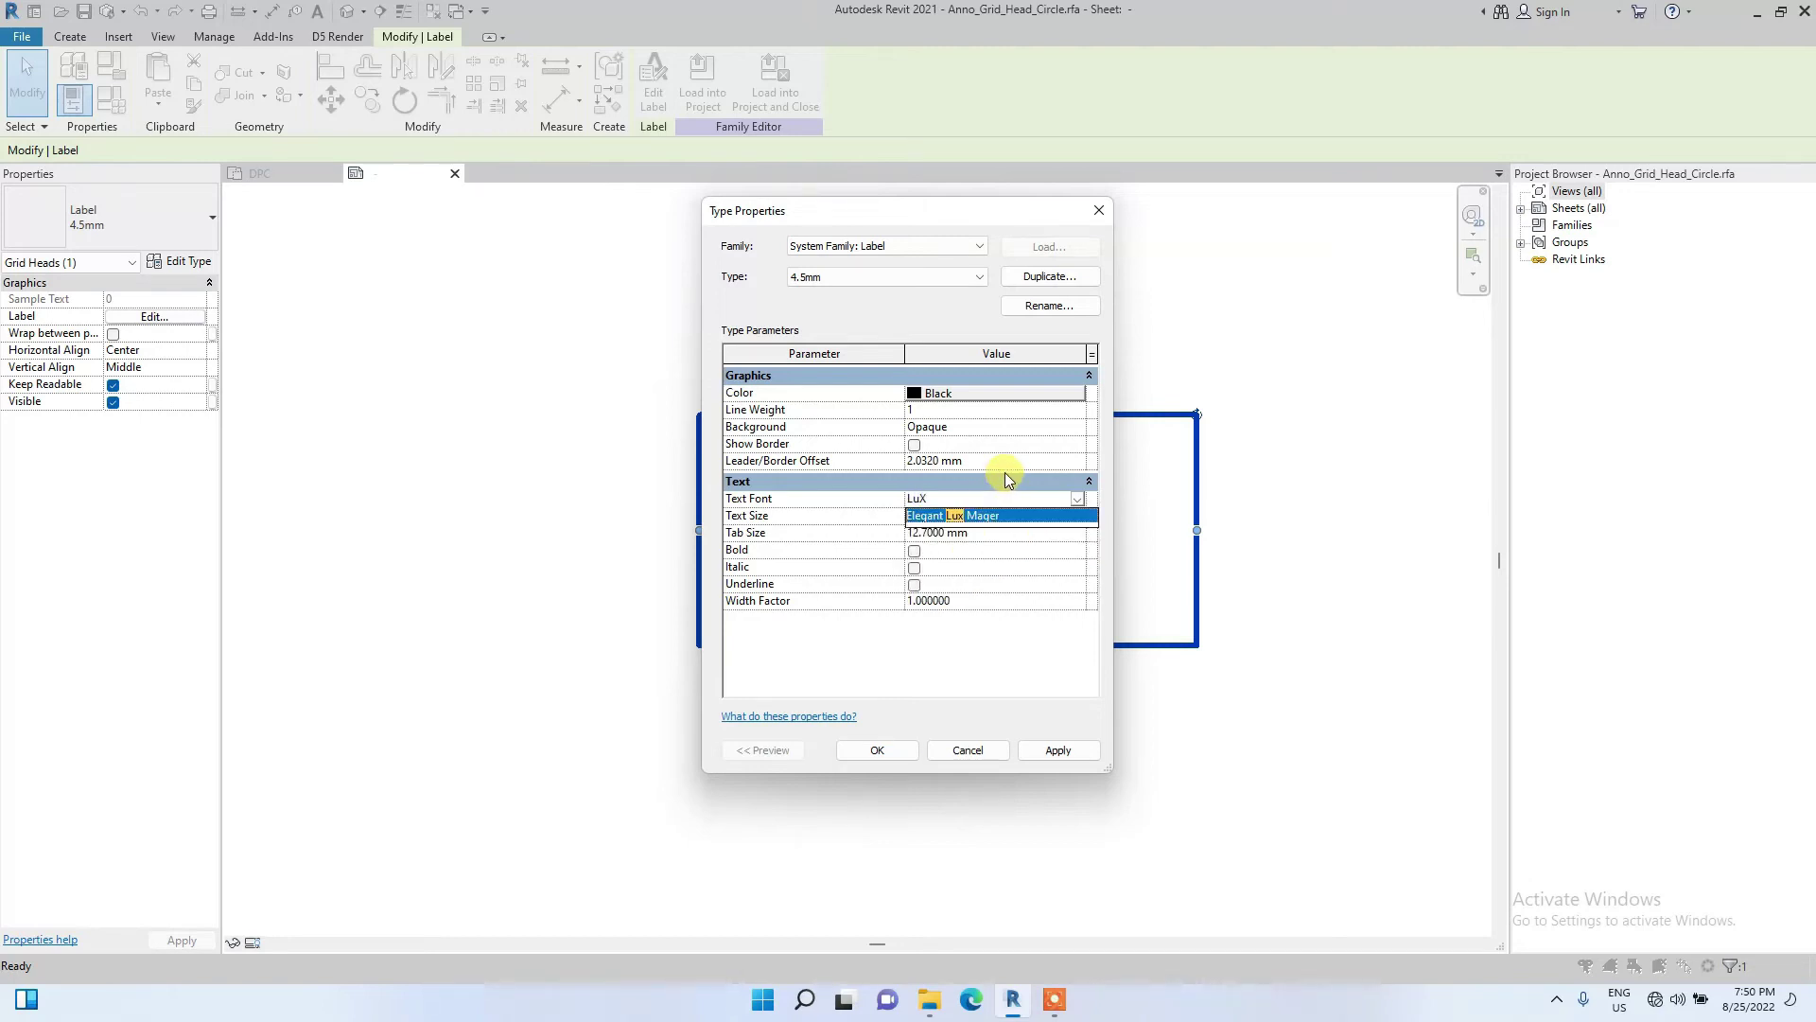
{"action": "left_click", "coordinate": [876, 749]}
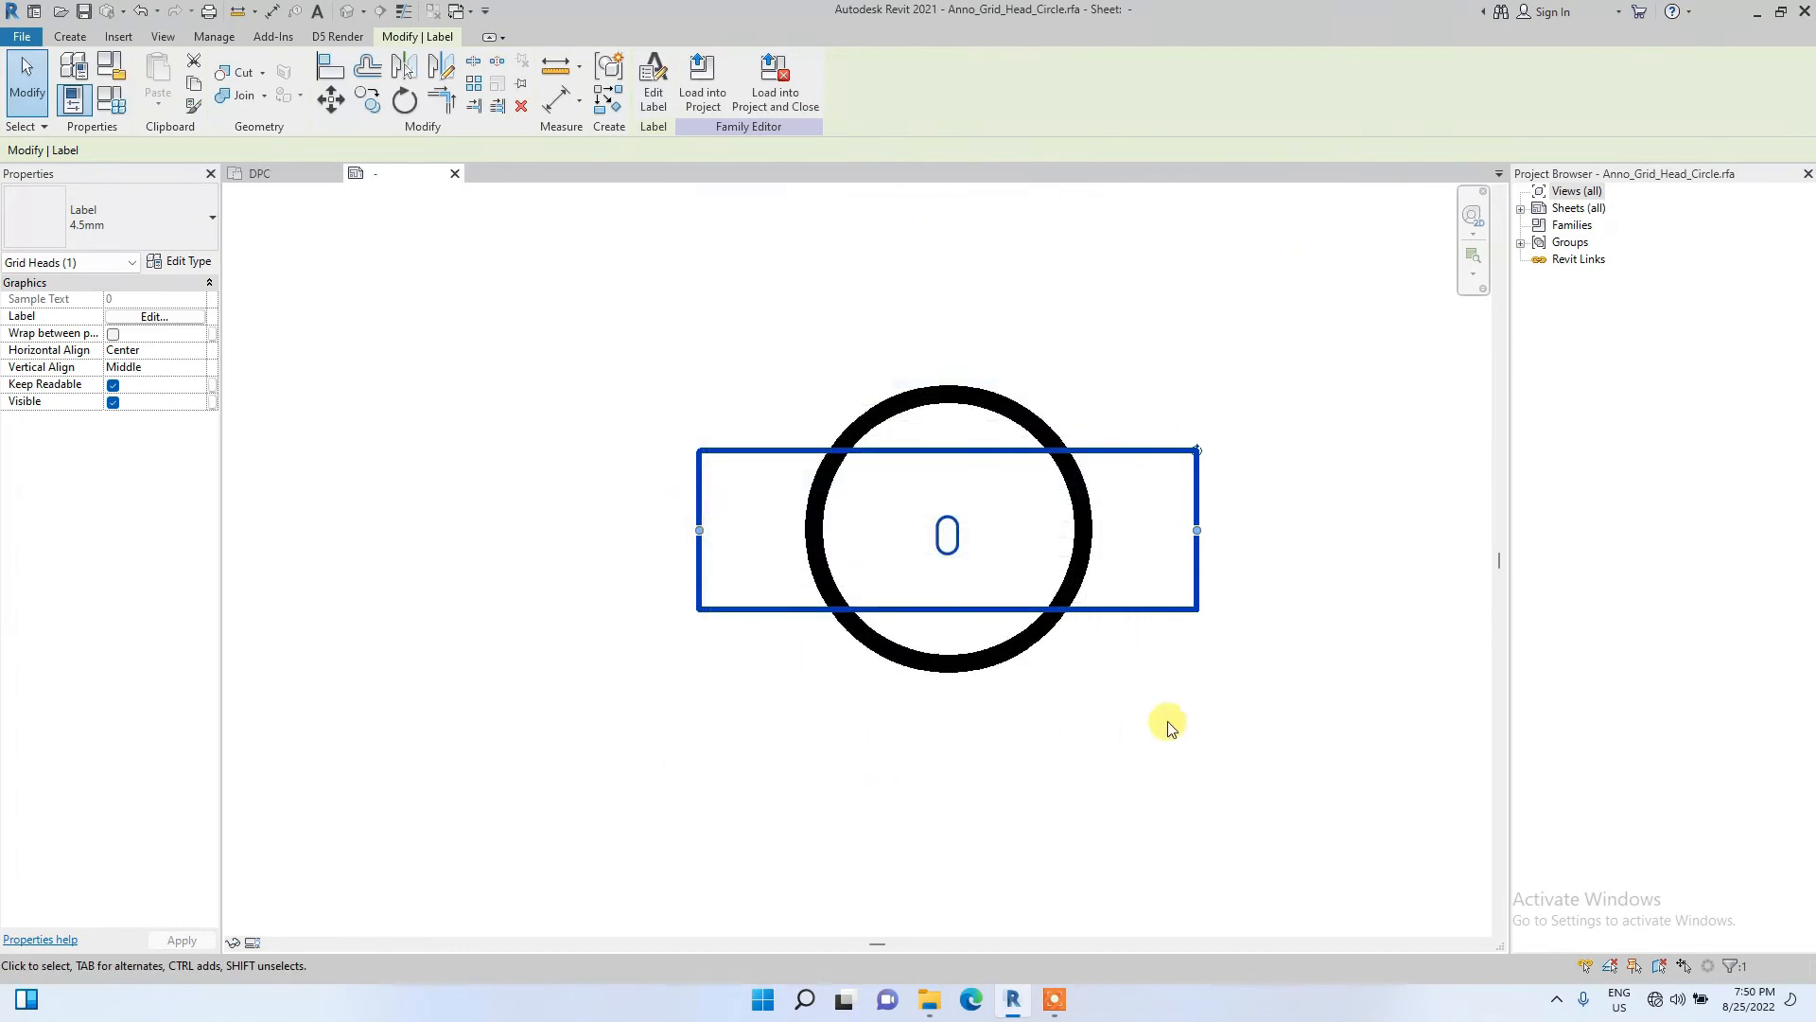
{"action": "mouse_move", "coordinate": [981, 579]}
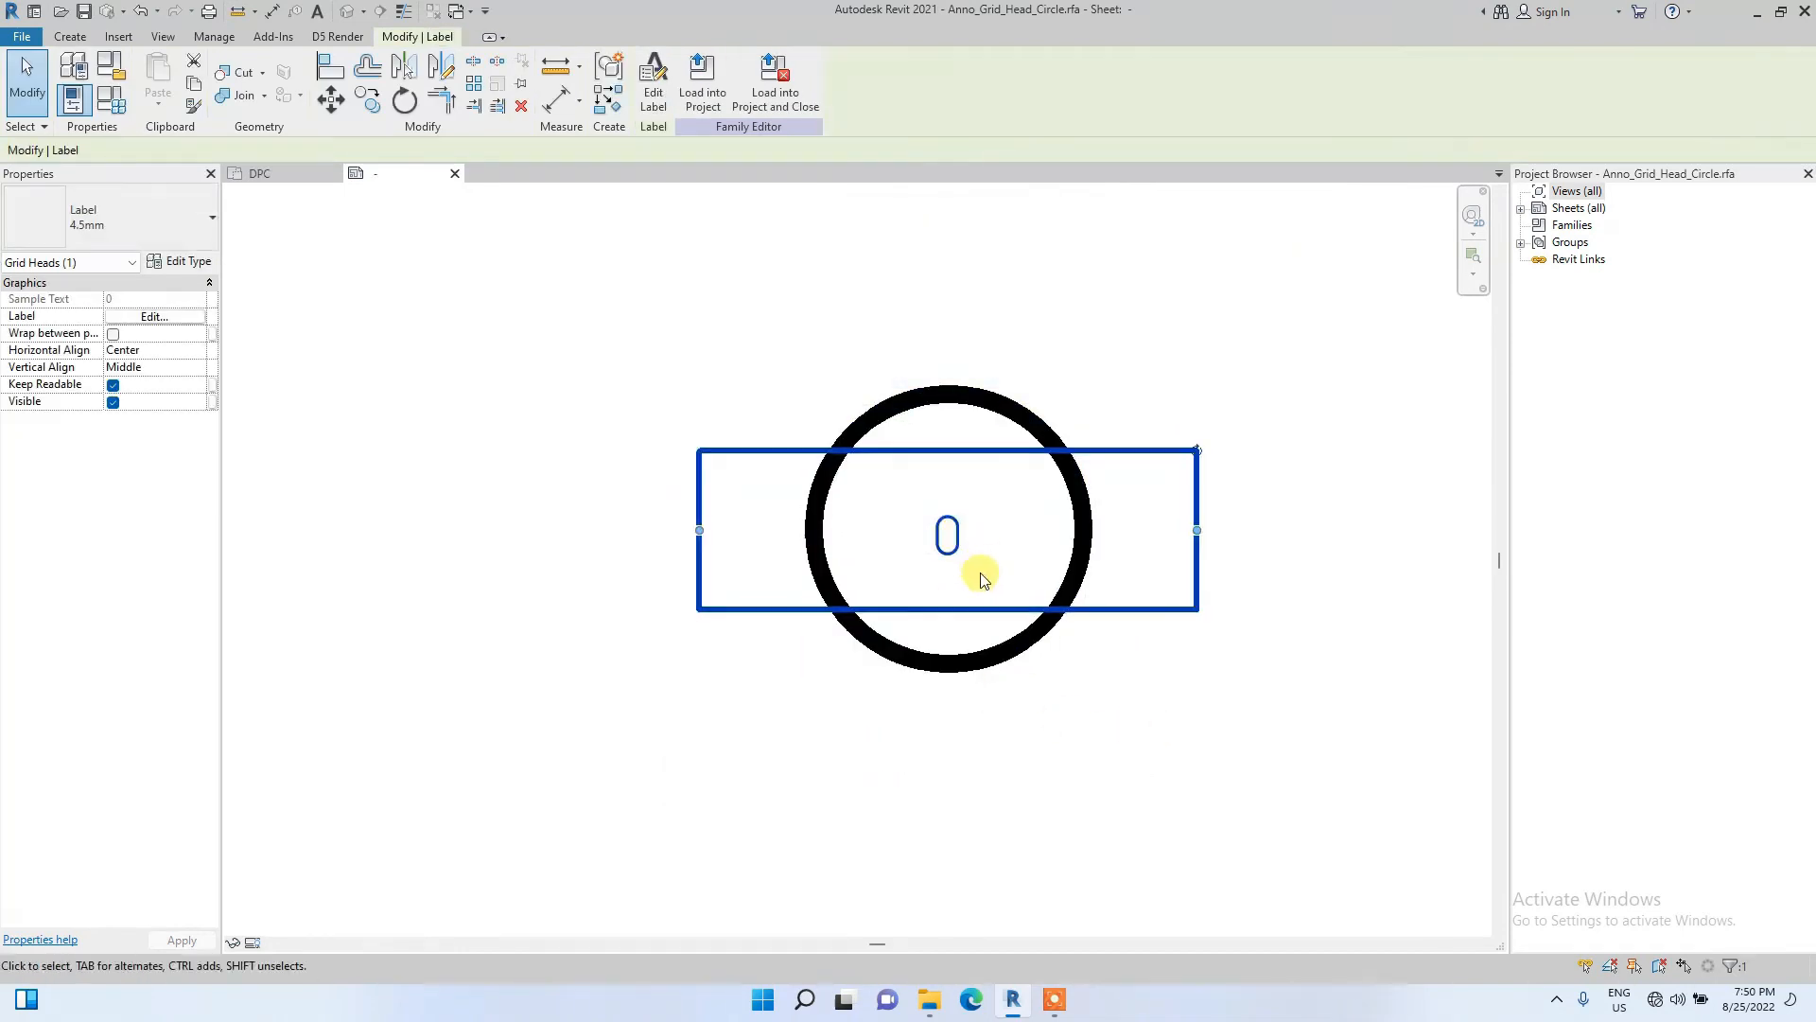
Make the label type's text bold.
{"action": "left_click", "coordinate": [185, 261]}
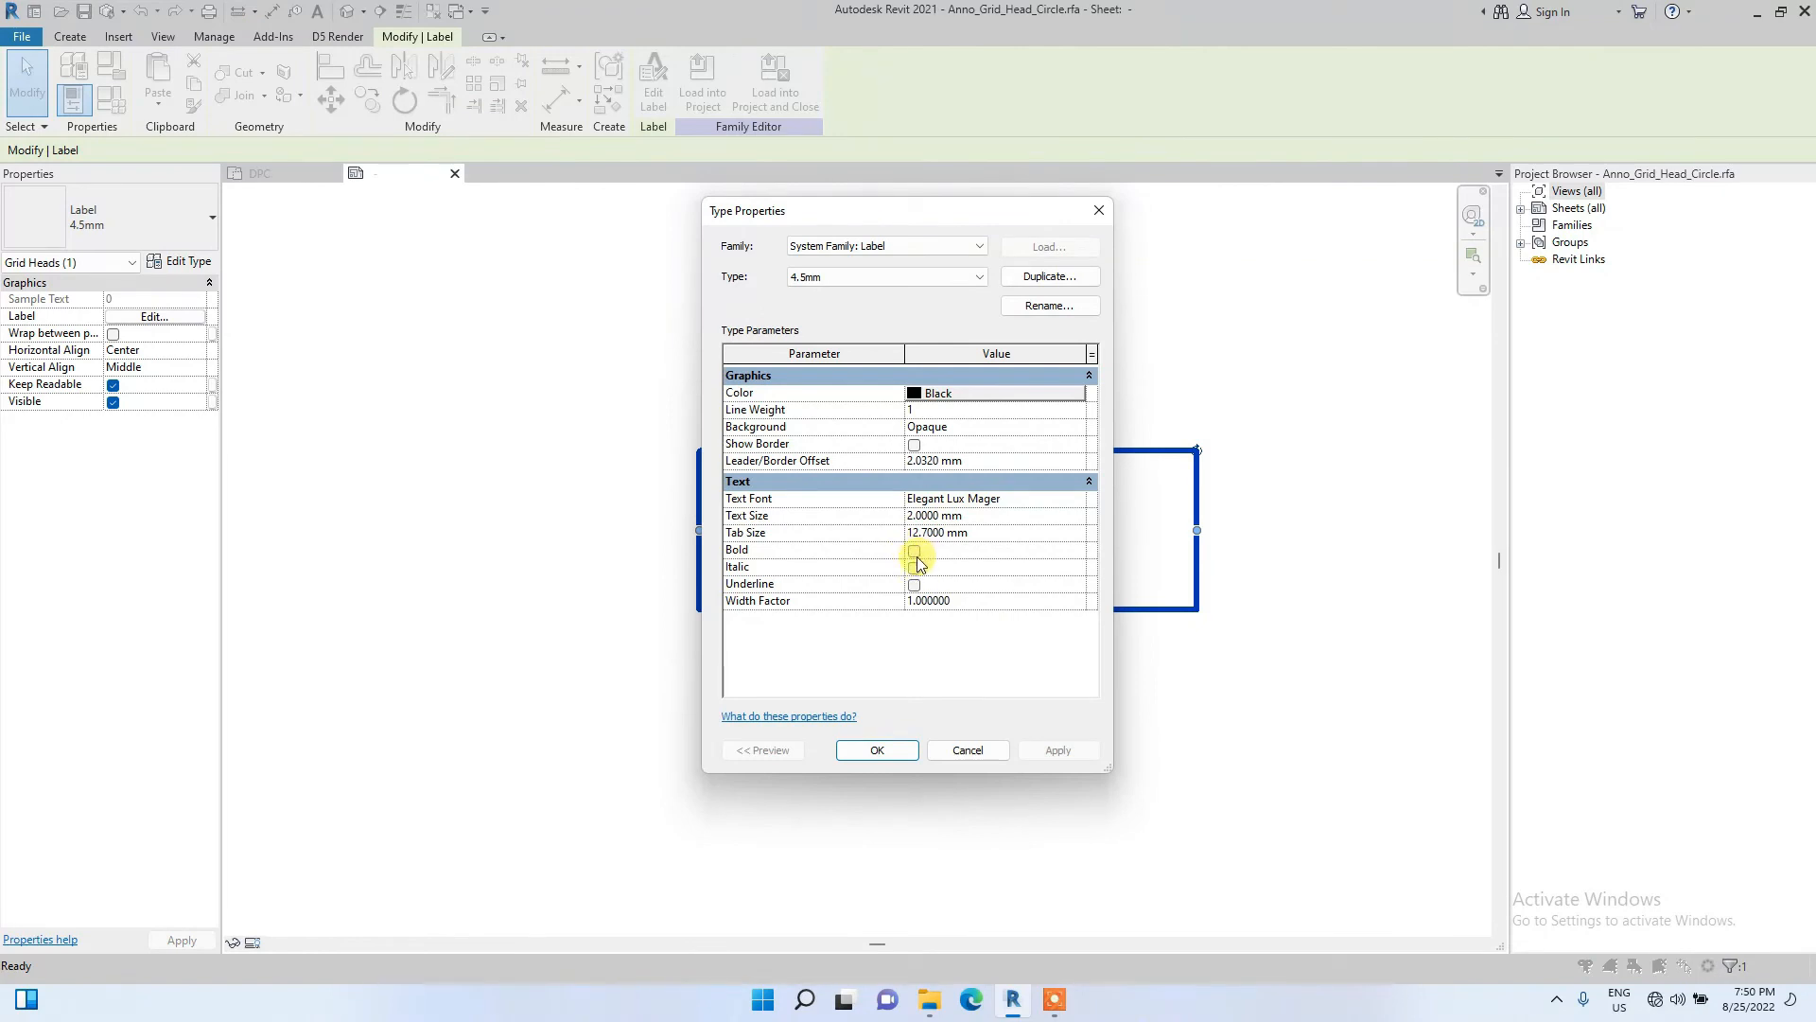
{"action": "left_click", "coordinate": [914, 549]}
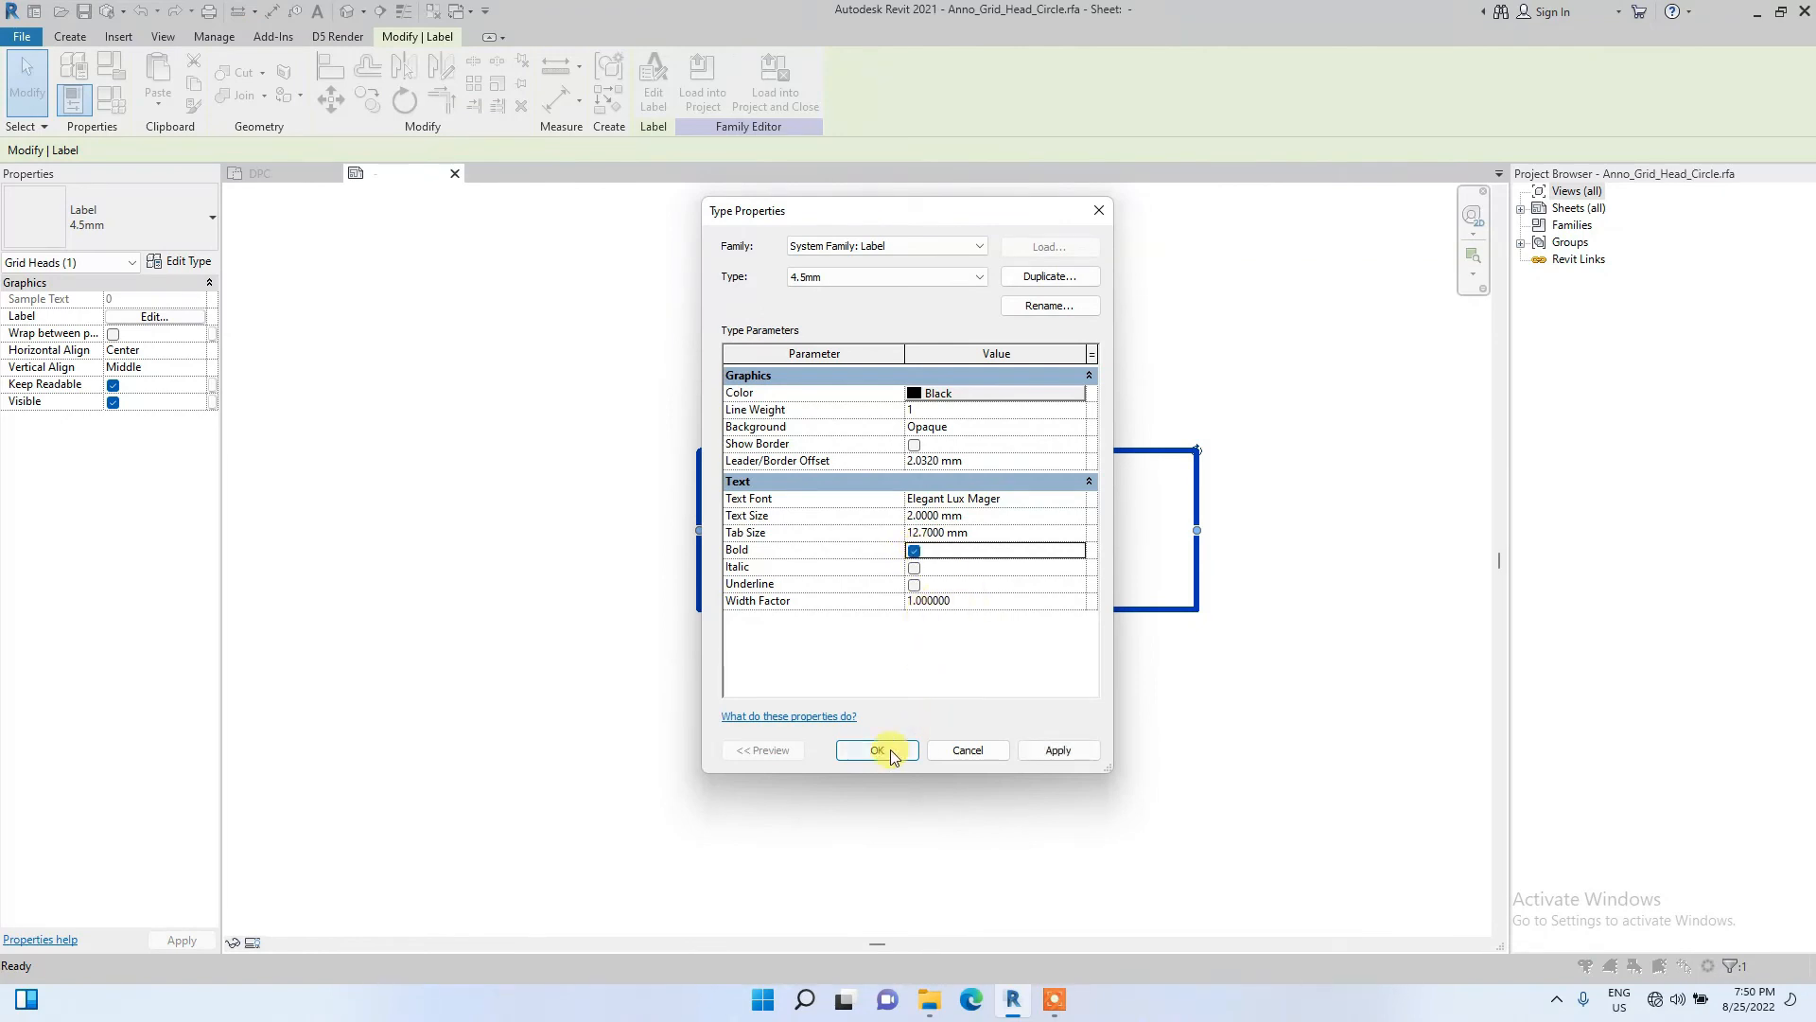
{"action": "left_click", "coordinate": [877, 750]}
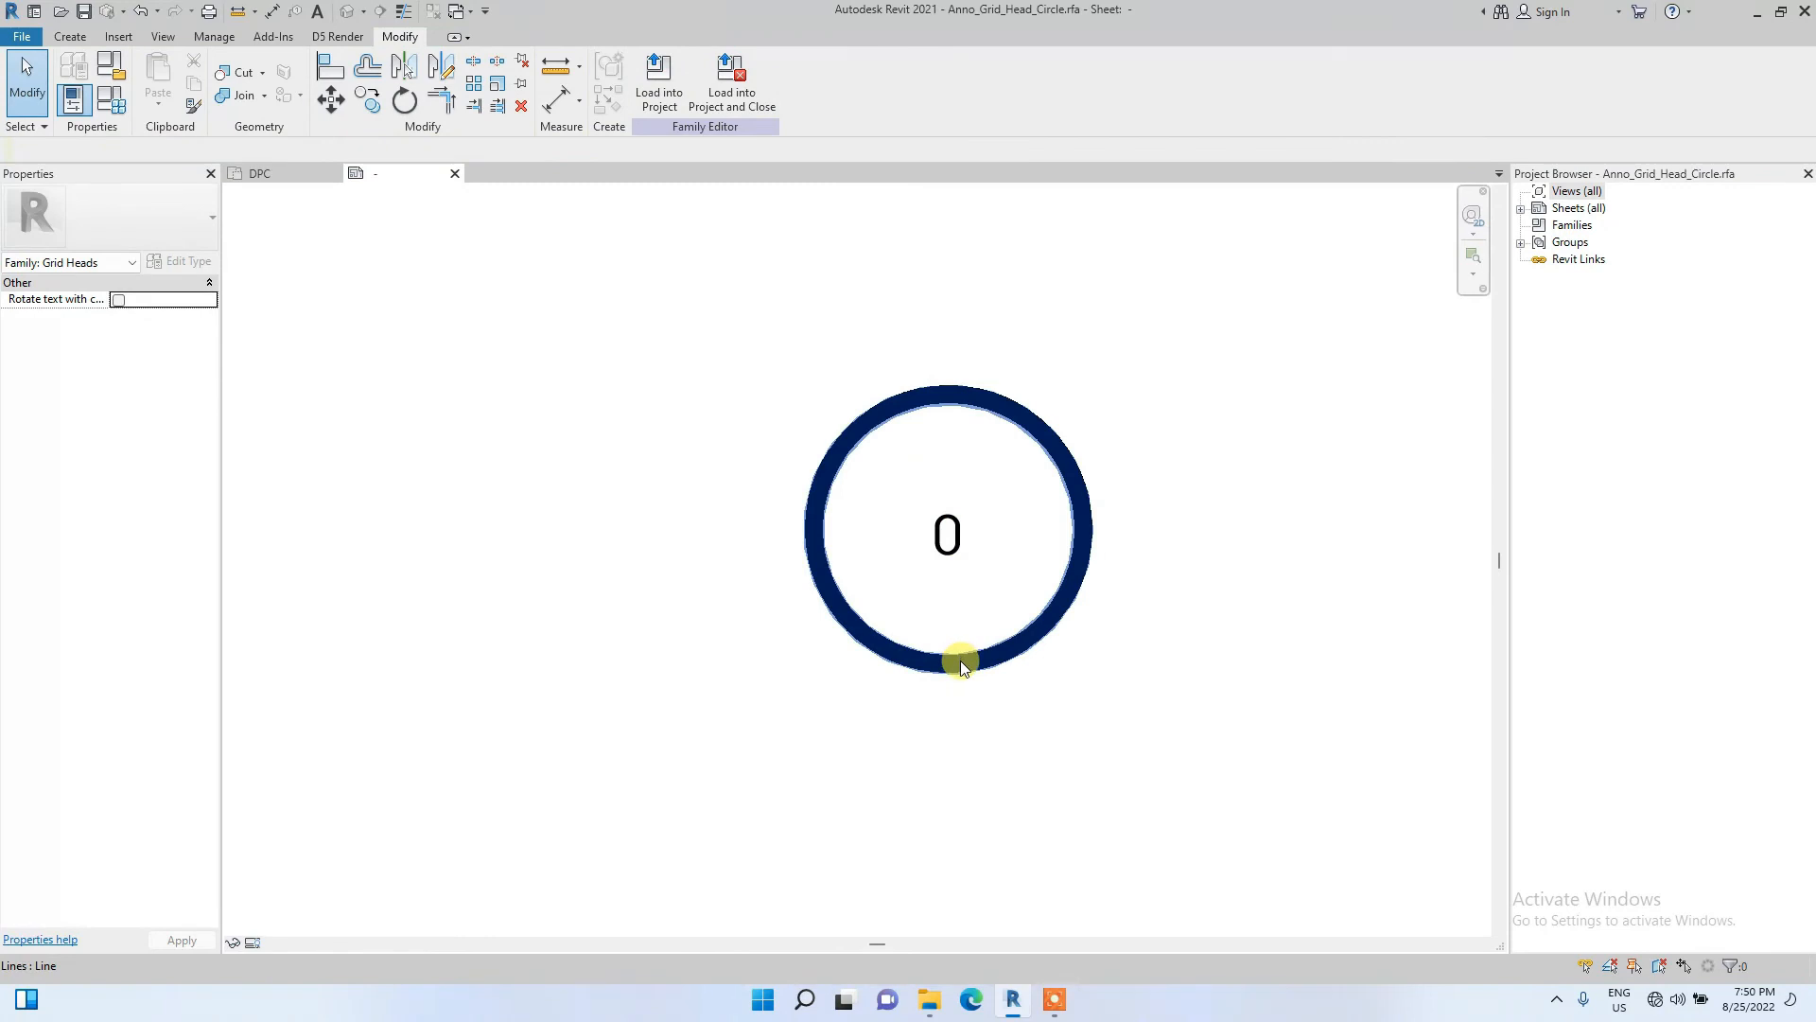
Load the edited Anno_Grid_Head_Circle family with bold text into the project and close it.
{"action": "left_click", "coordinate": [961, 660]}
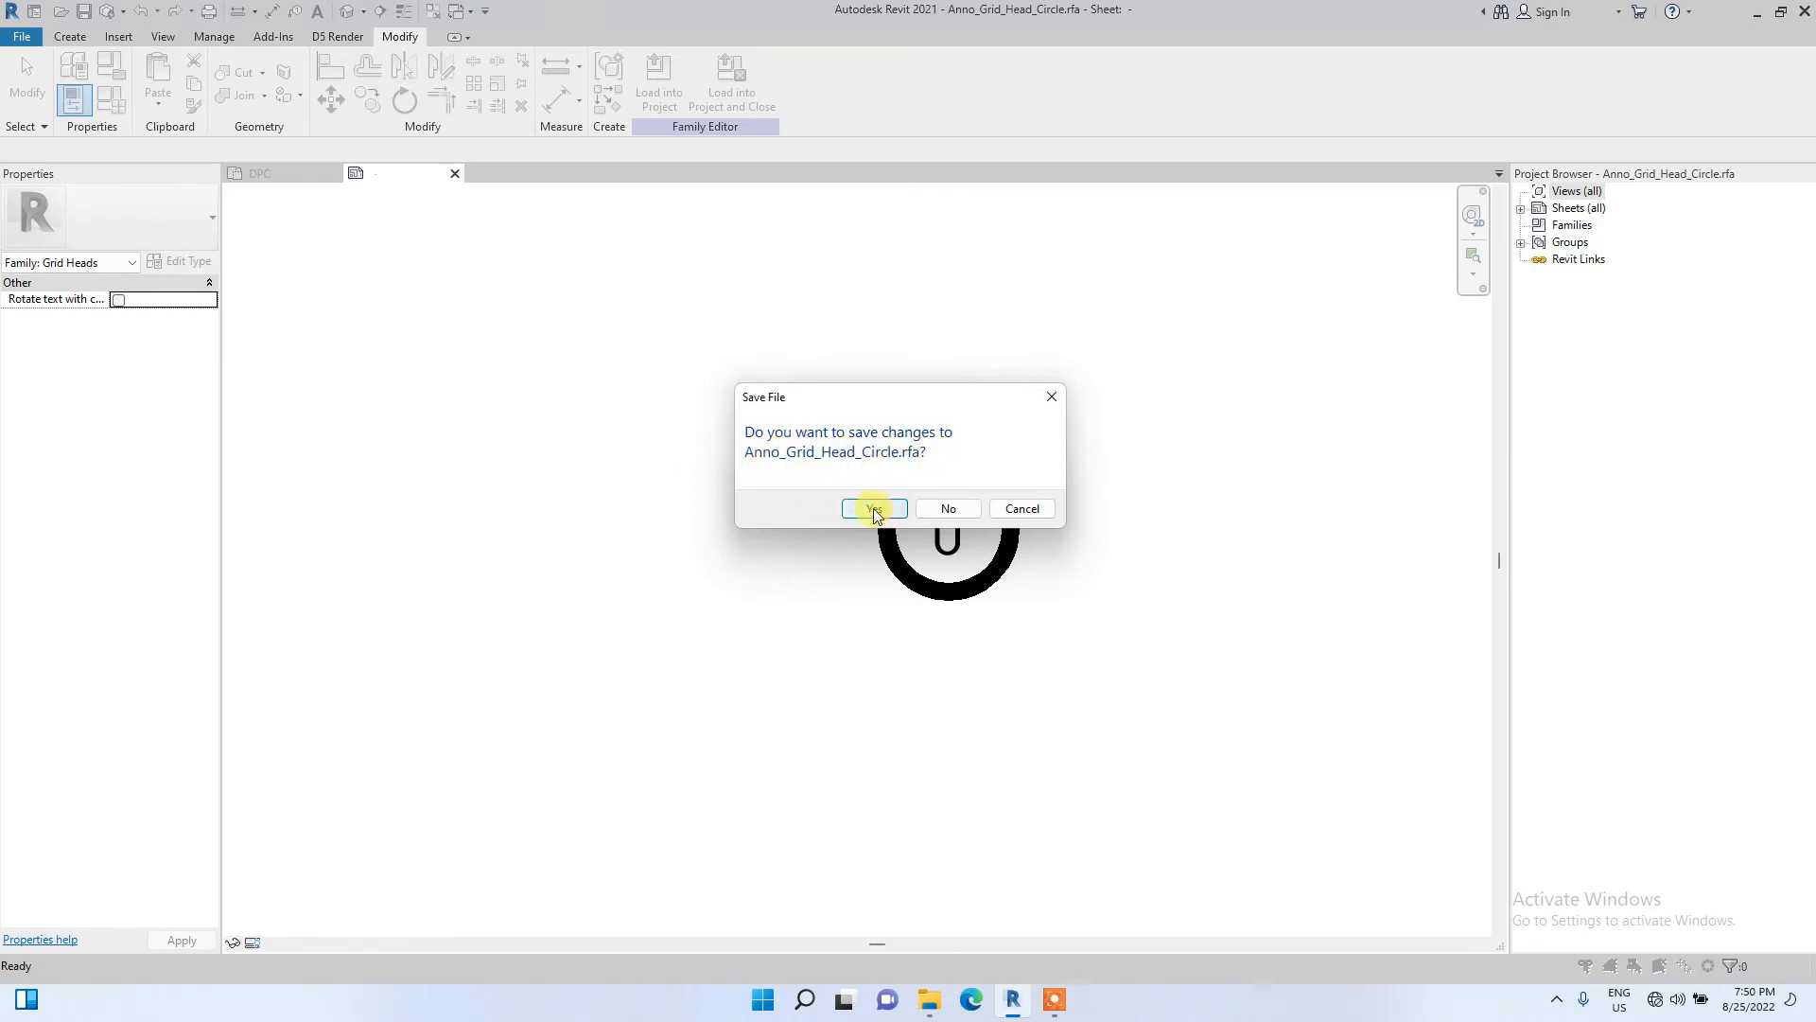
{"action": "mouse_move", "coordinate": [865, 438]}
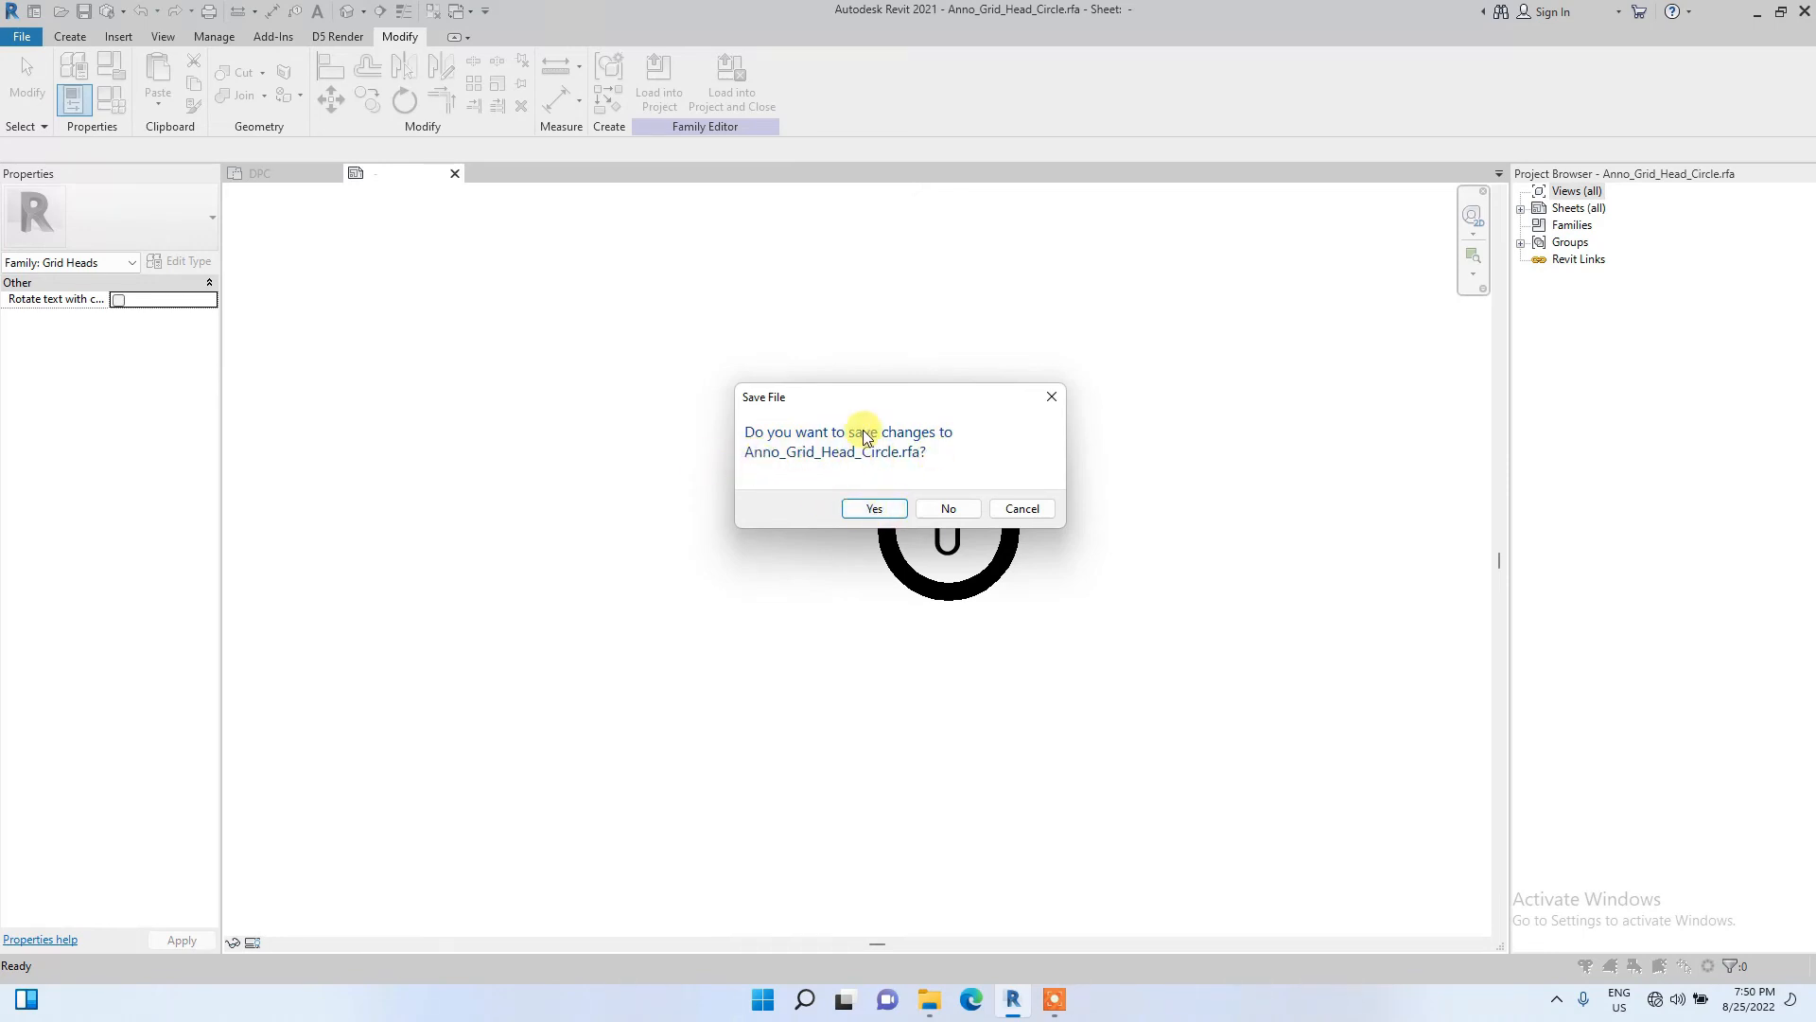
{"action": "mouse_move", "coordinate": [785, 462]}
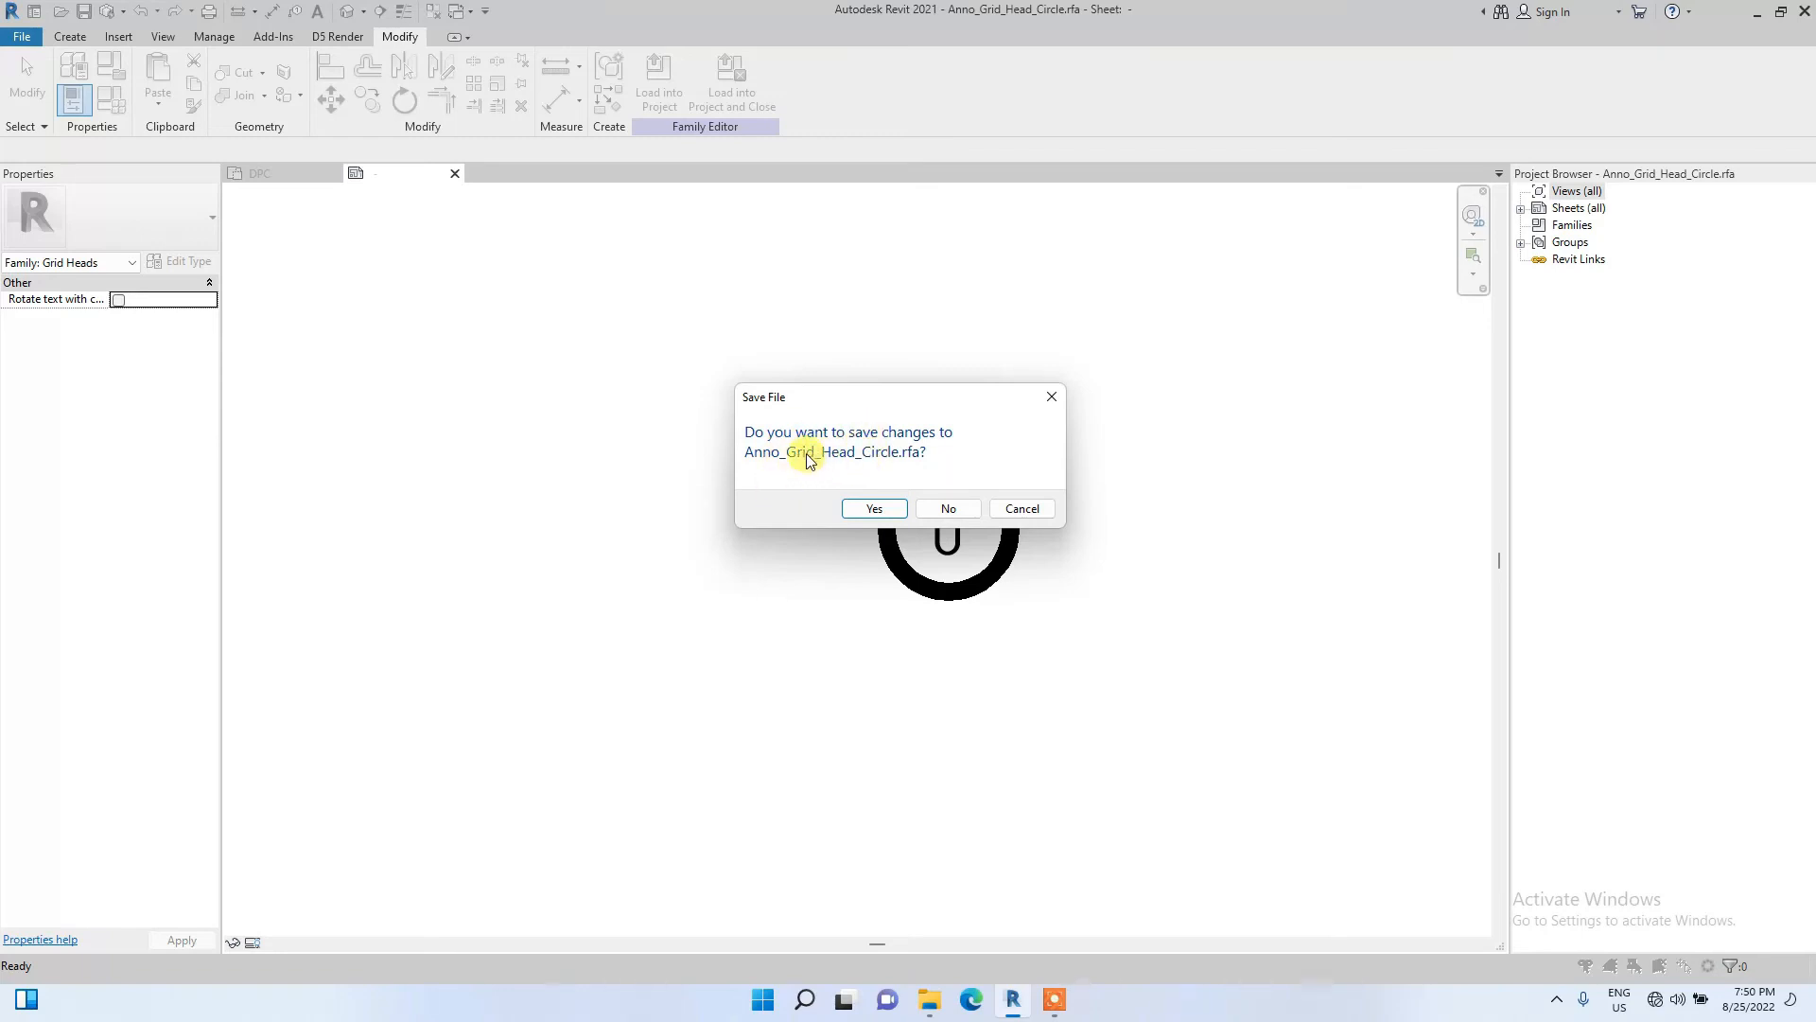
{"action": "mouse_move", "coordinate": [959, 486]}
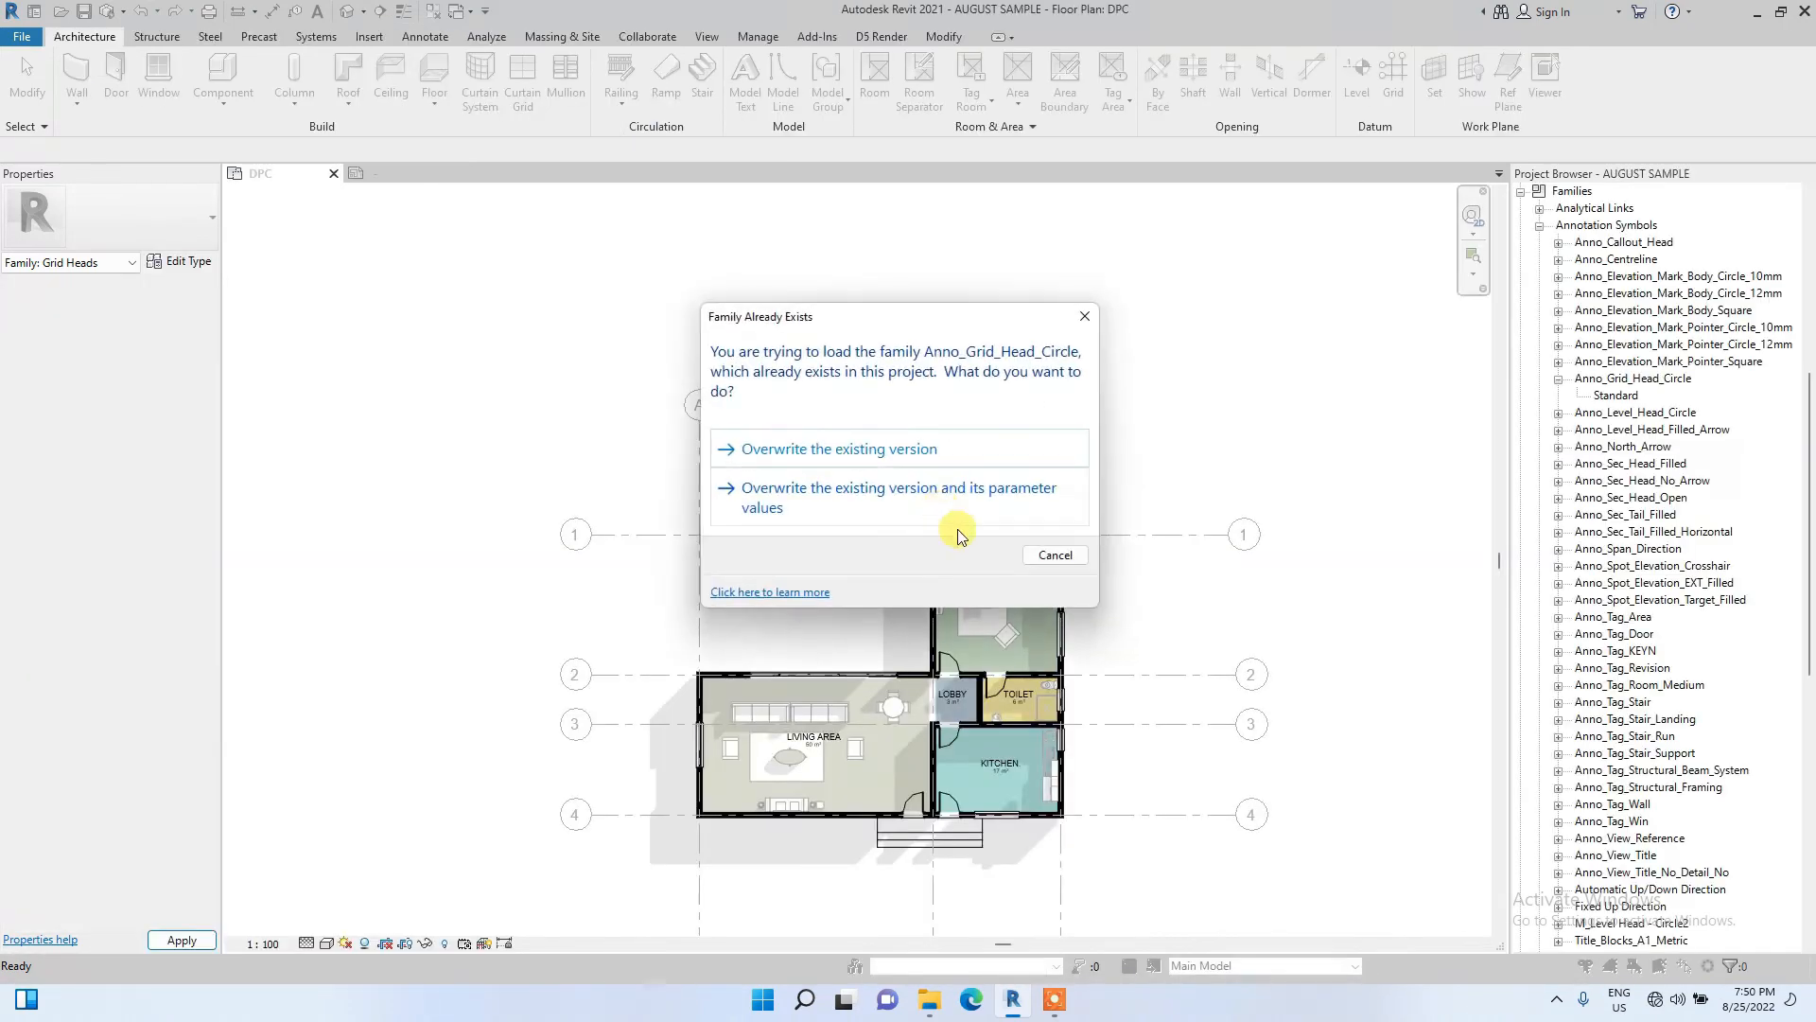
{"action": "mouse_move", "coordinate": [876, 499]}
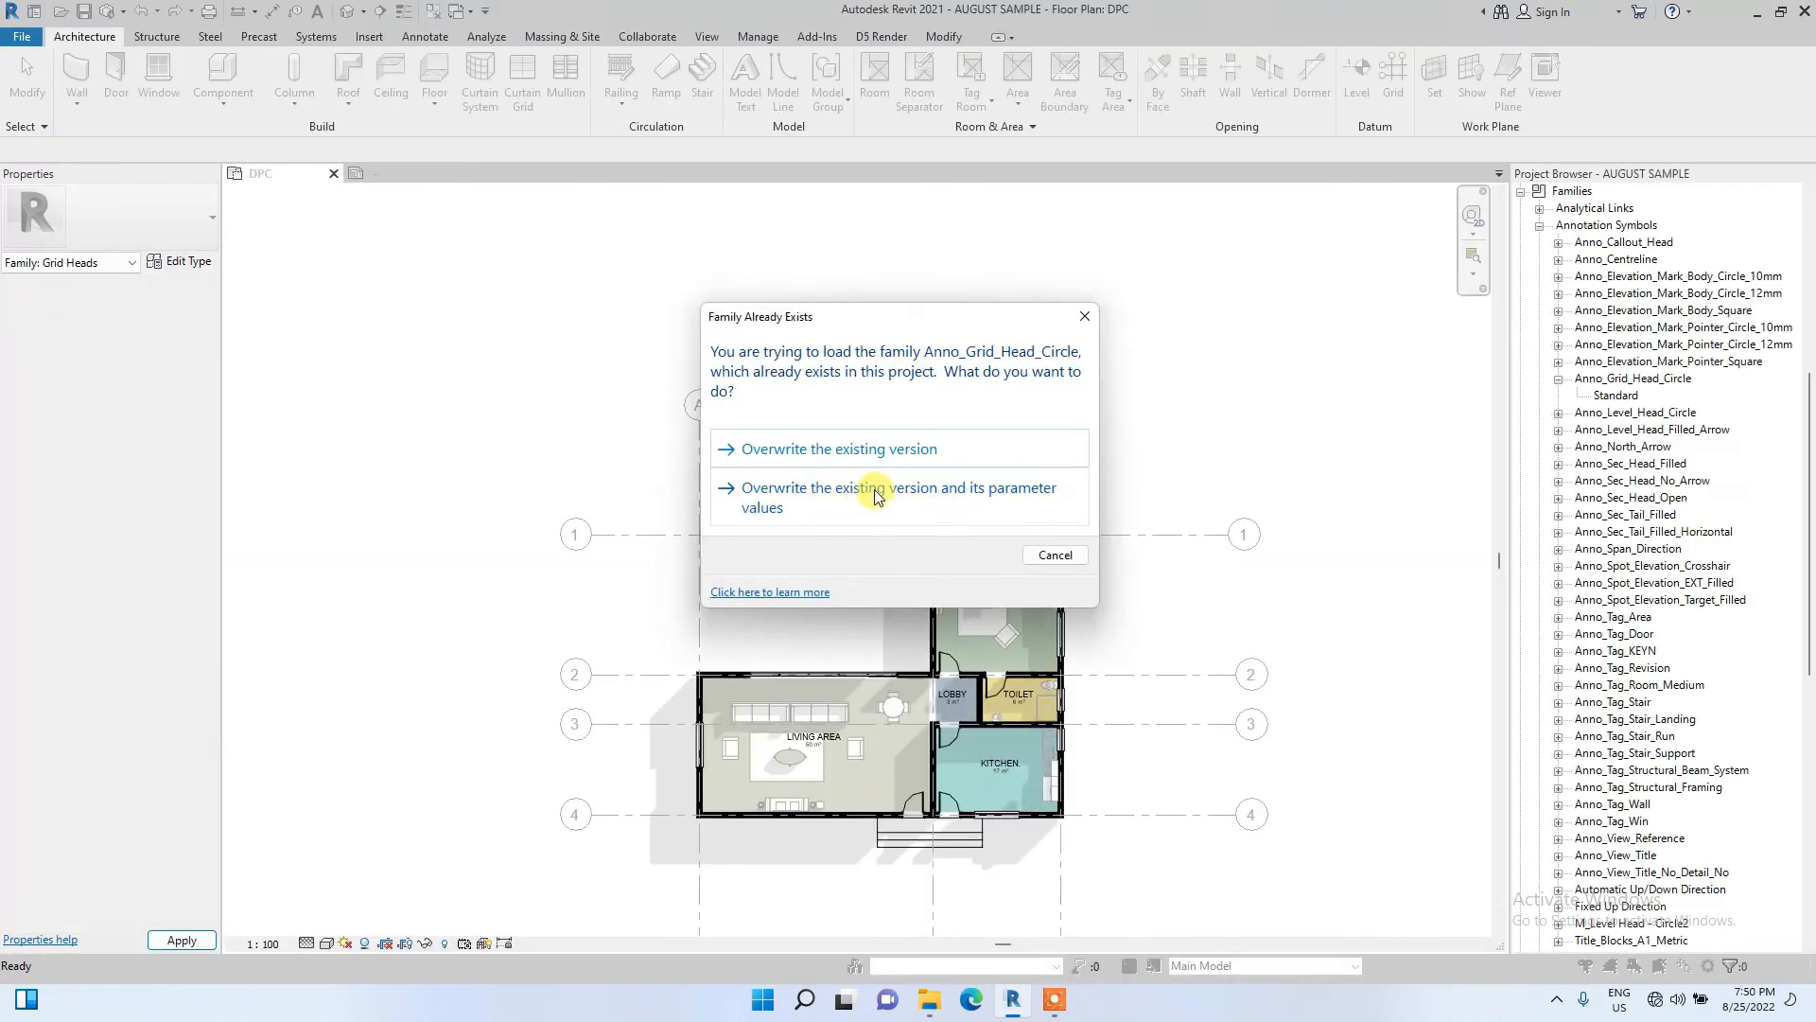
Overwrite the project's existing grid head family and its parameter values with the edited version.
{"action": "left_click", "coordinate": [834, 449]}
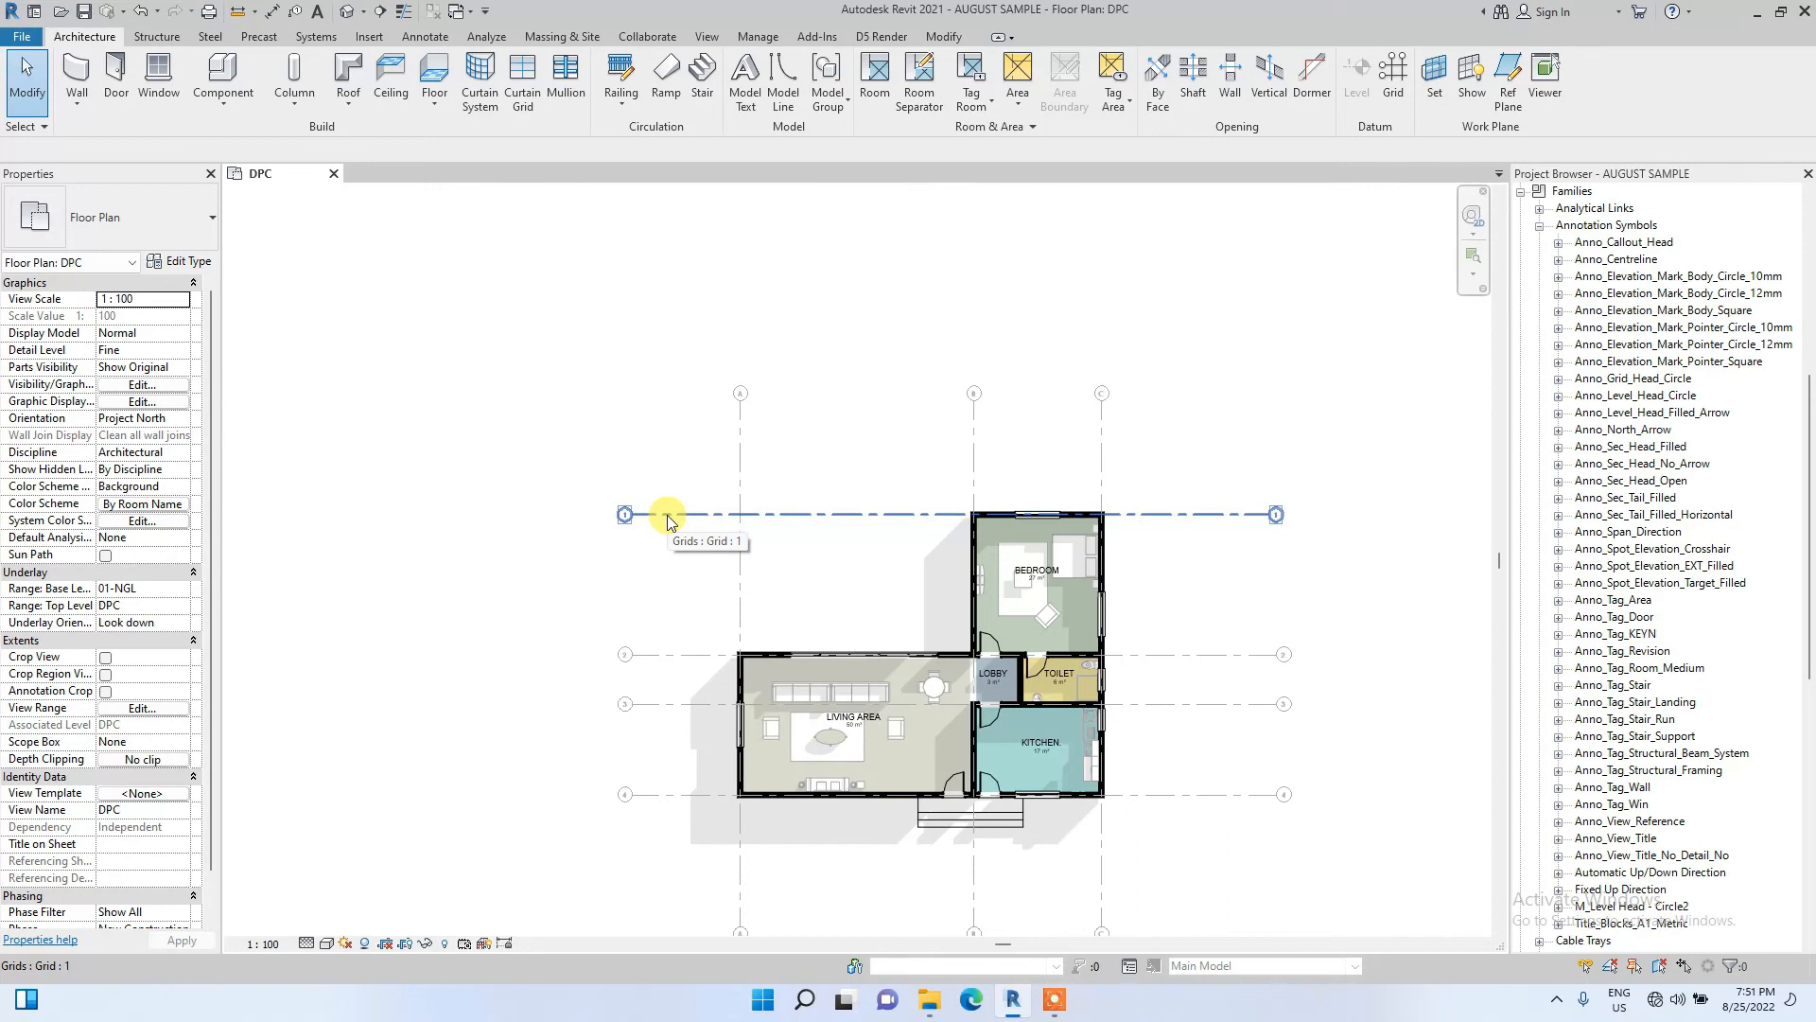
{"action": "mouse_move", "coordinate": [667, 521]}
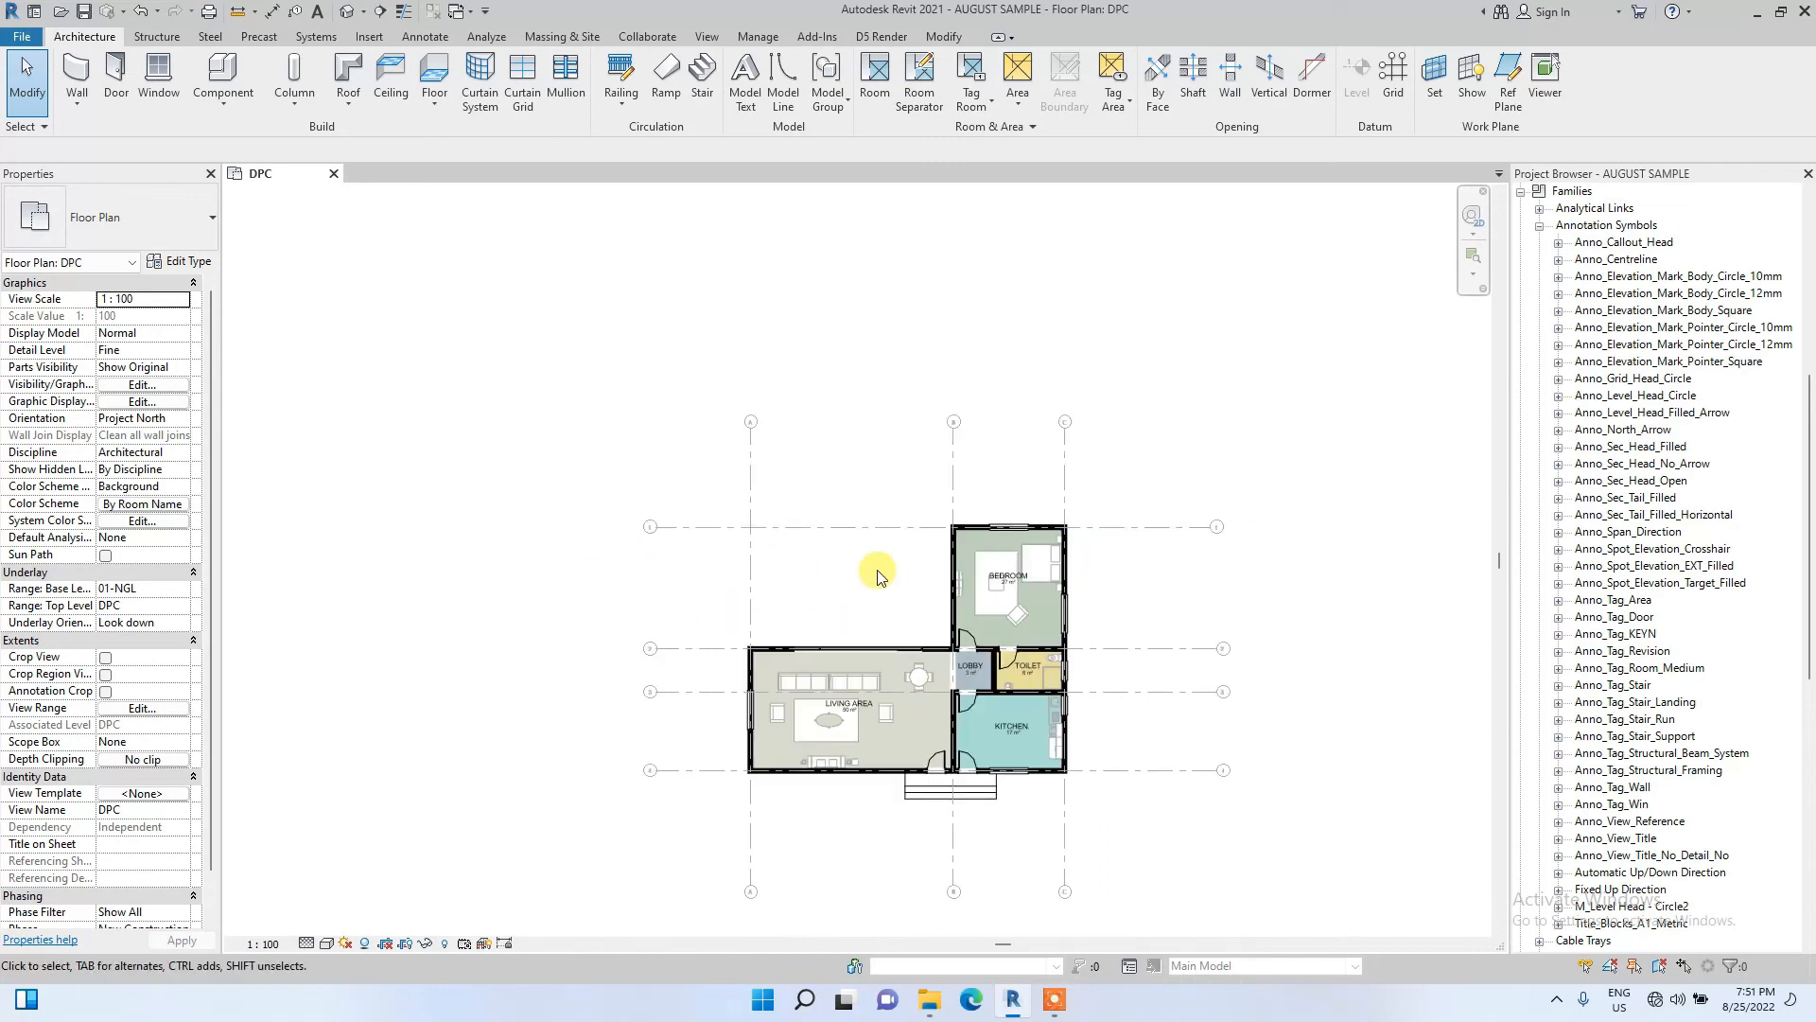
{"action": "left_click", "coordinate": [749, 594]}
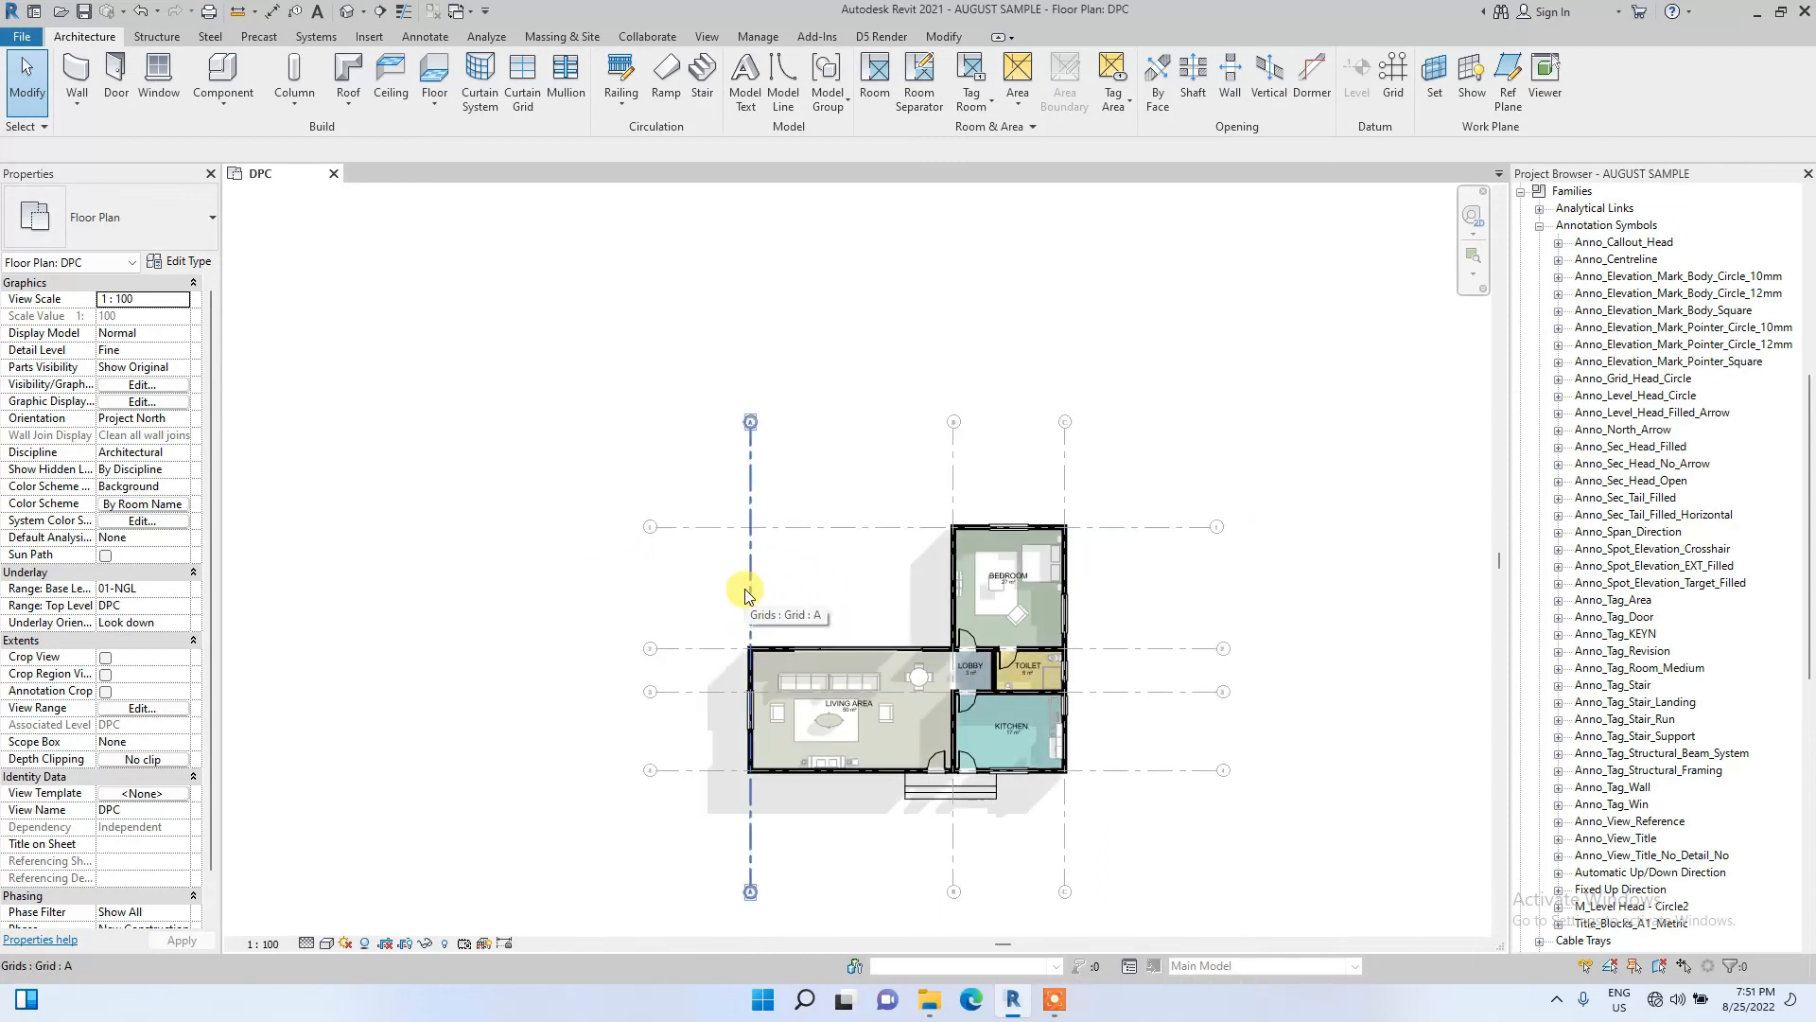